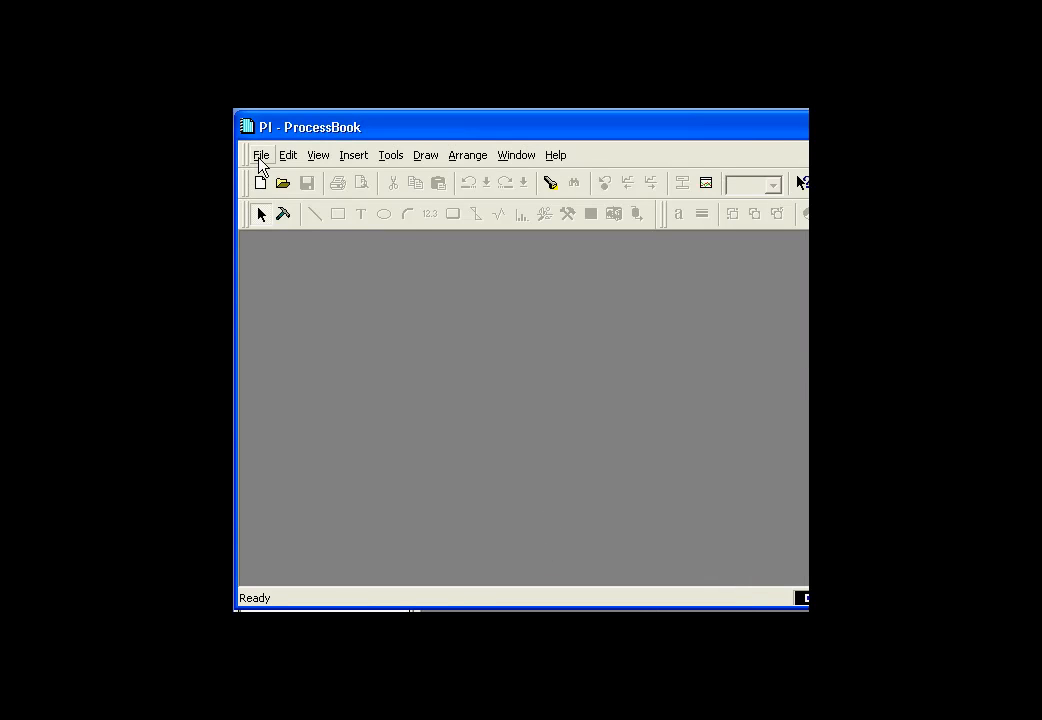
Open the LIST_BOX display from the File menu's Open dialog.
{"action": "left_click", "coordinate": [260, 156]}
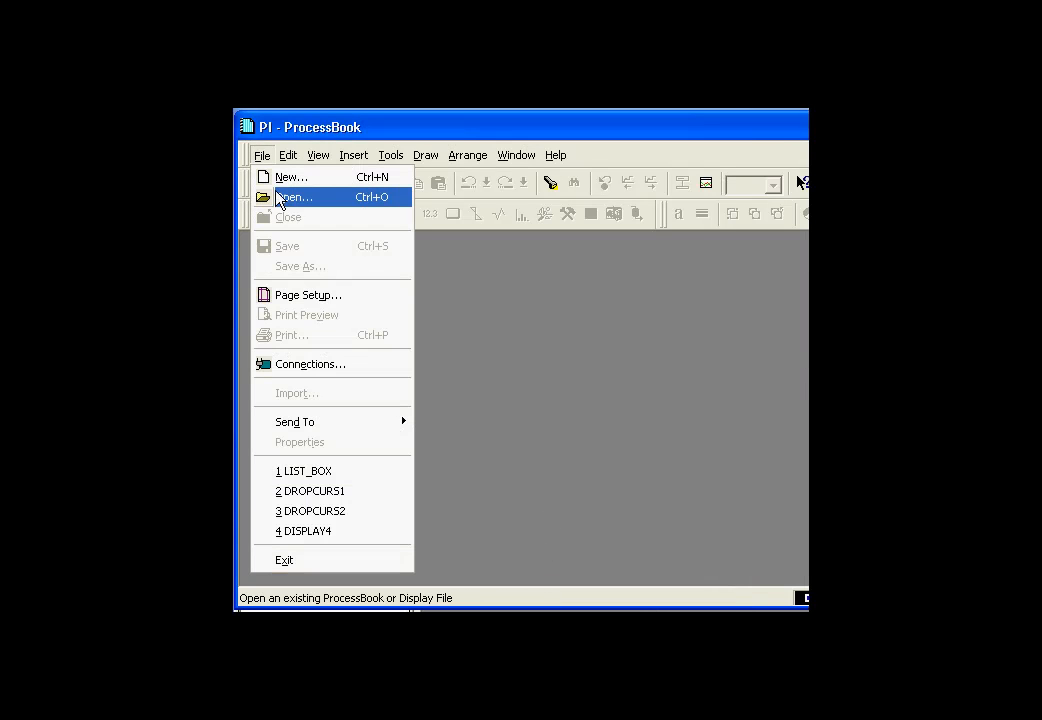
{"action": "left_click", "coordinate": [294, 196]}
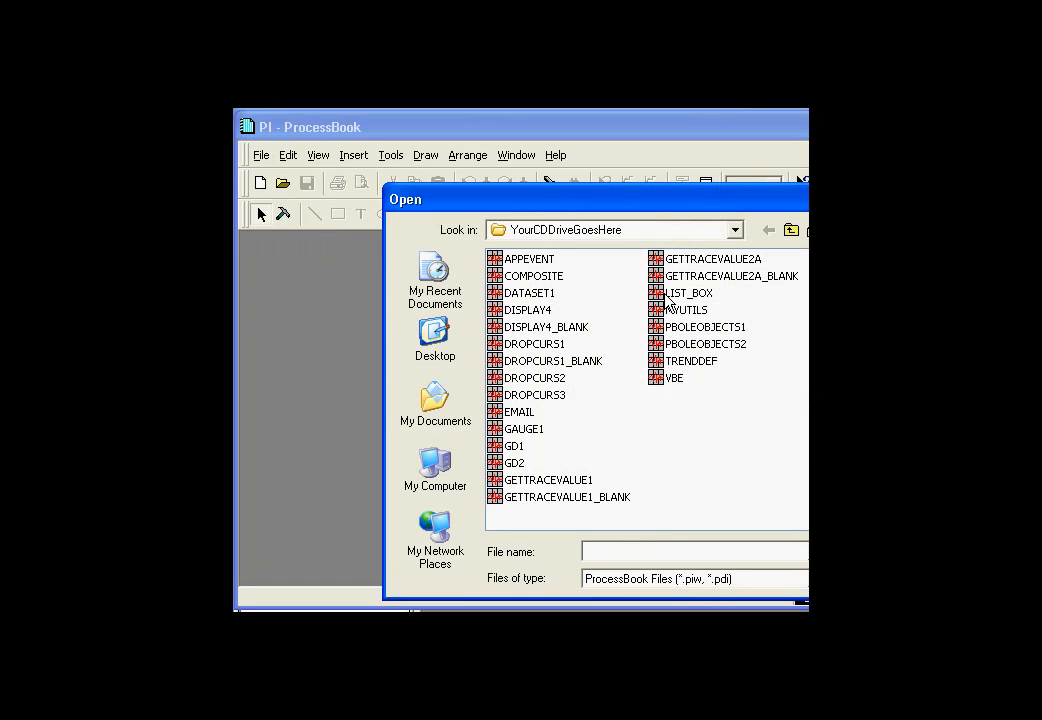
{"action": "left_click", "coordinate": [688, 292]}
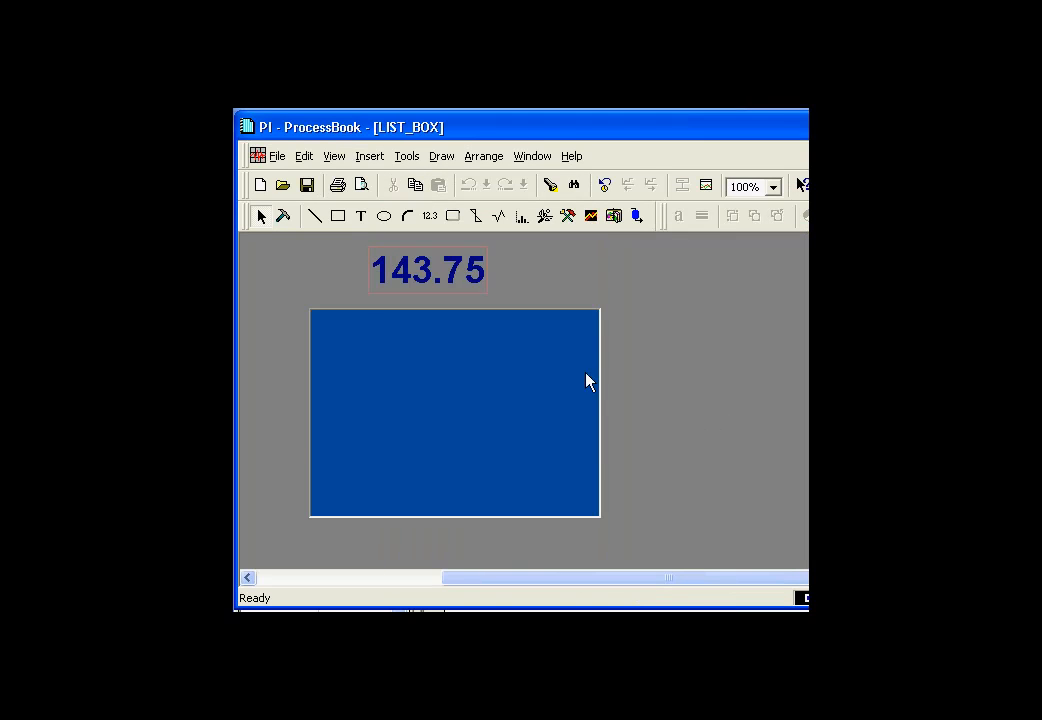
{"action": "mouse_move", "coordinate": [484, 282]}
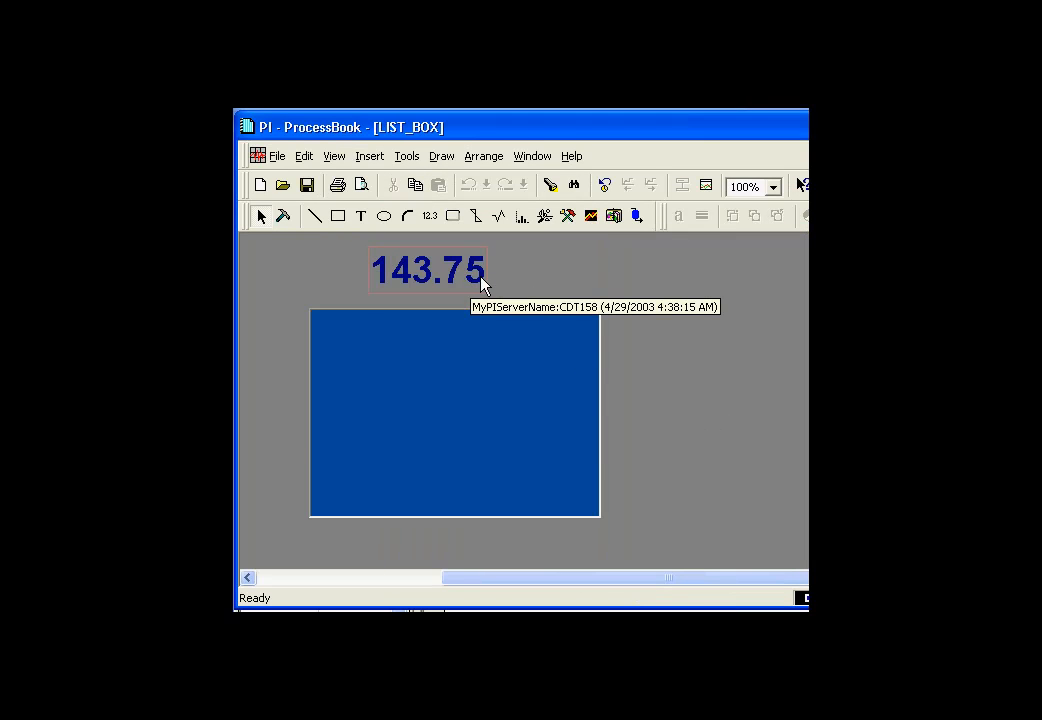
{"action": "mouse_move", "coordinate": [476, 284]}
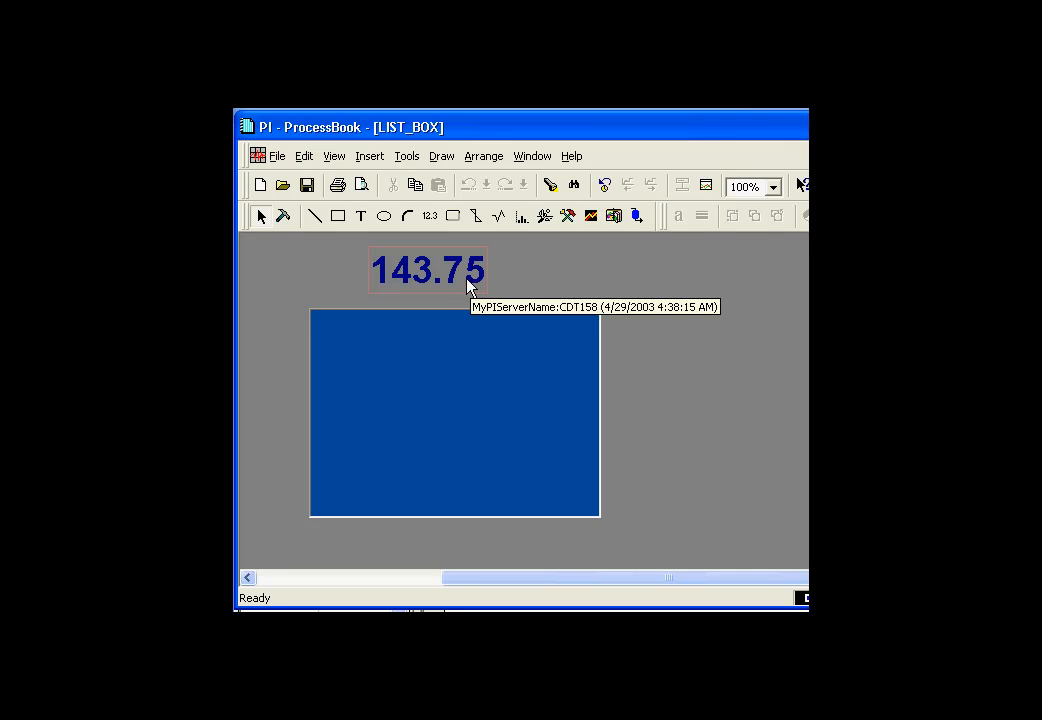
{"action": "mouse_move", "coordinate": [436, 292]}
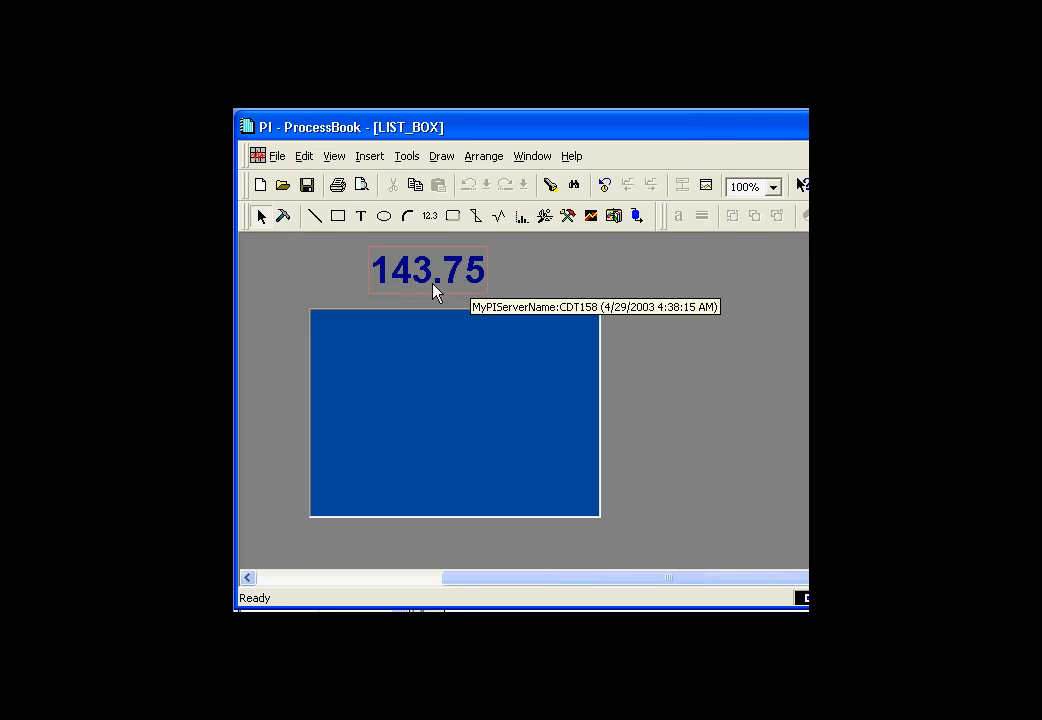
{"action": "mouse_move", "coordinate": [400, 308]}
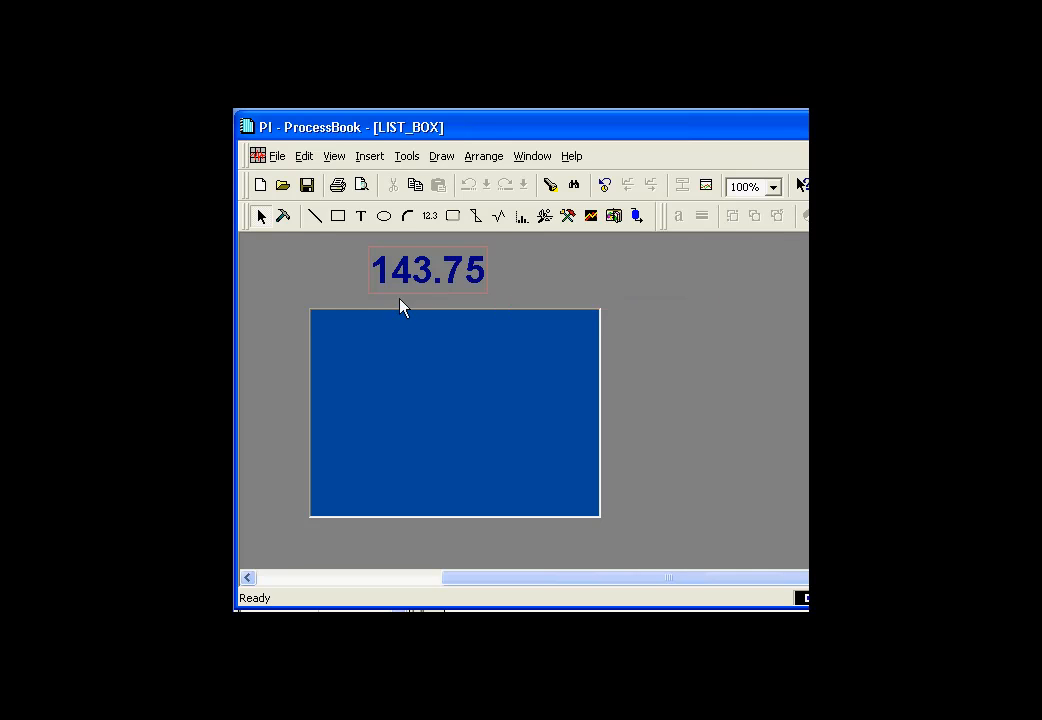
{"action": "mouse_move", "coordinate": [348, 330]}
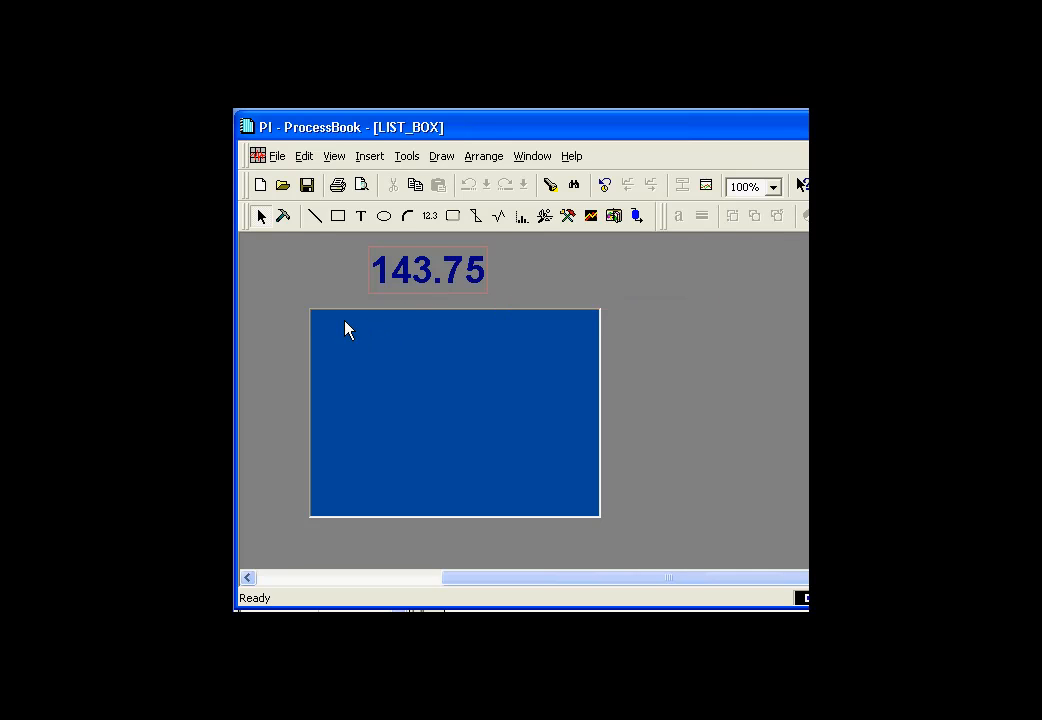
{"action": "mouse_move", "coordinate": [352, 332]}
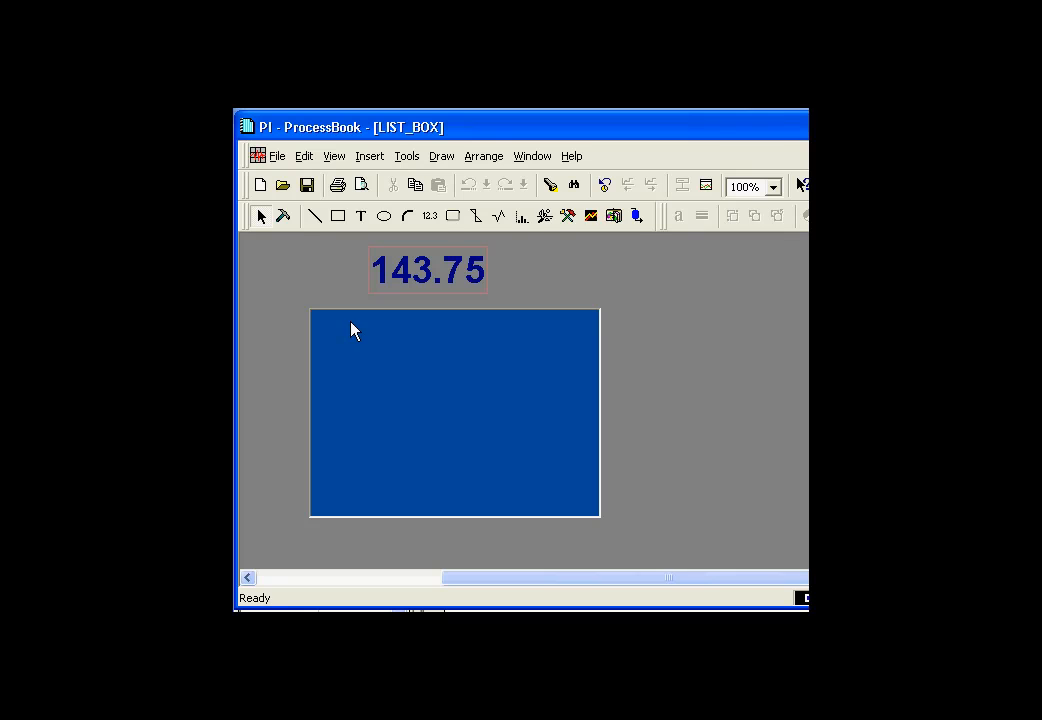
{"action": "mouse_move", "coordinate": [470, 376]}
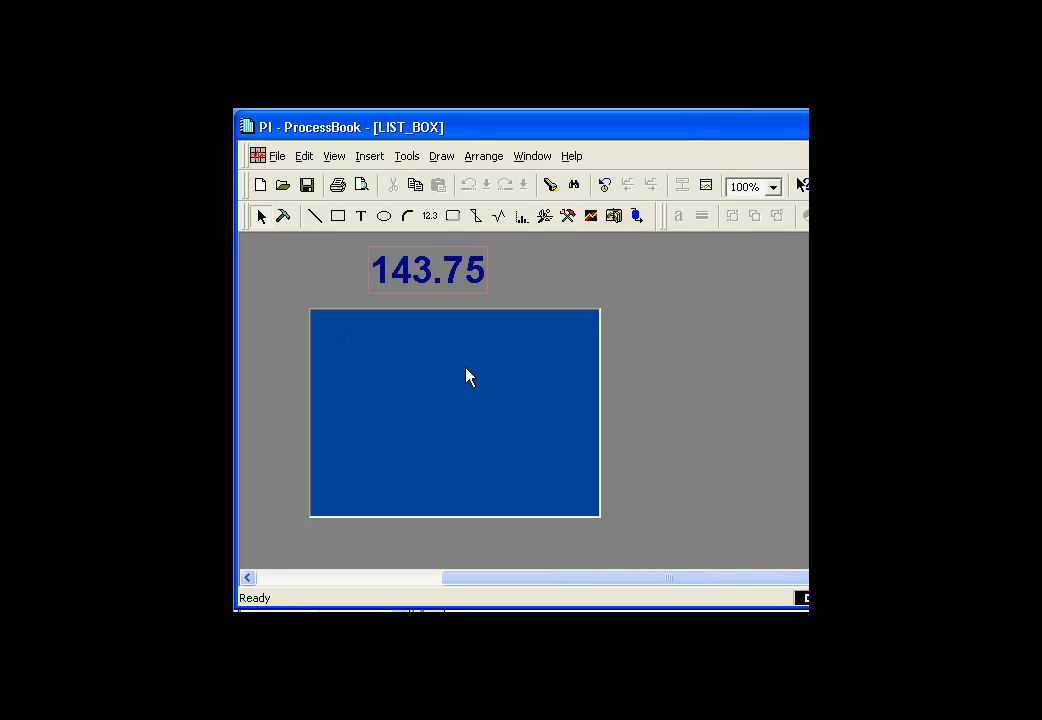
{"action": "mouse_move", "coordinate": [612, 308]}
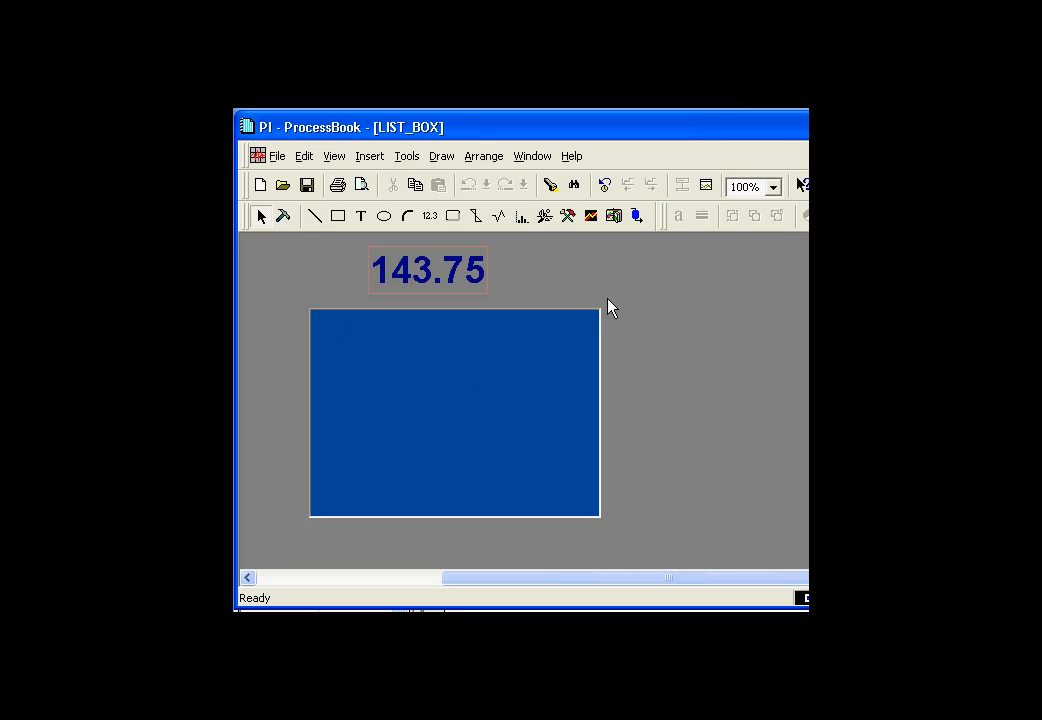
{"action": "mouse_move", "coordinate": [558, 290]}
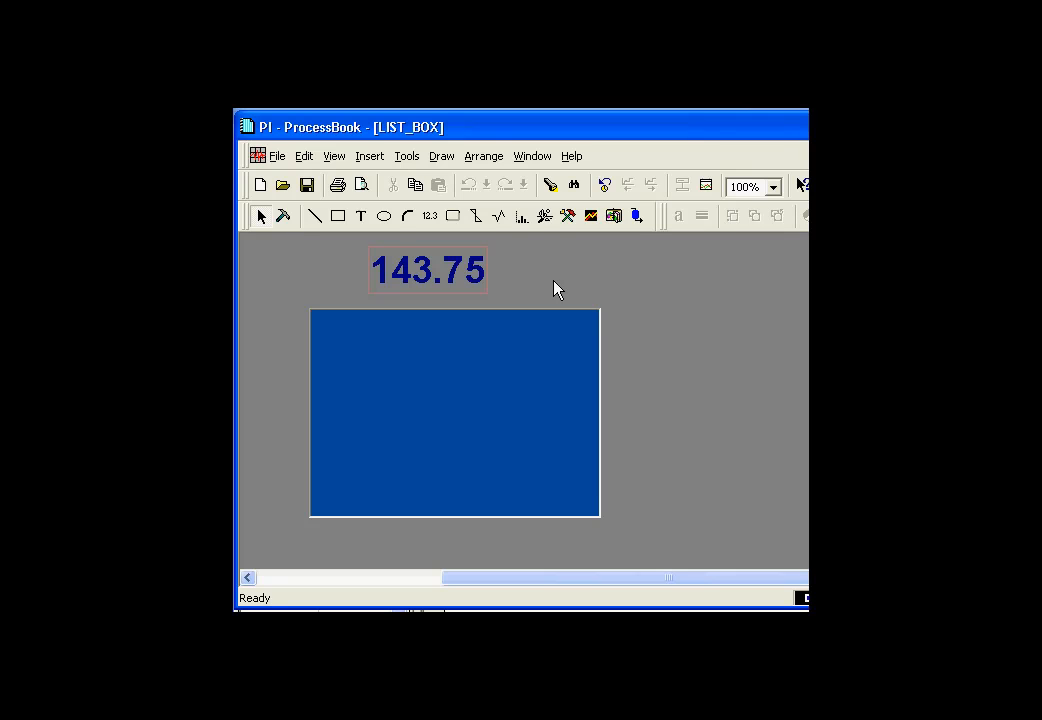
{"action": "mouse_move", "coordinate": [464, 320]}
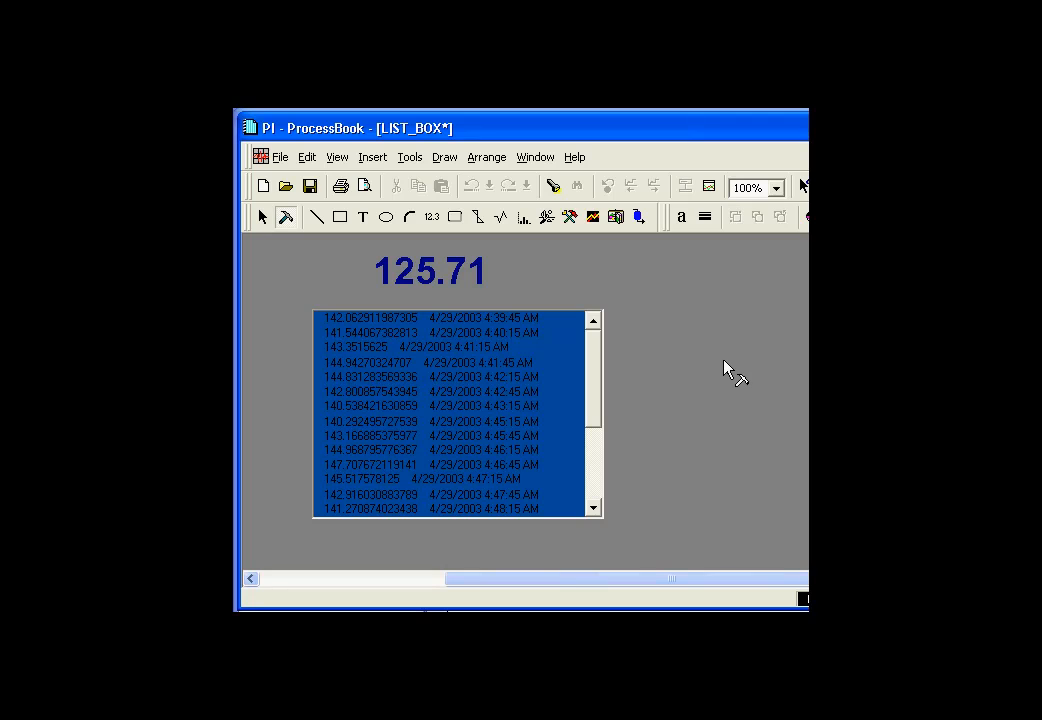
{"action": "mouse_move", "coordinate": [628, 392]}
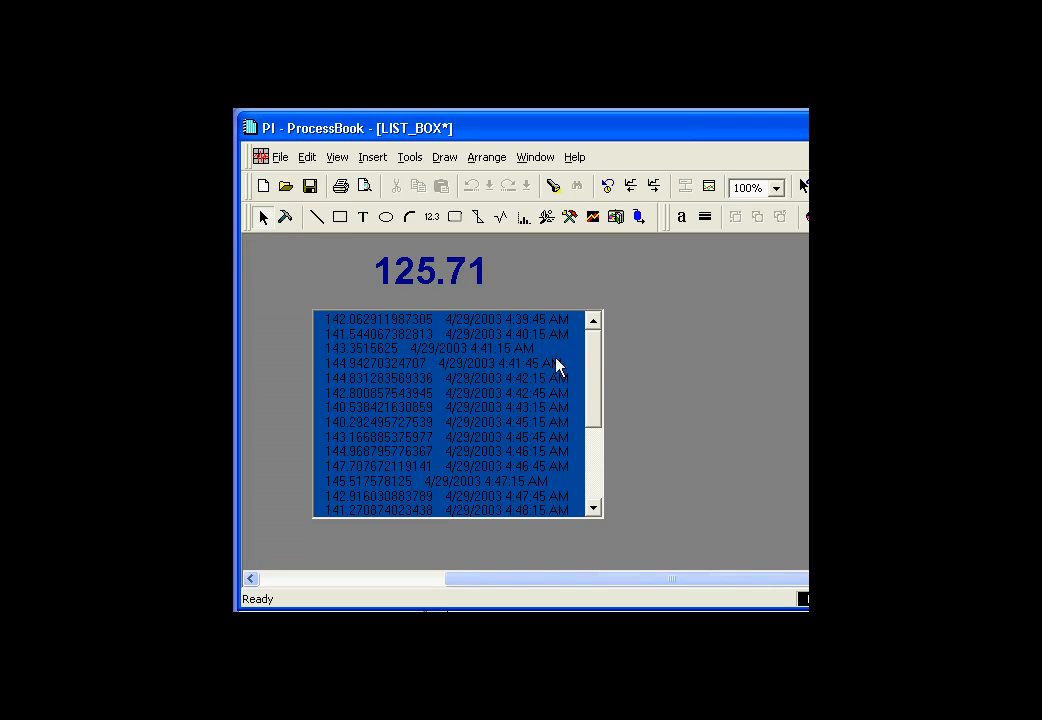
{"action": "mouse_move", "coordinate": [444, 280]}
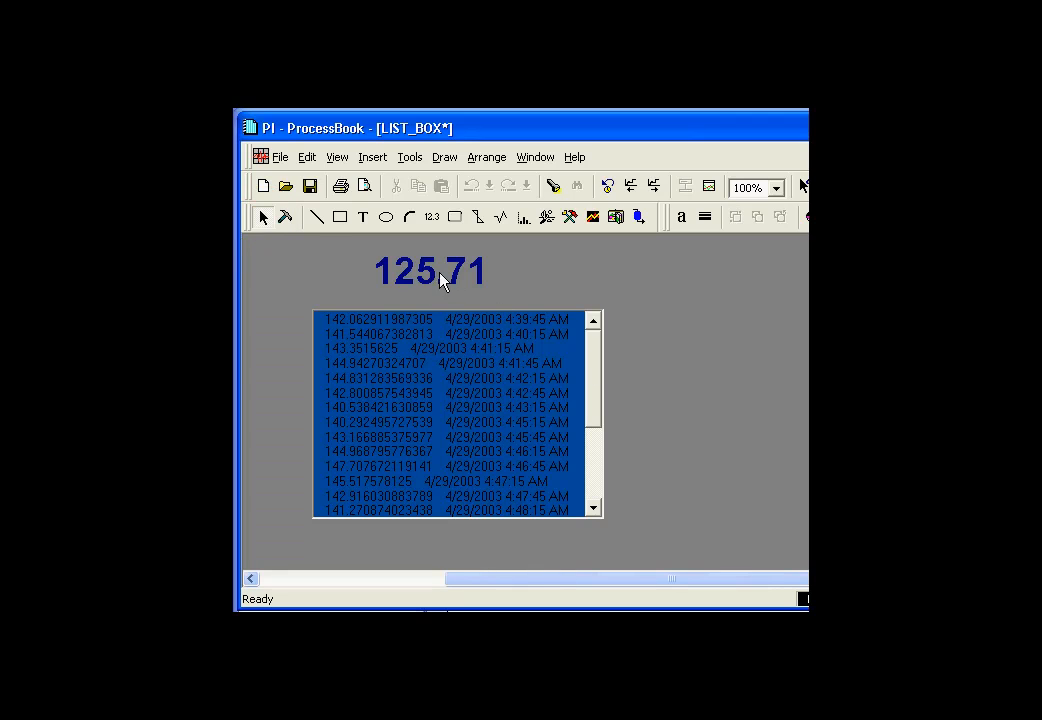
{"action": "mouse_move", "coordinate": [452, 284]}
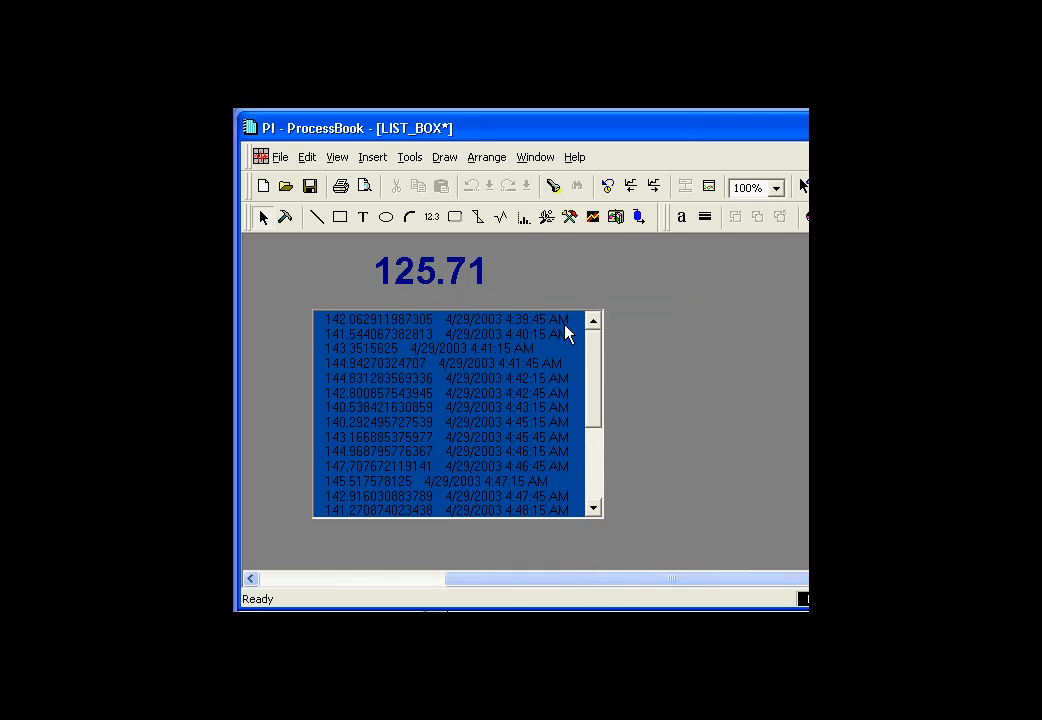
Scroll the filled list box, then view and close the value symbol's Properties window.
{"action": "scroll", "scroll_direction": "down", "scroll_amount": 3}
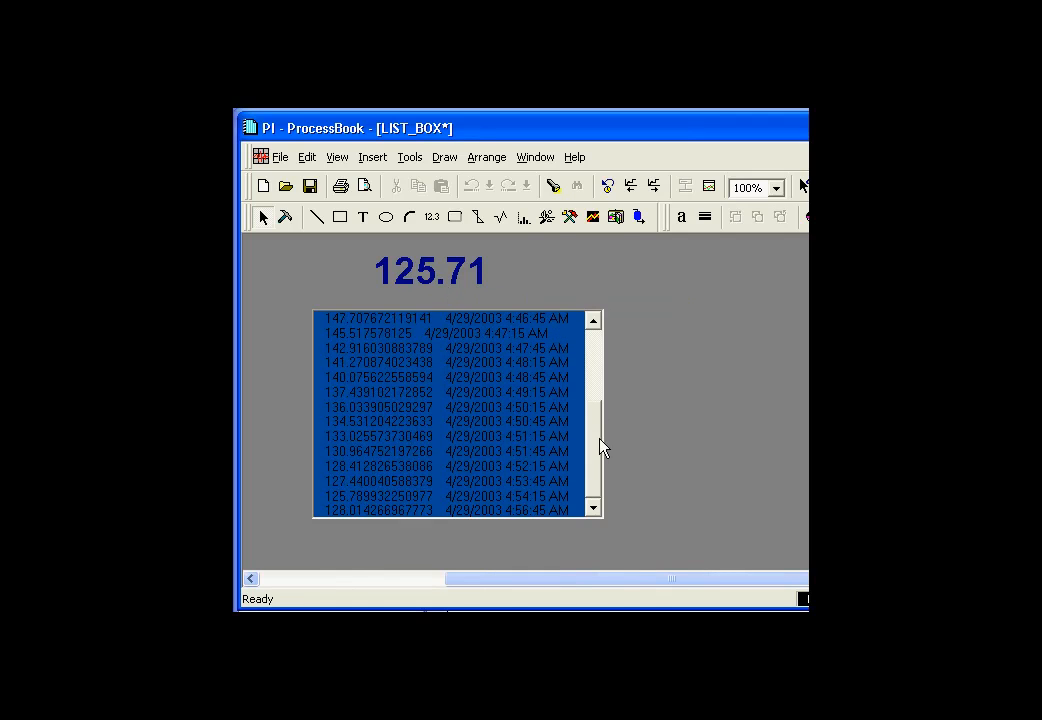
{"action": "scroll", "scroll_direction": "up", "scroll_amount": 3}
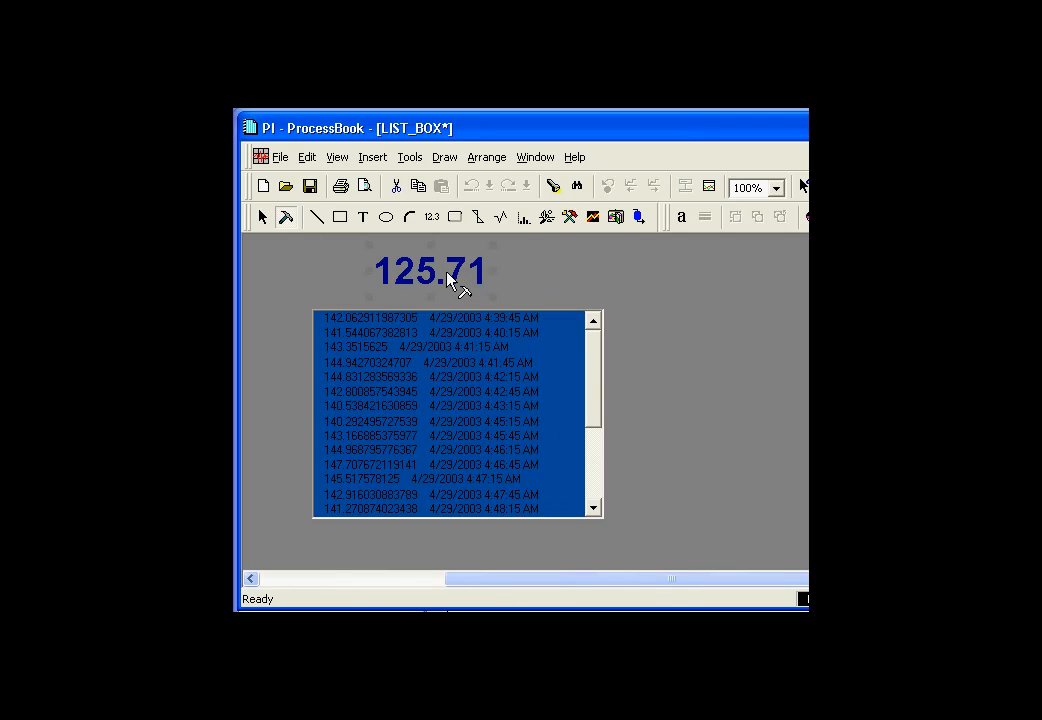
{"action": "right_click", "coordinate": [450, 280]}
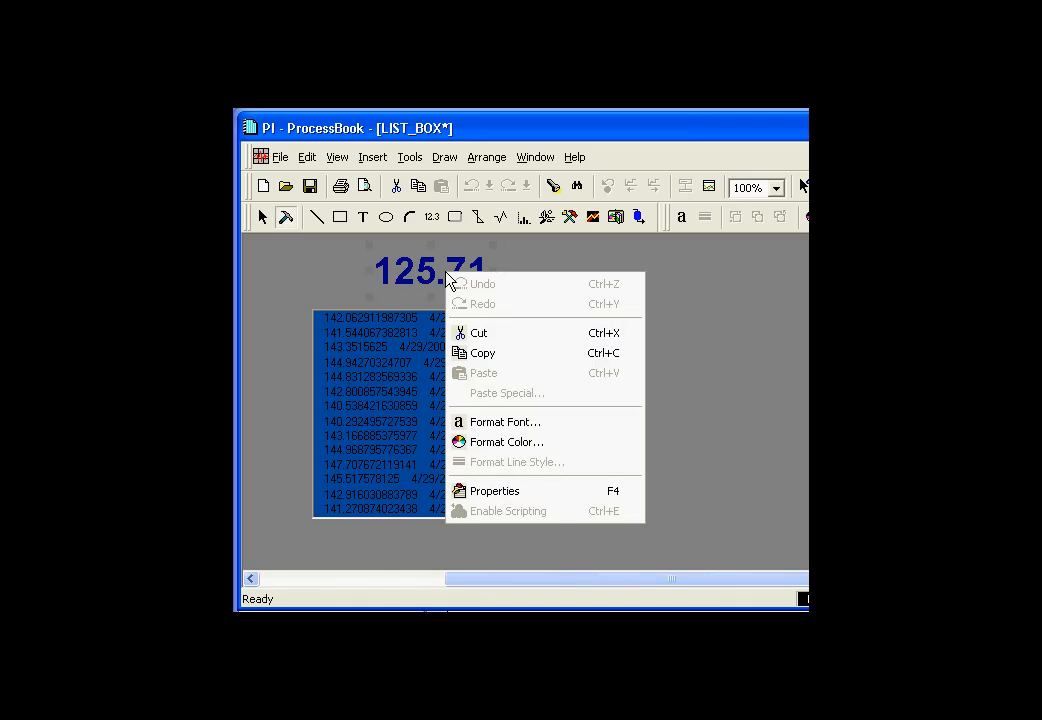
{"action": "left_click", "coordinate": [494, 490]}
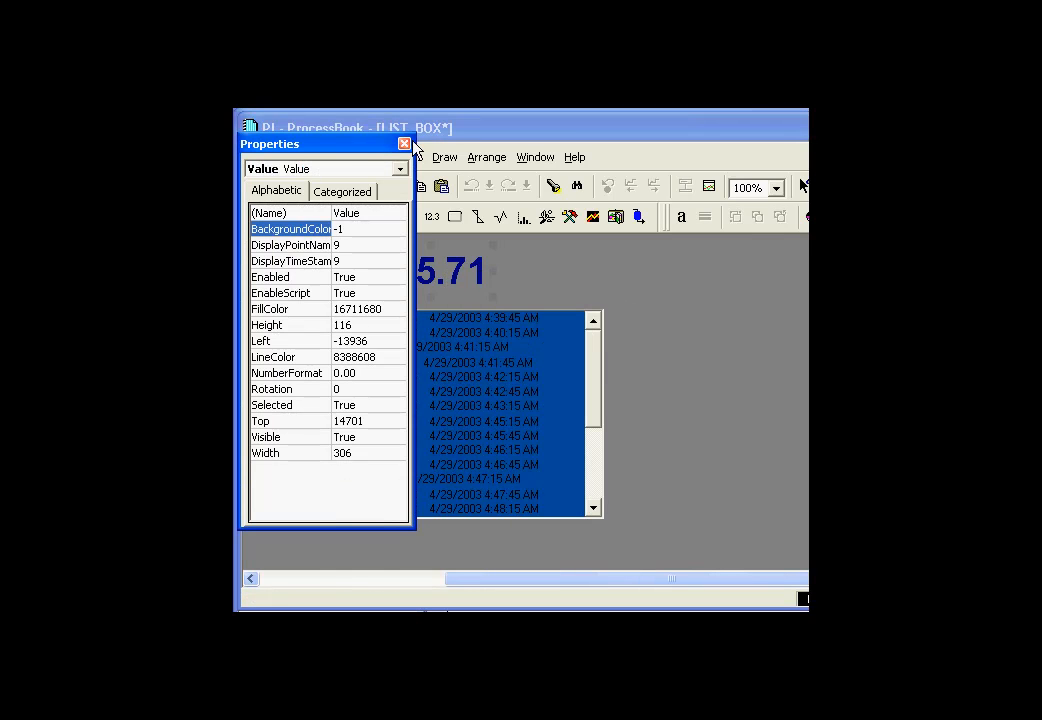
{"action": "left_click", "coordinate": [404, 144]}
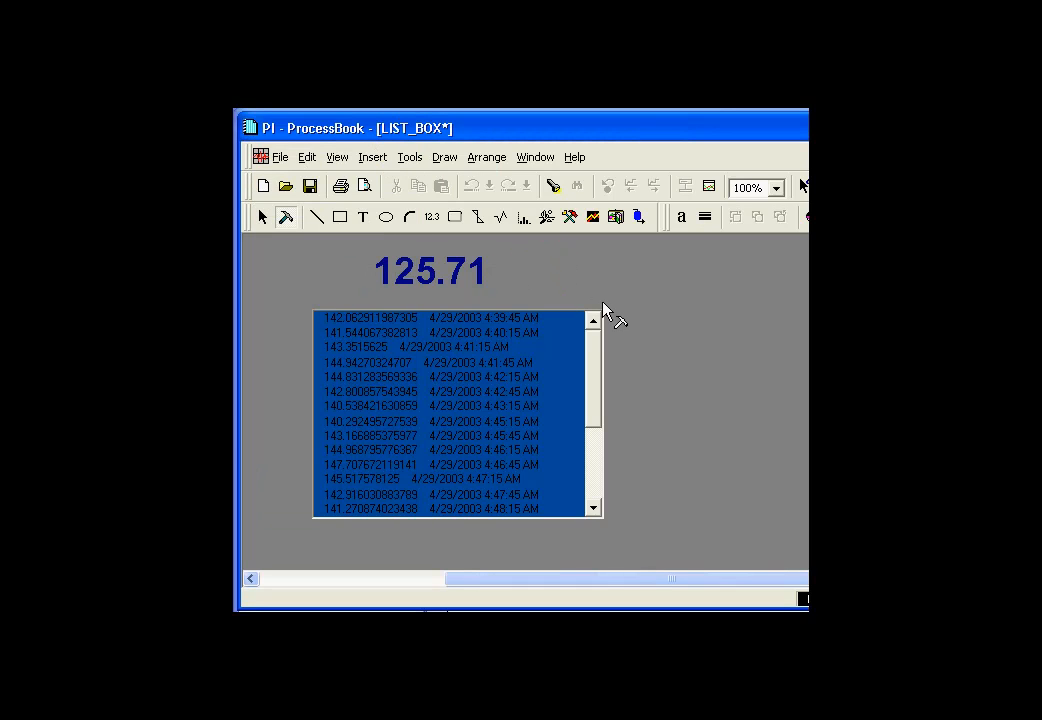
{"action": "mouse_move", "coordinate": [476, 290]}
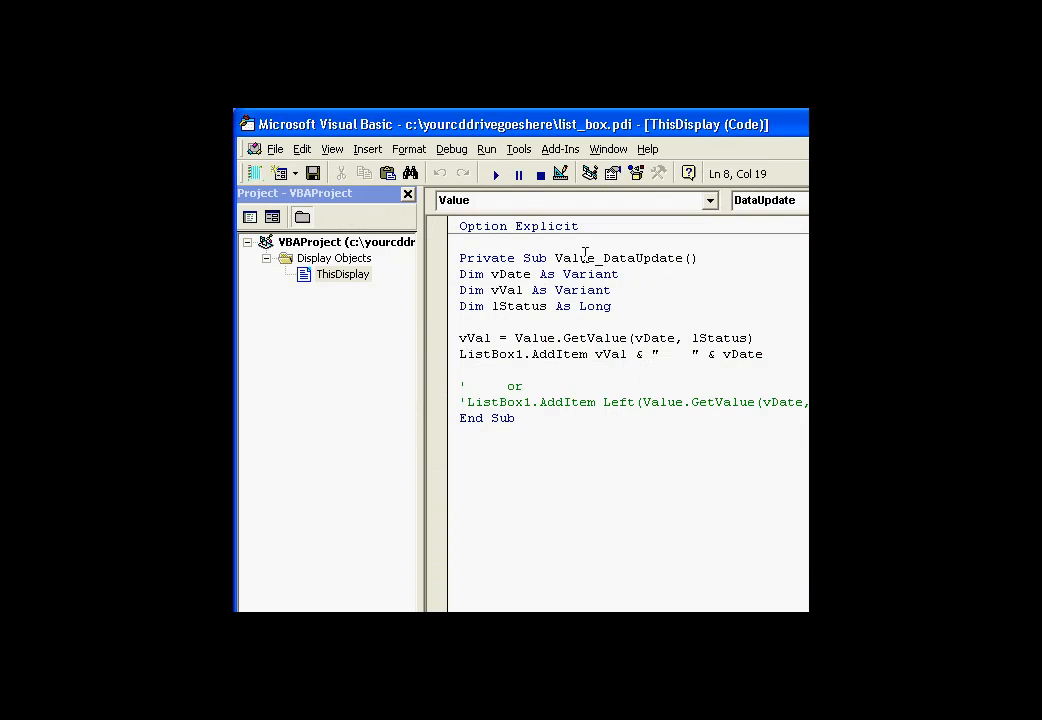
{"action": "double_click", "coordinate": [576, 258]}
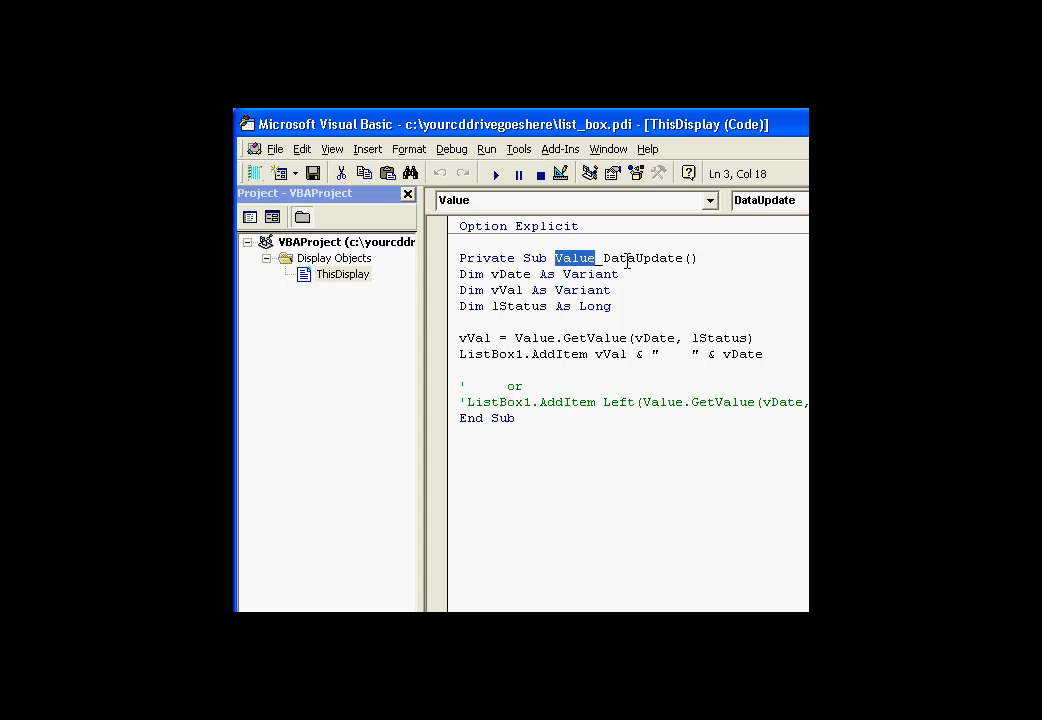
{"action": "double_click", "coordinate": [644, 258]}
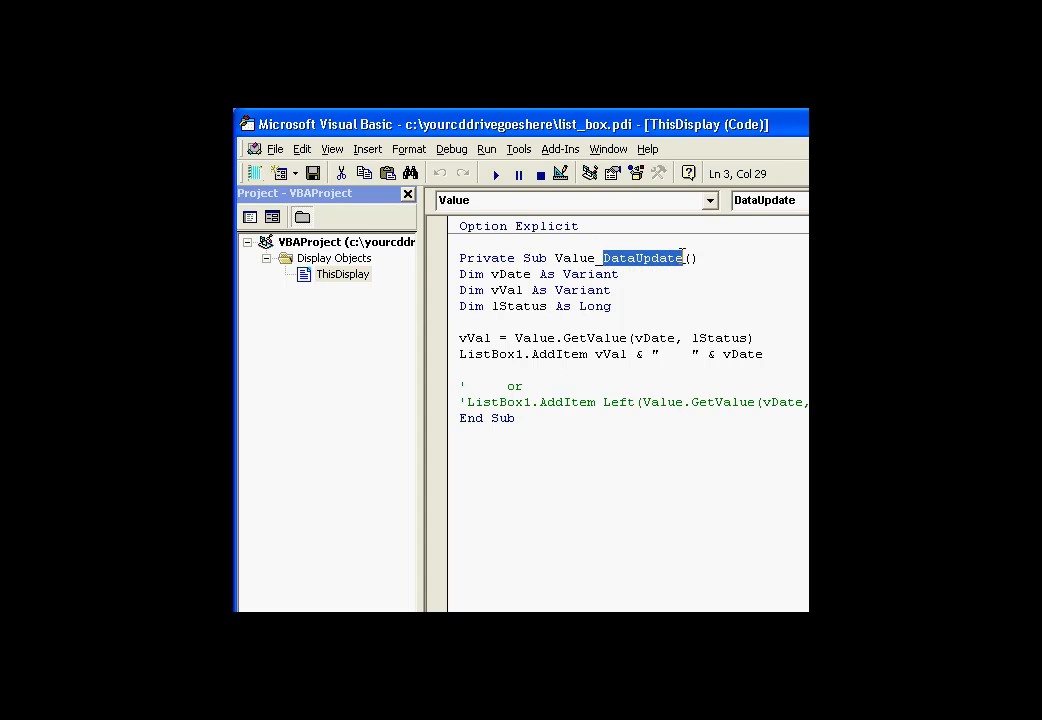
{"action": "left_click", "coordinate": [672, 258]}
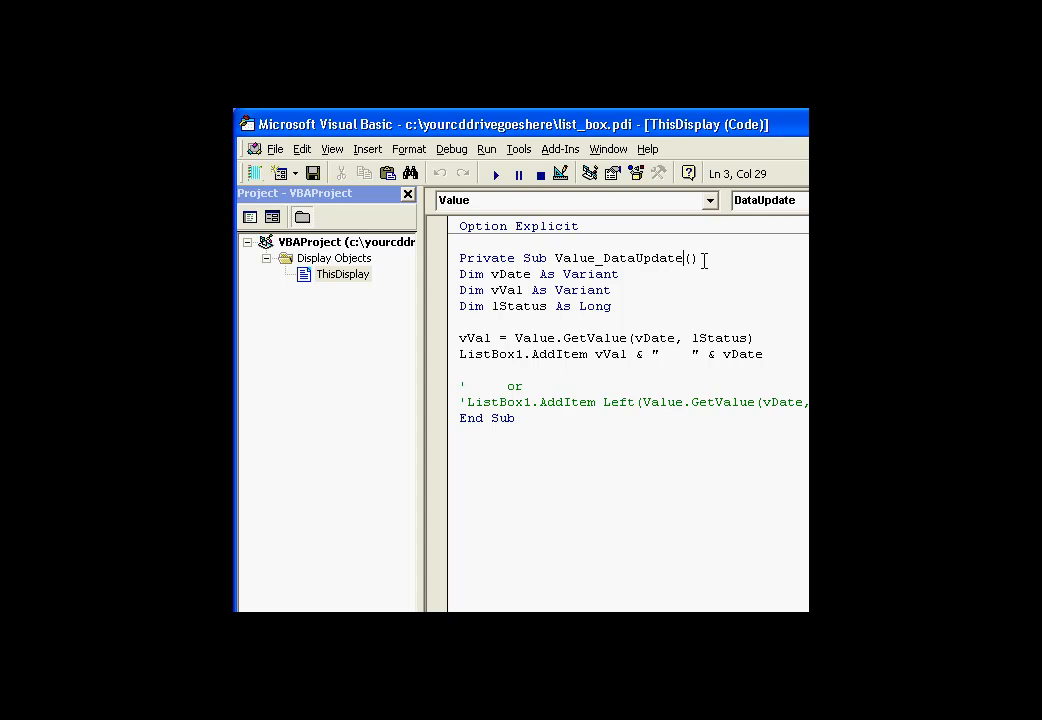
{"action": "mouse_move", "coordinate": [556, 256]}
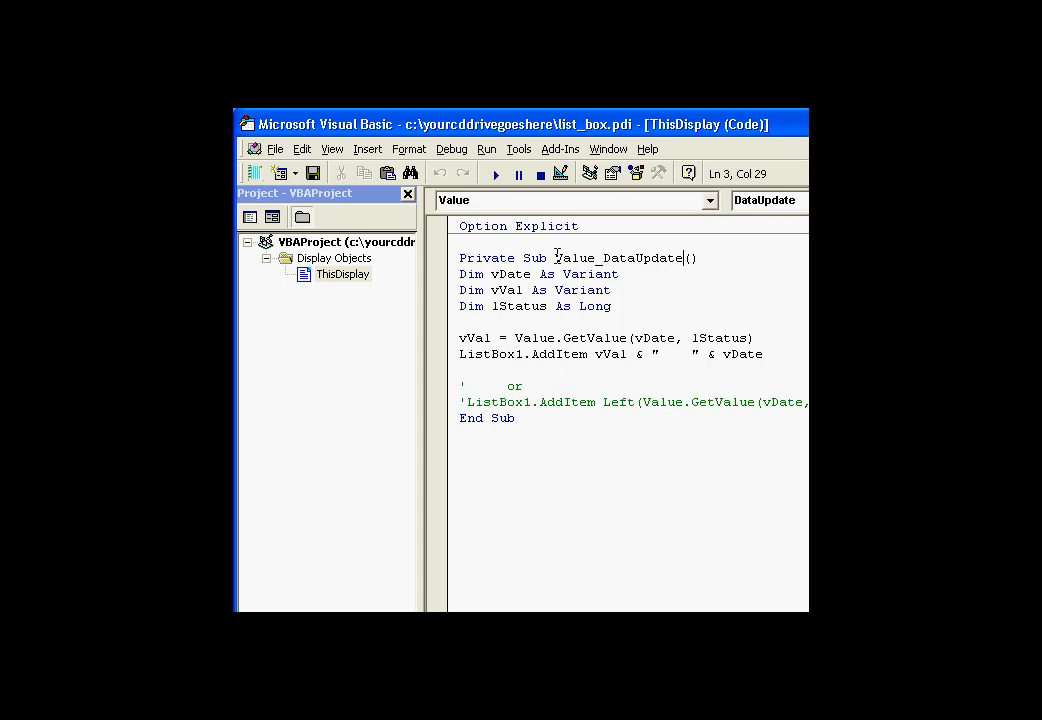
{"action": "double_click", "coordinate": [620, 256]}
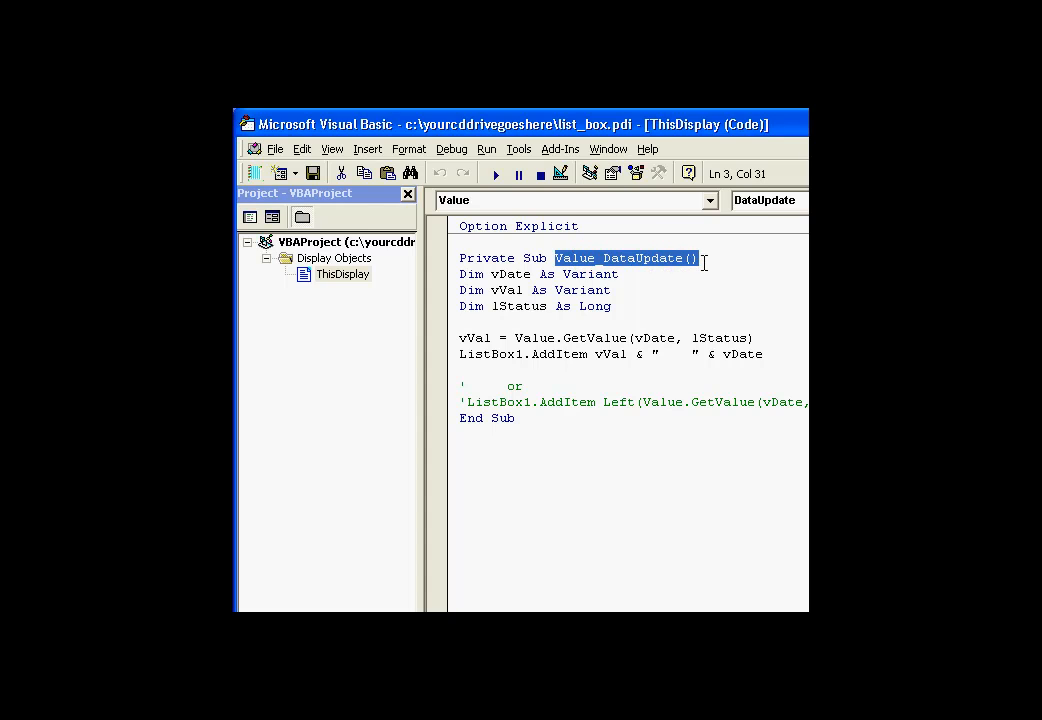
{"action": "mouse_move", "coordinate": [448, 320]}
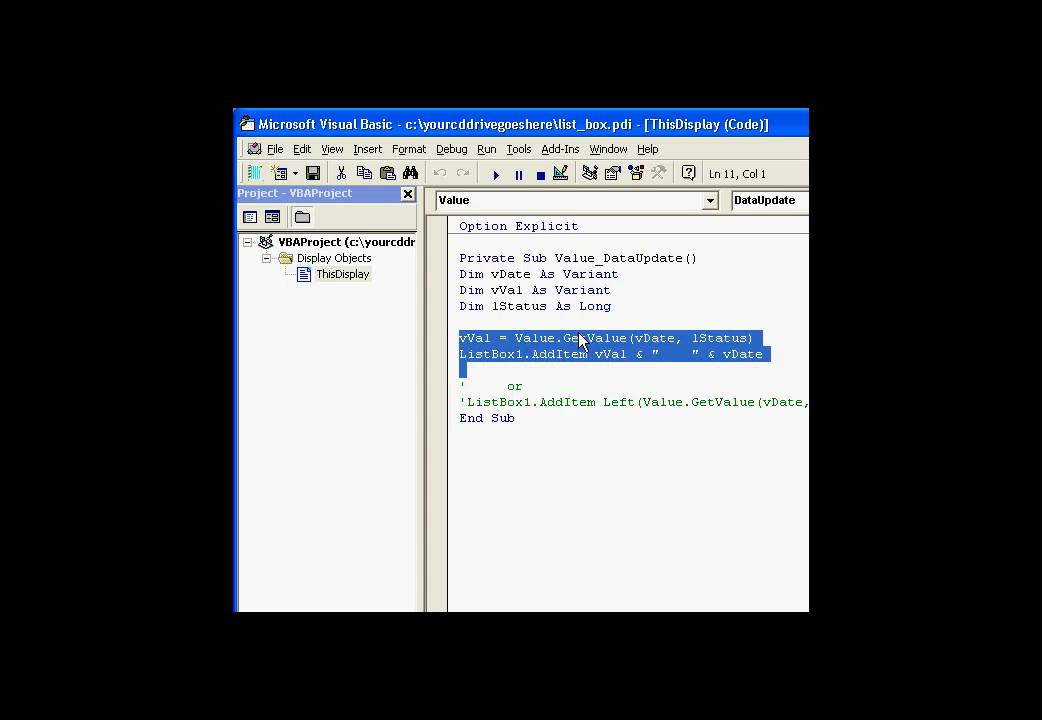
{"action": "left_click", "coordinate": [672, 276]}
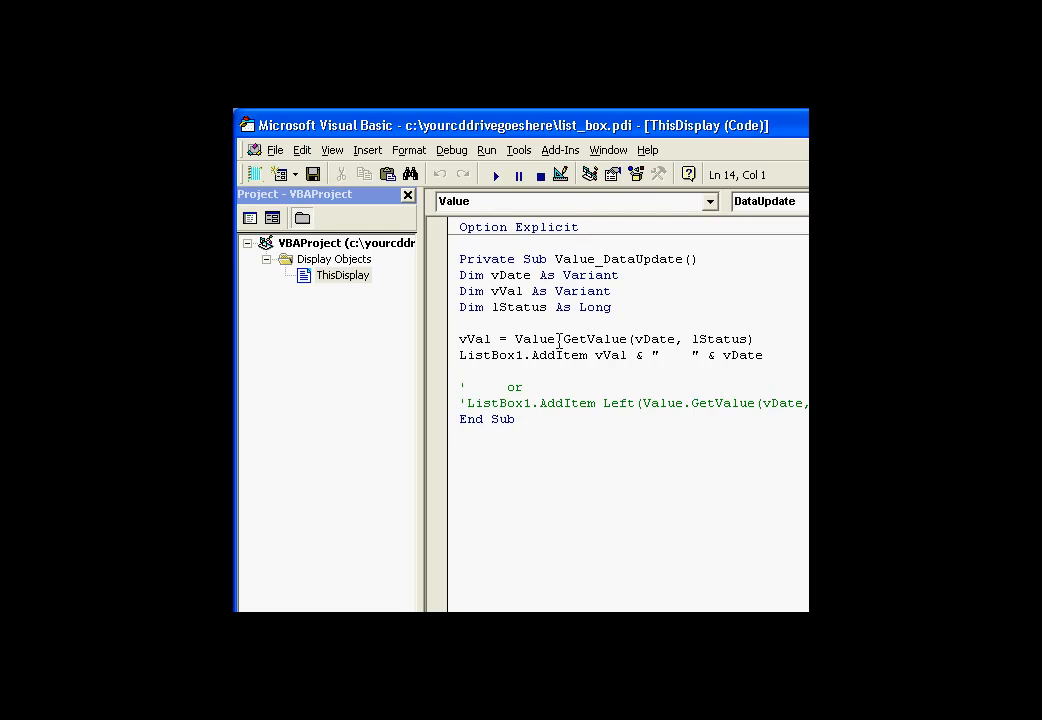
{"action": "double_click", "coordinate": [536, 338]}
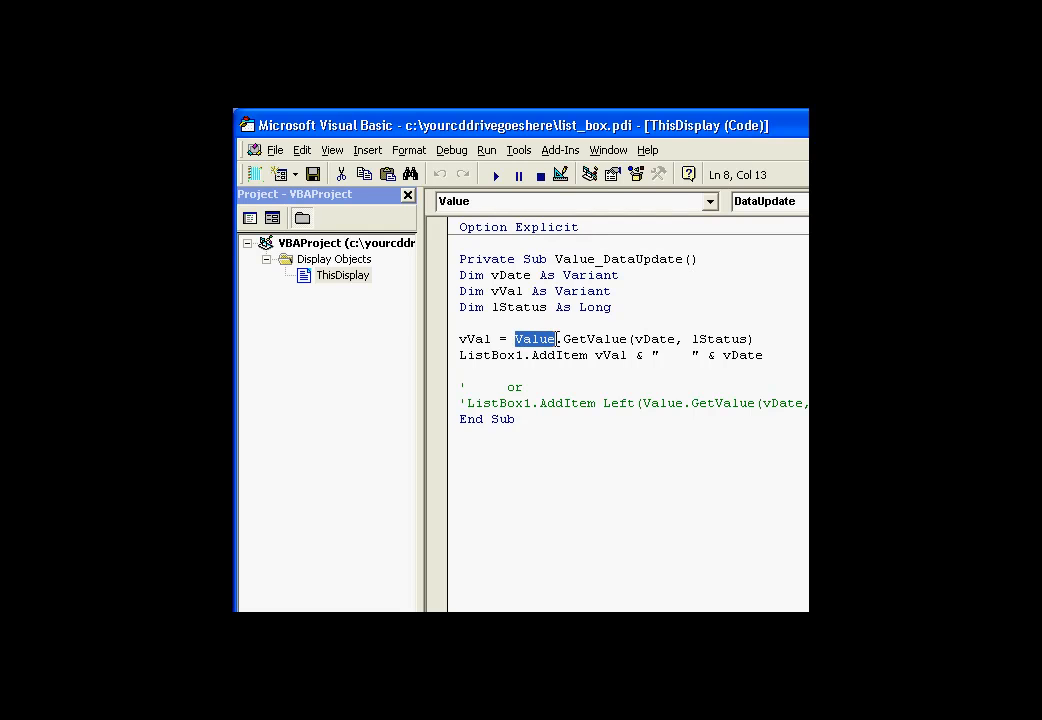
{"action": "double_click", "coordinate": [588, 340]}
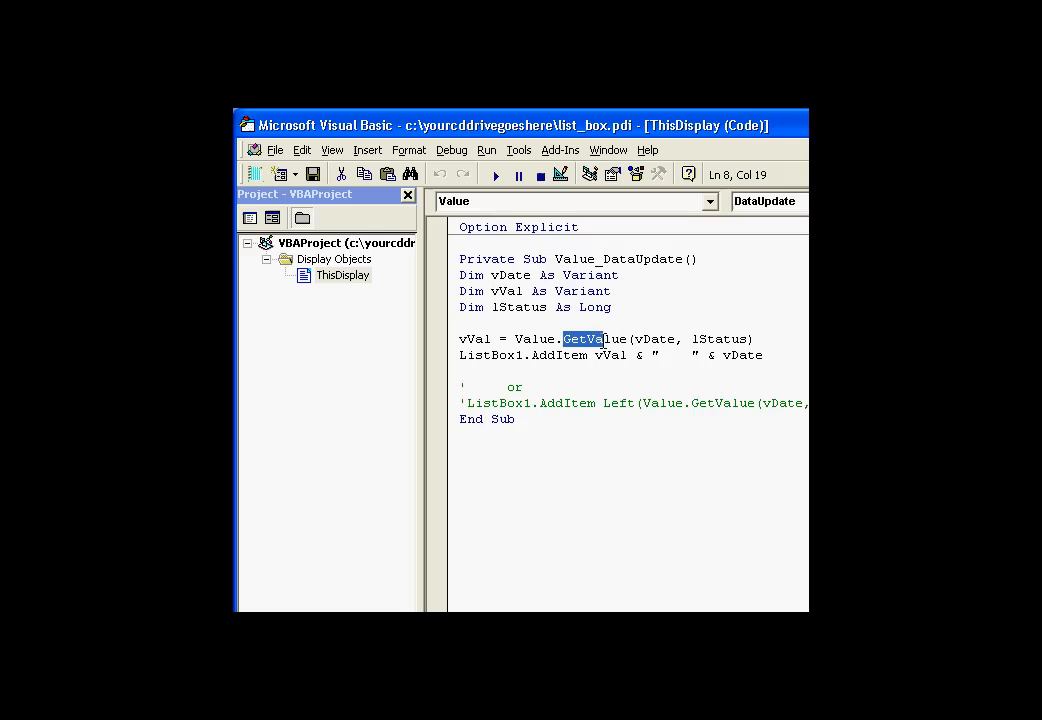
{"action": "double_click", "coordinate": [596, 340]}
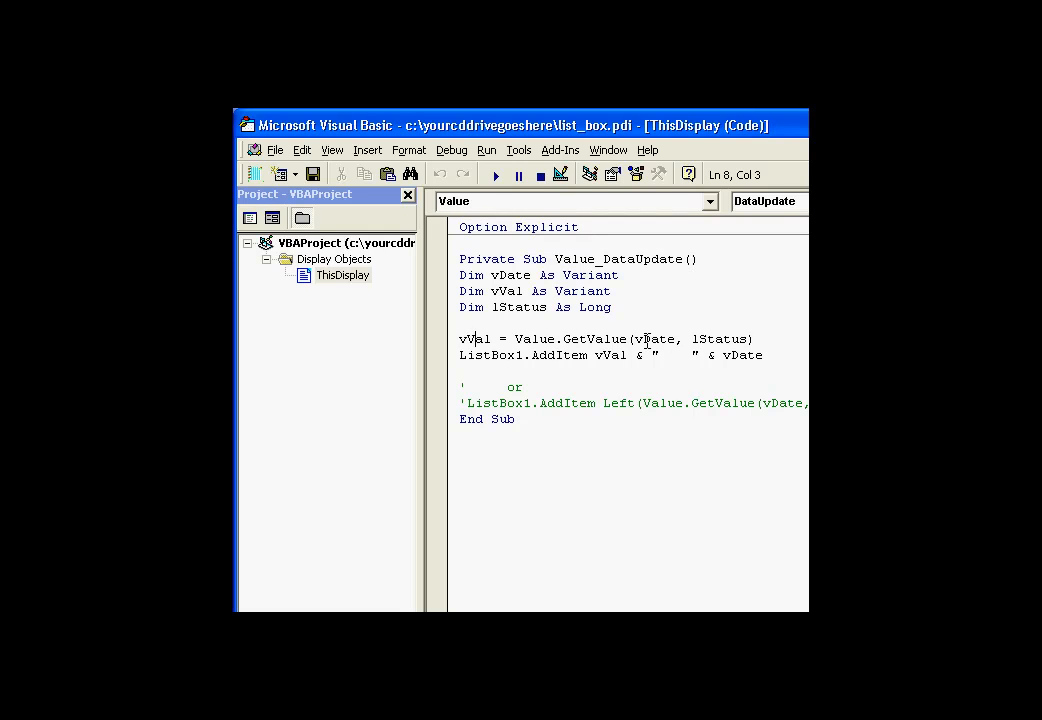
{"action": "left_click", "coordinate": [460, 340]}
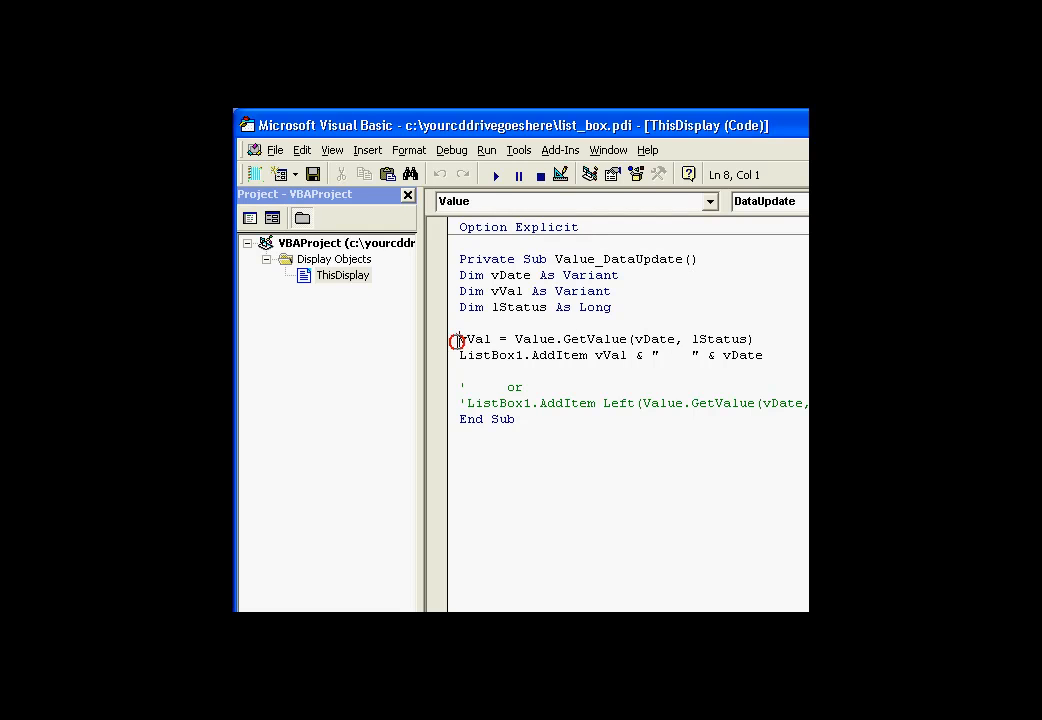
{"action": "double_click", "coordinate": [654, 338]}
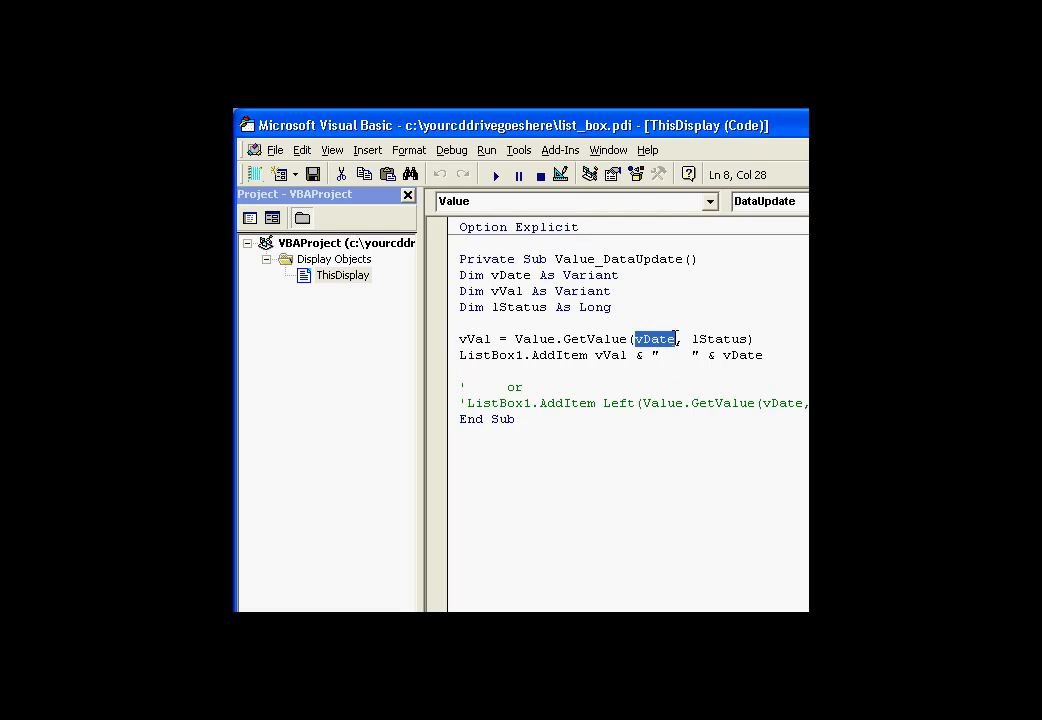
{"action": "double_click", "coordinate": [718, 340]}
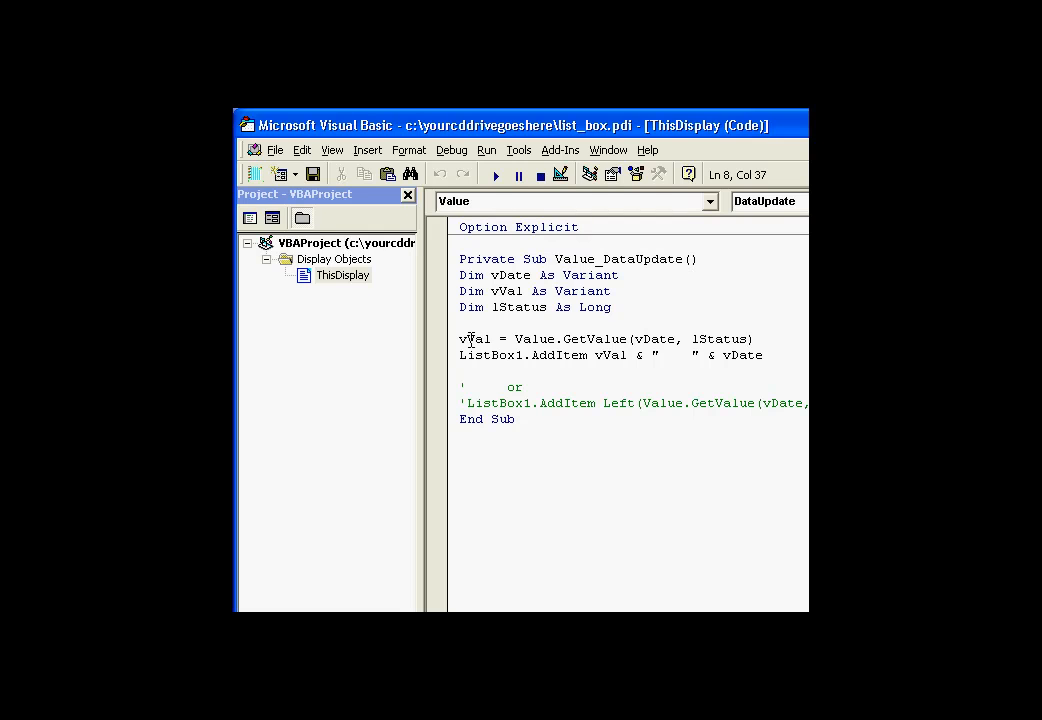
{"action": "double_click", "coordinate": [610, 356]}
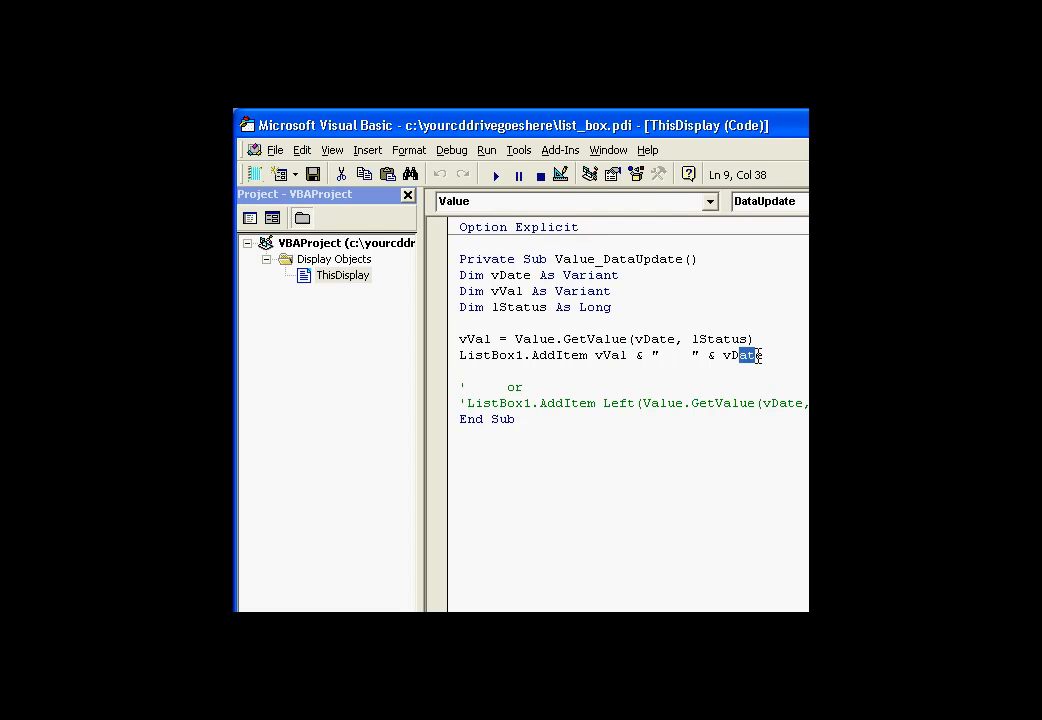
{"action": "left_click", "coordinate": [672, 440]}
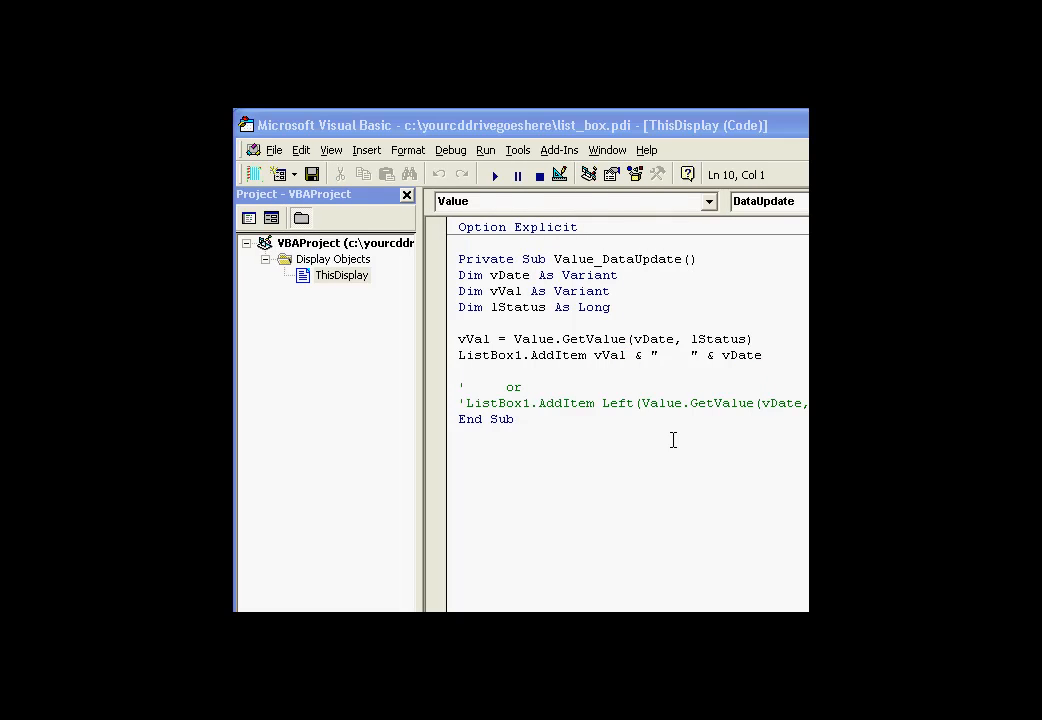
{"action": "mouse_move", "coordinate": [740, 418]}
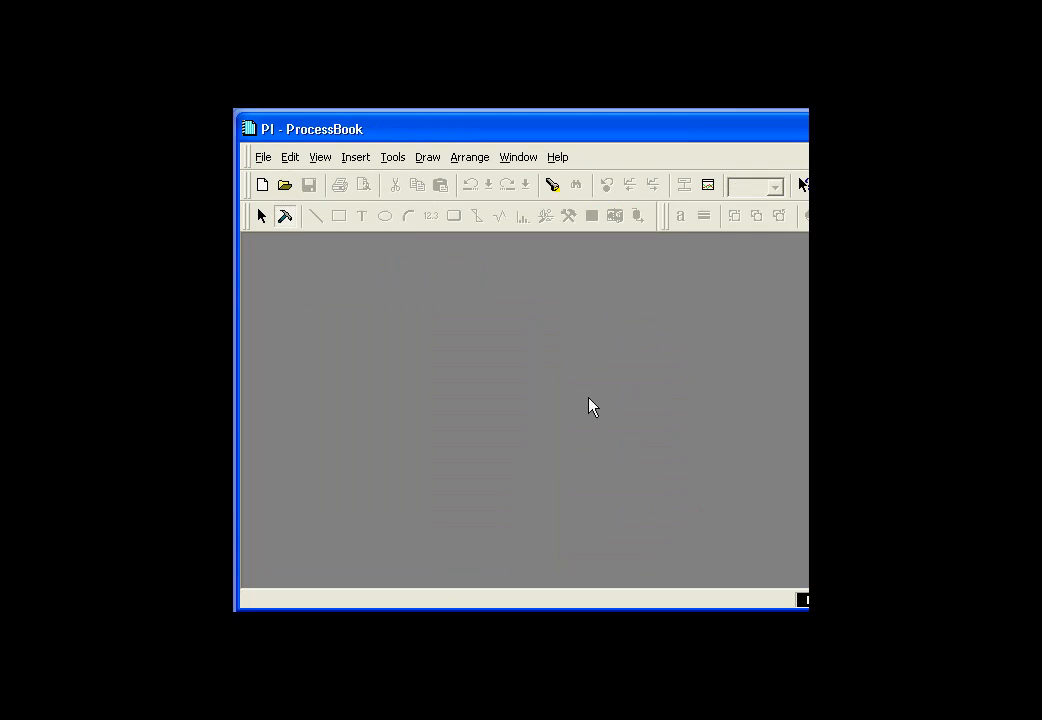
Create a new display Display1 and maximise it in the window.
{"action": "left_click", "coordinate": [264, 156]}
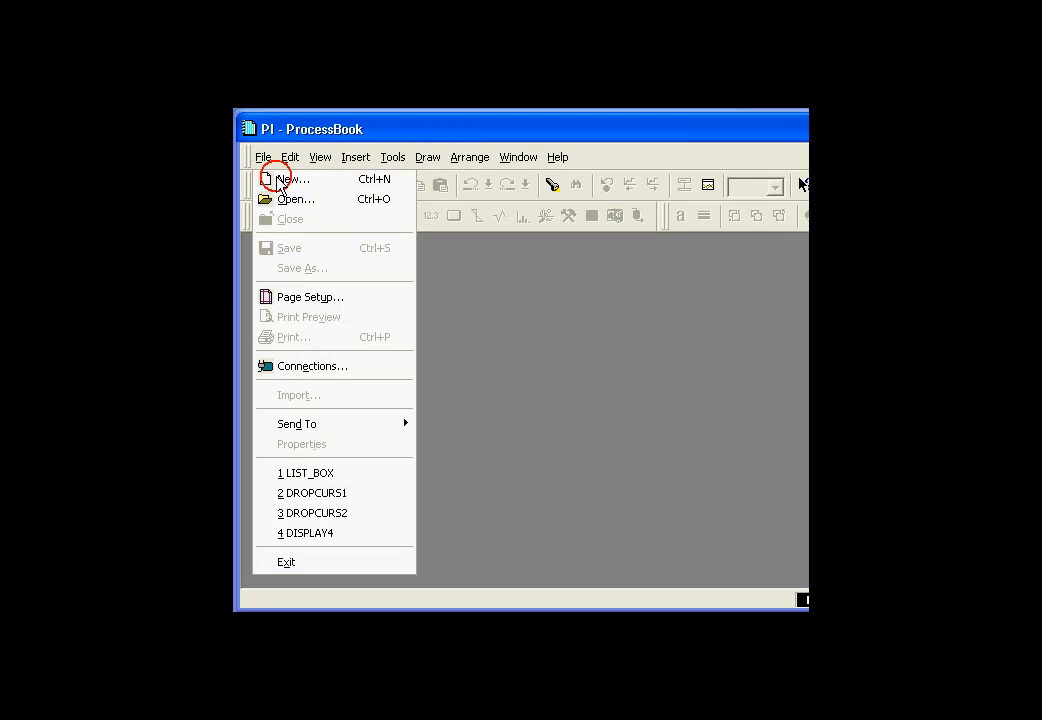
{"action": "left_click", "coordinate": [290, 180]}
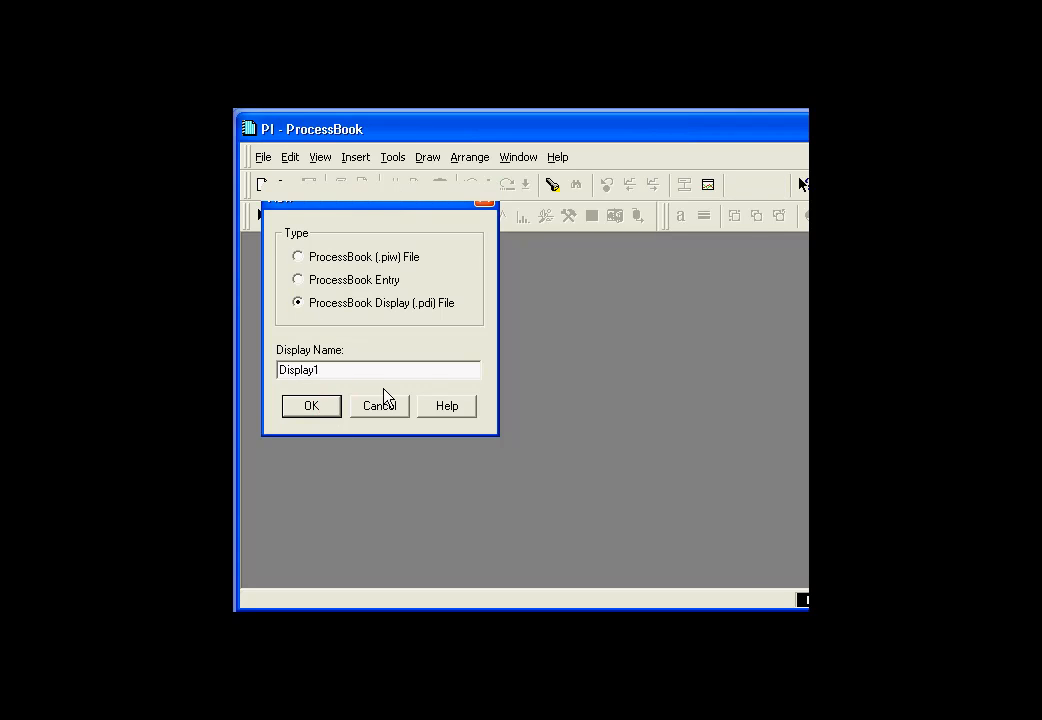
{"action": "left_click", "coordinate": [312, 404]}
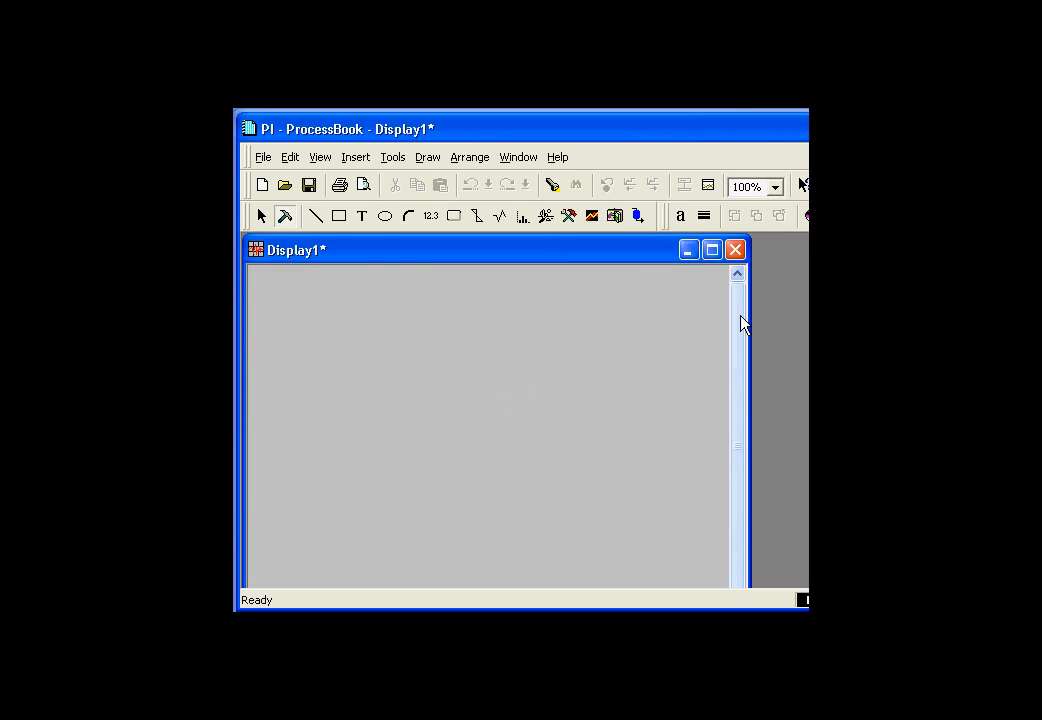
{"action": "left_click", "coordinate": [712, 252]}
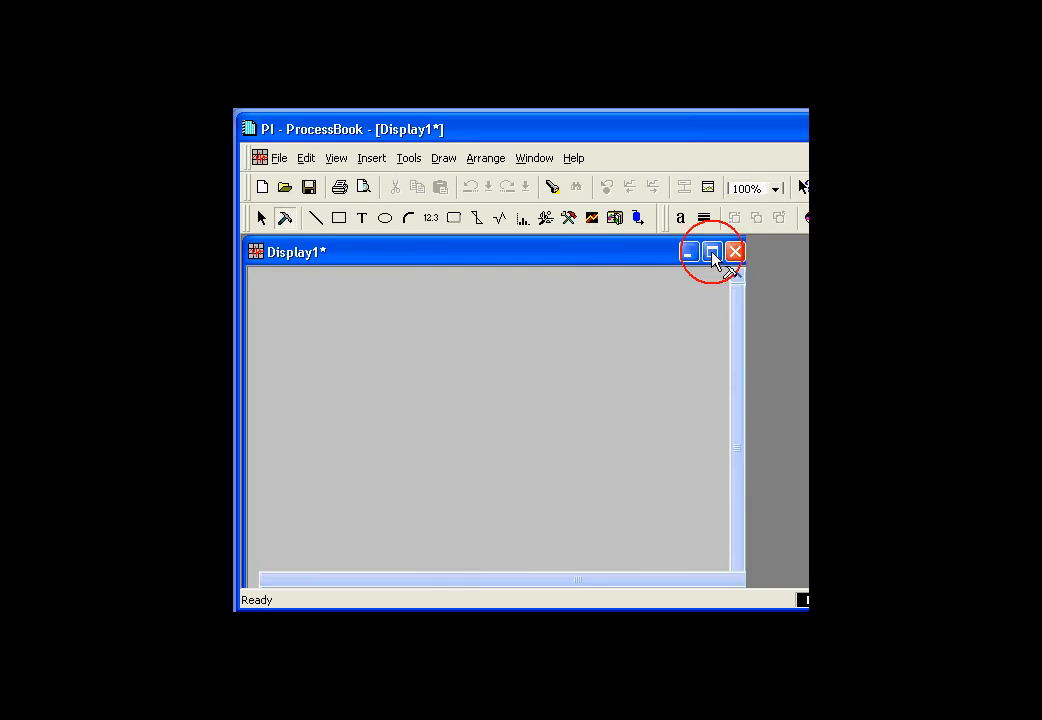
{"action": "left_click", "coordinate": [712, 252]}
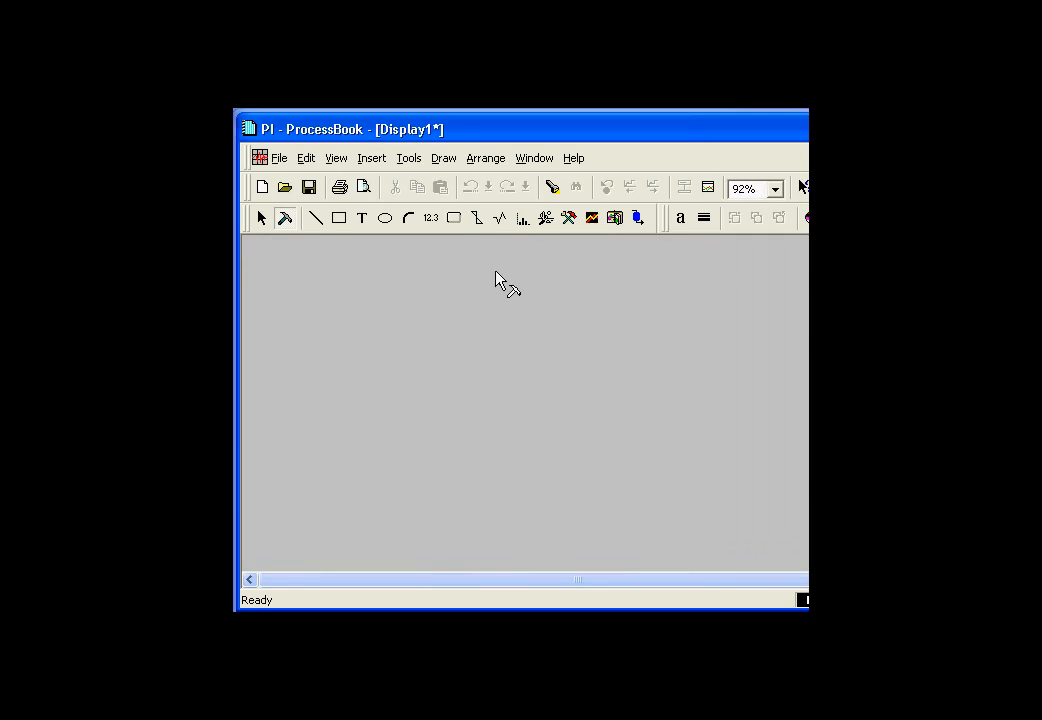
{"action": "mouse_move", "coordinate": [512, 248]}
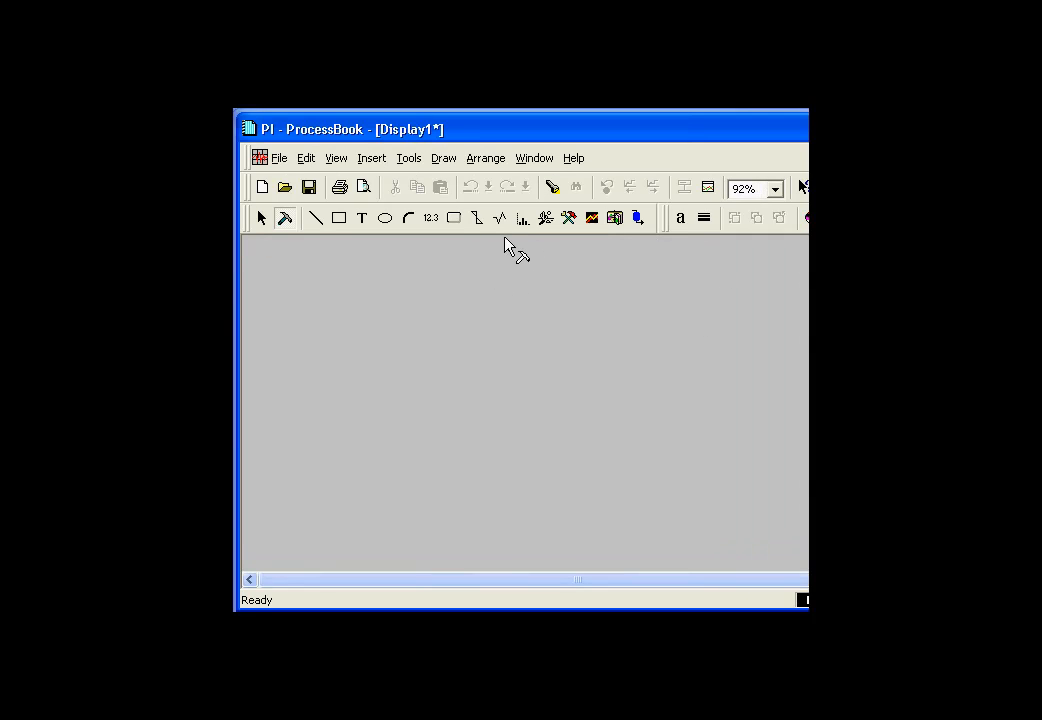
{"action": "mouse_move", "coordinate": [430, 218]}
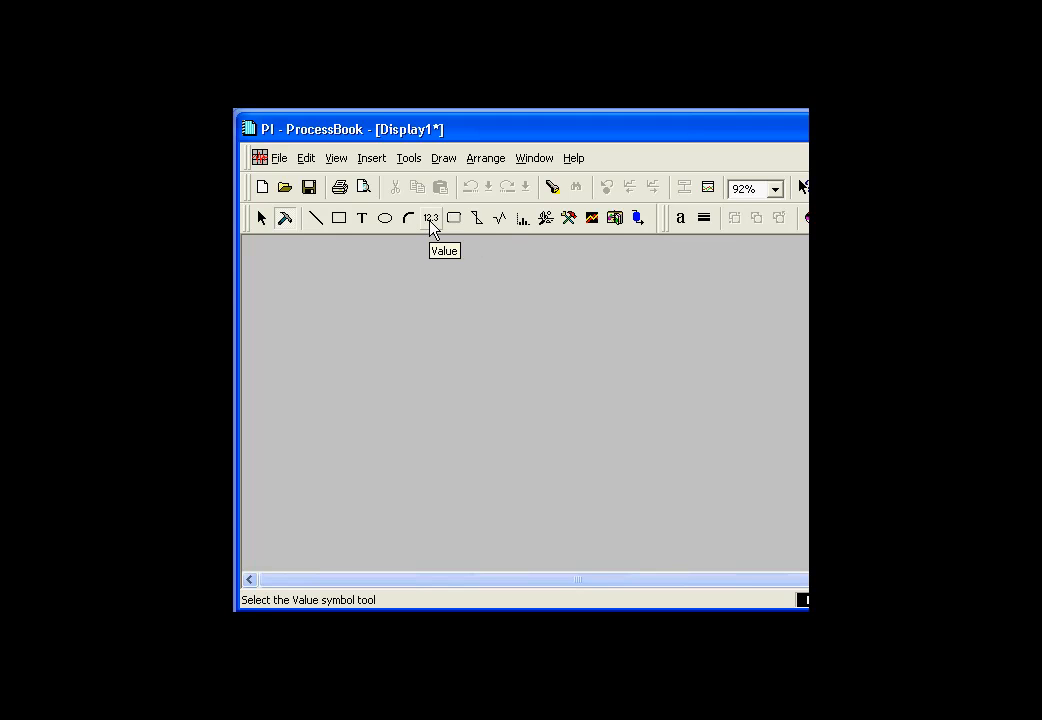
Place a Value symbol for tag CDT158 with the tag name shown below the value.
{"action": "left_click", "coordinate": [432, 218]}
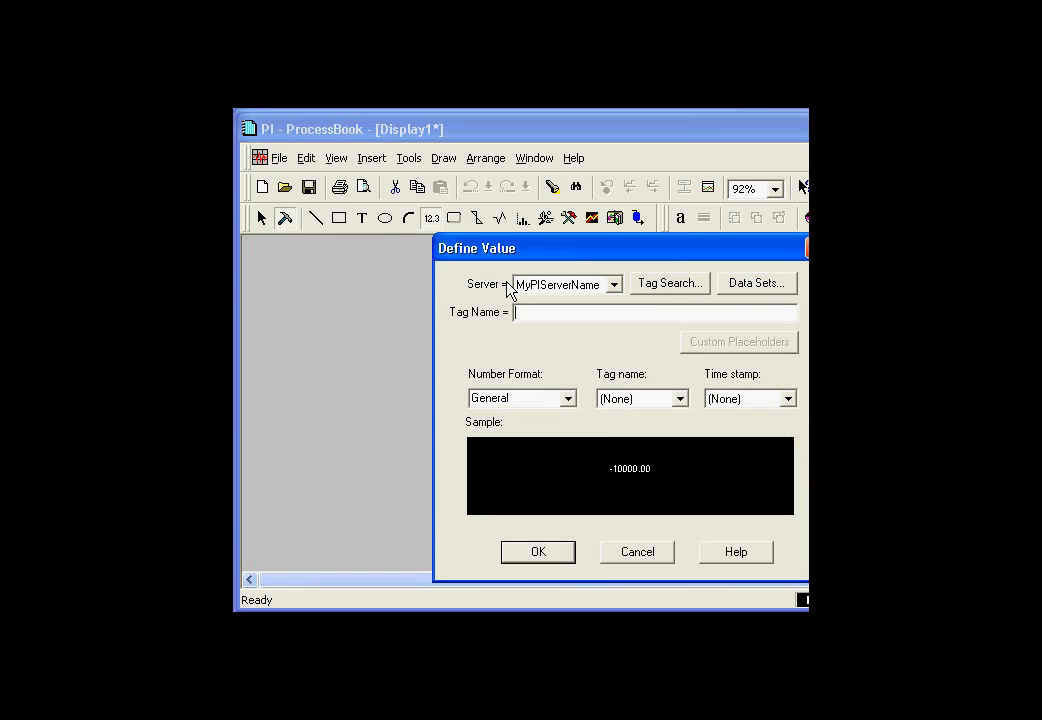
{"action": "type", "text": "cdt1"}
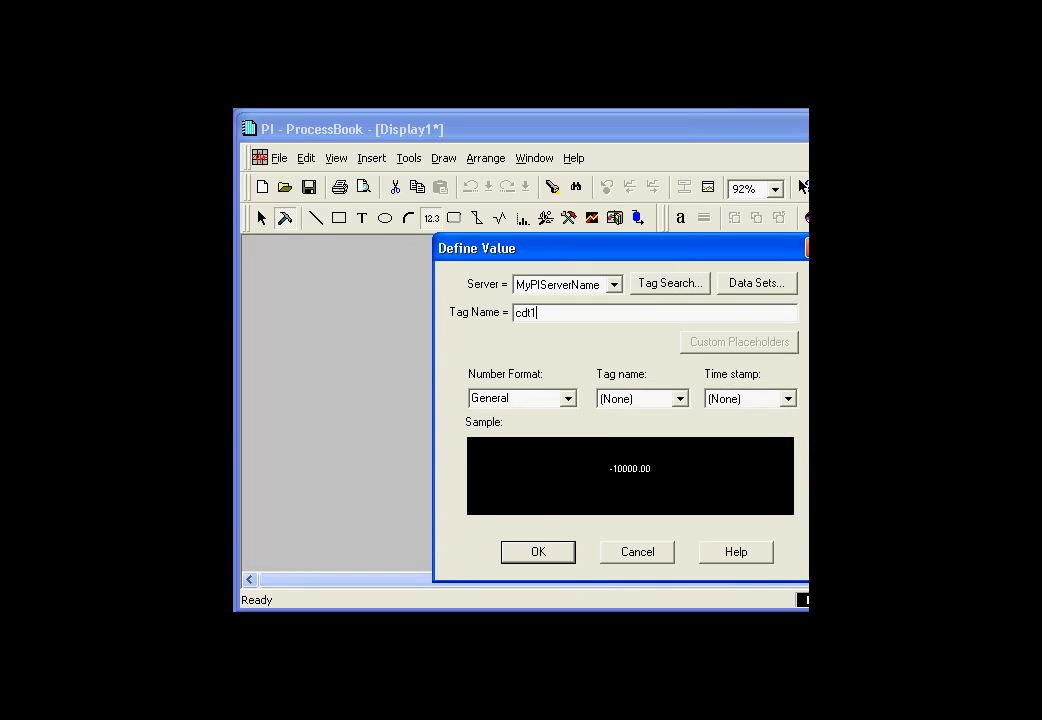
{"action": "type", "text": "58"}
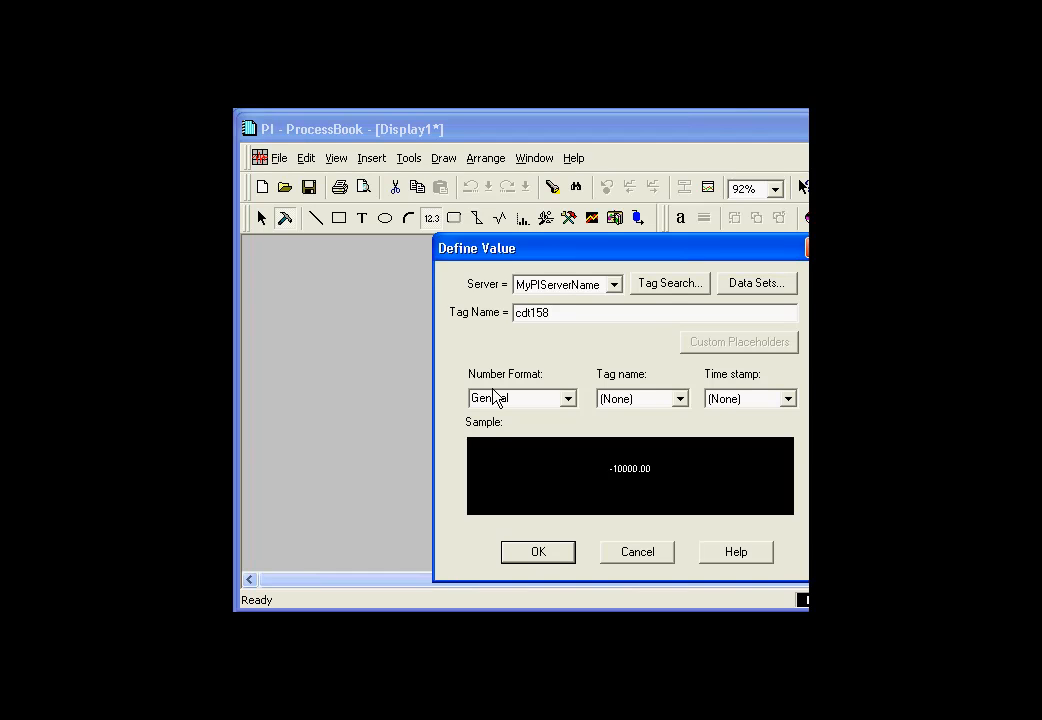
{"action": "mouse_move", "coordinate": [632, 308]}
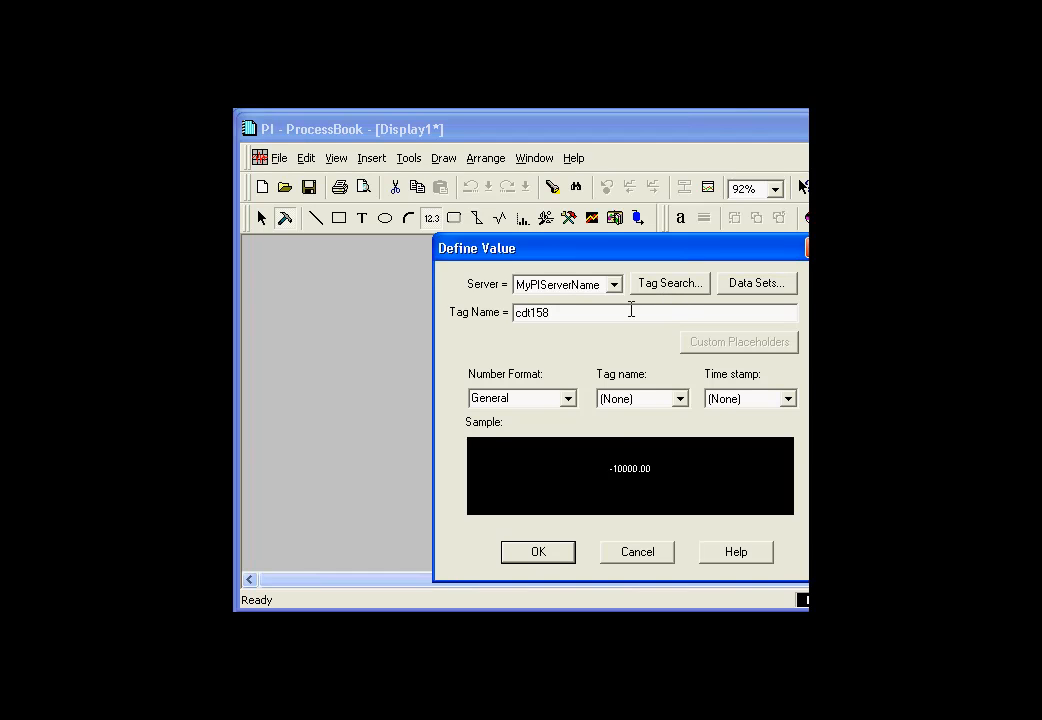
{"action": "left_click", "coordinate": [680, 398]}
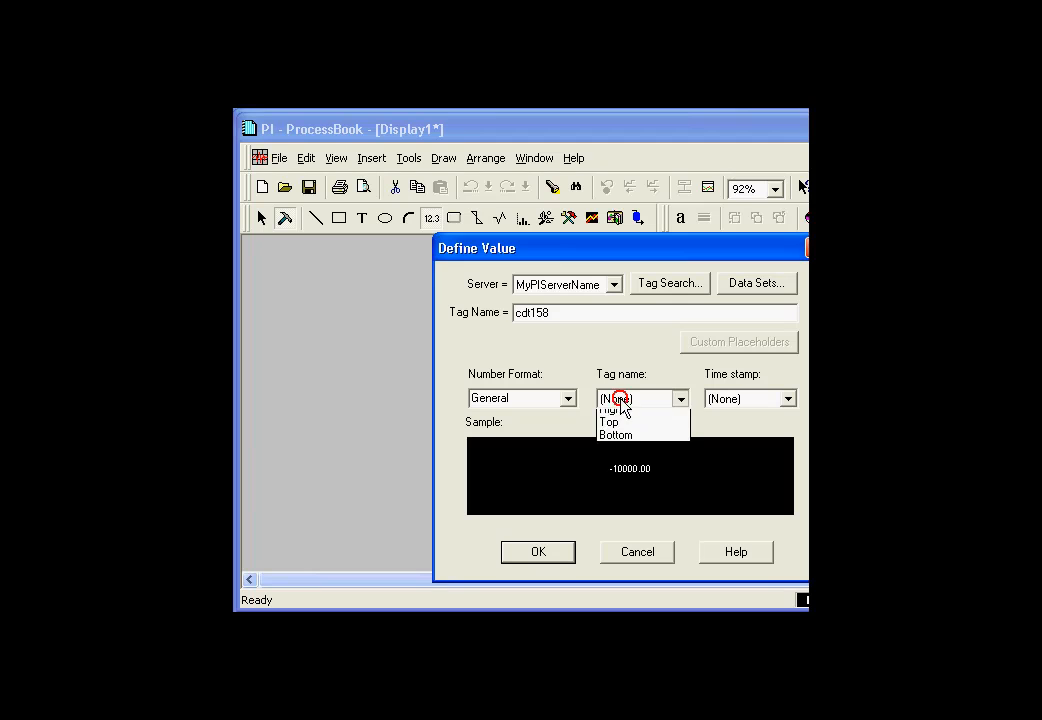
{"action": "left_click", "coordinate": [616, 434]}
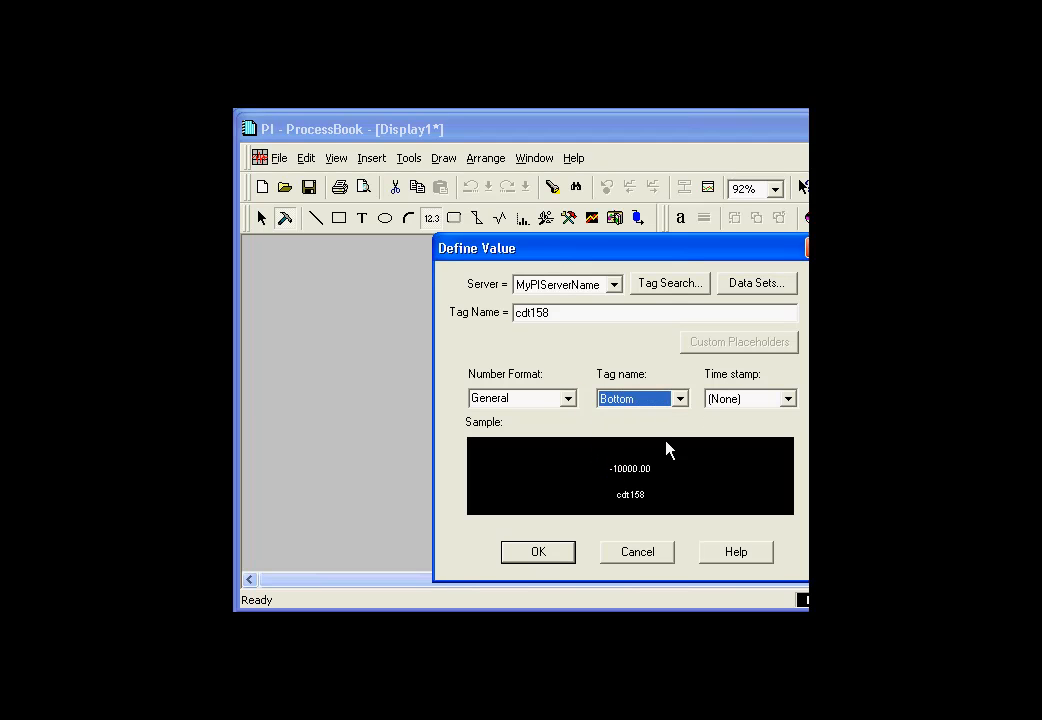
{"action": "left_click", "coordinate": [536, 552]}
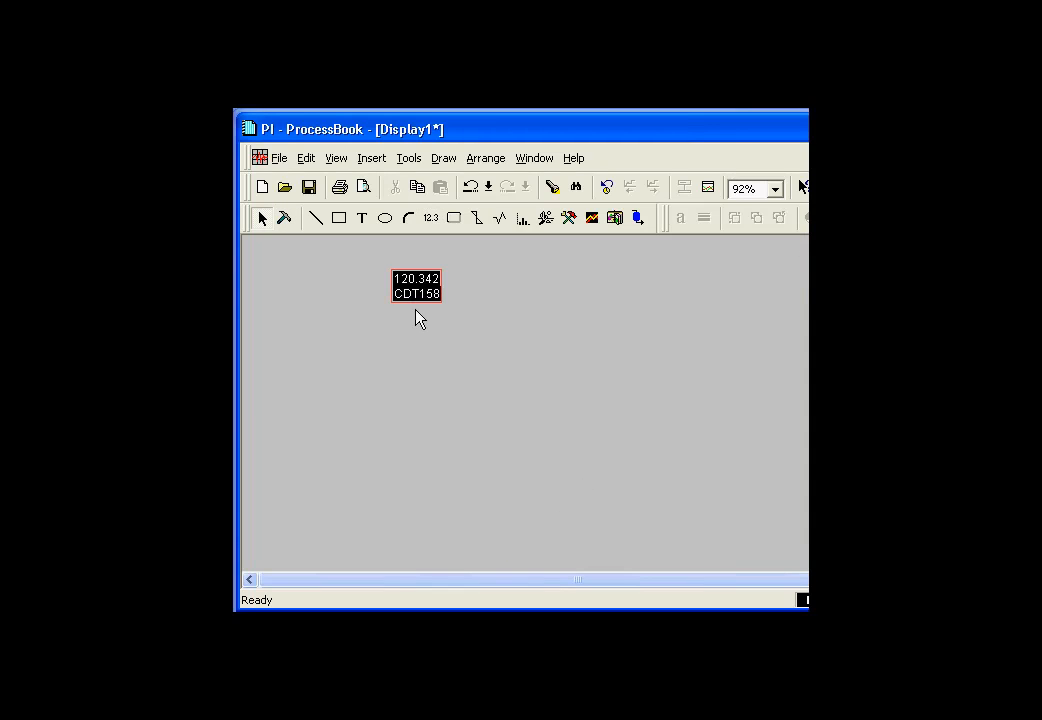
Inspect the CDT158 value symbol's properties, close them and deselect the symbol.
{"action": "left_click", "coordinate": [416, 284]}
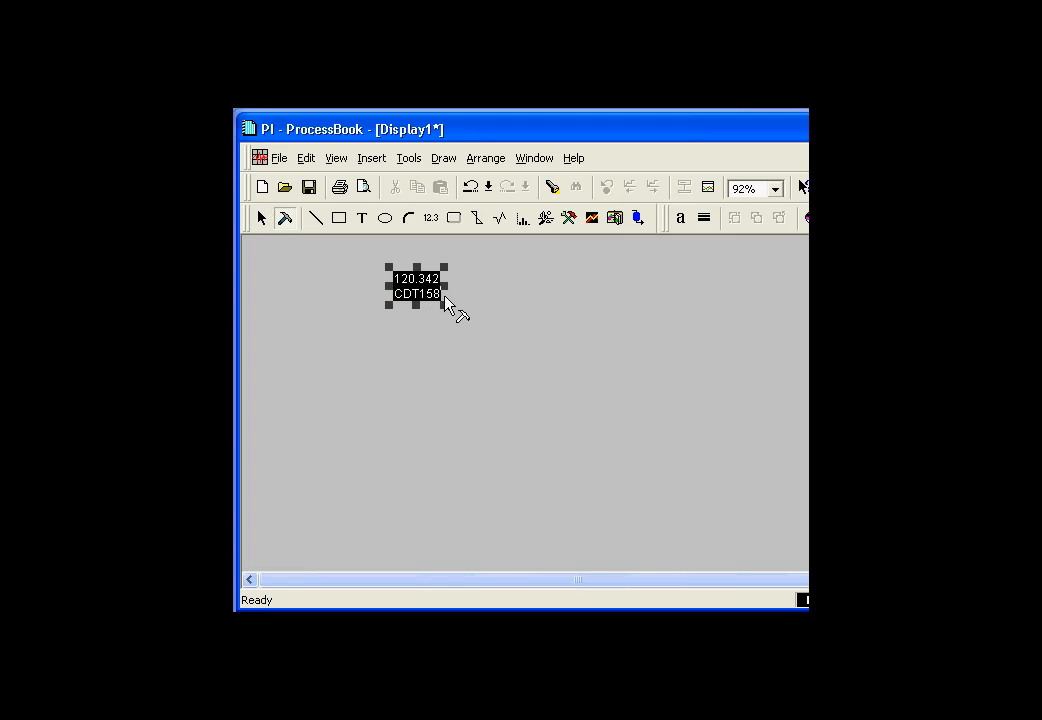
{"action": "right_click", "coordinate": [416, 290]}
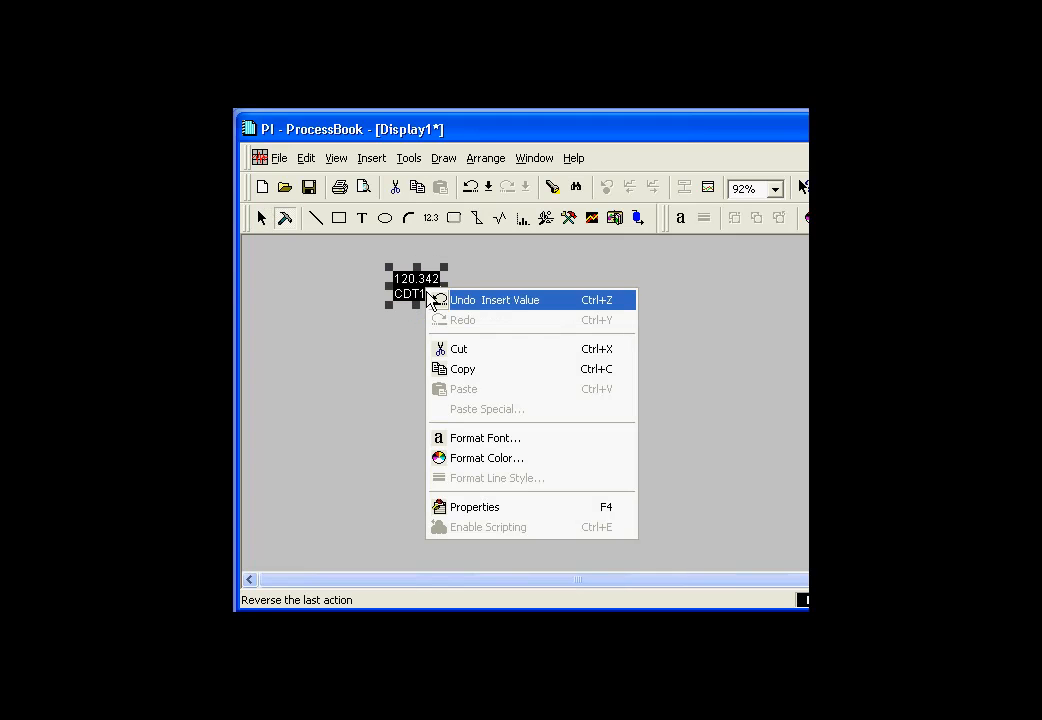
{"action": "left_click", "coordinate": [474, 506]}
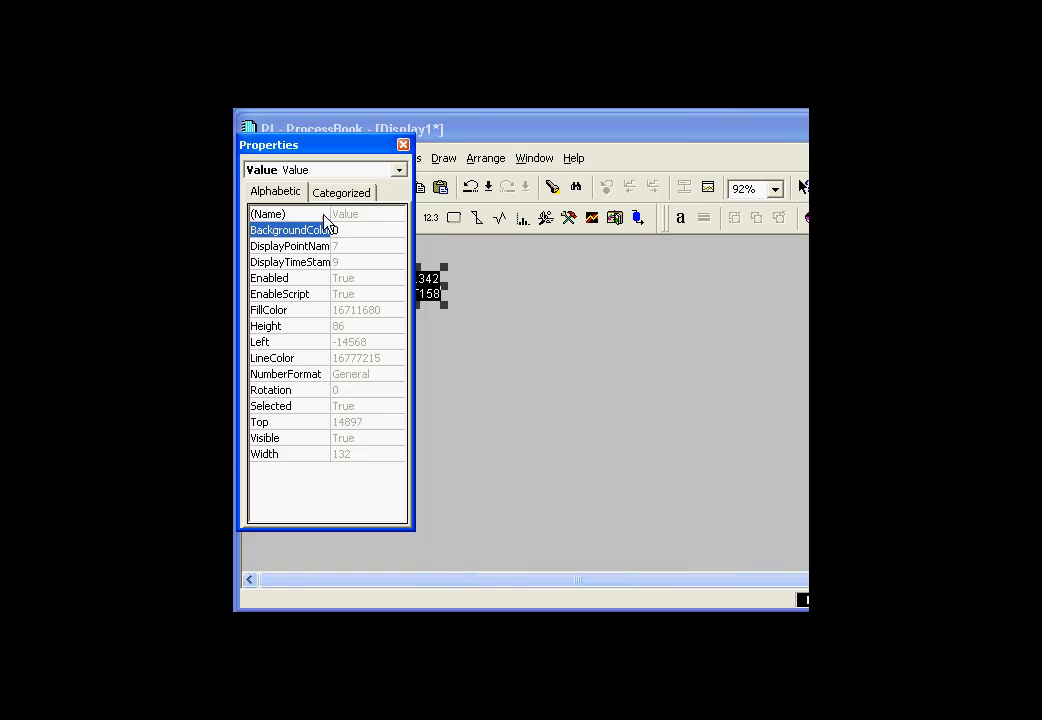
{"action": "left_click", "coordinate": [268, 214]}
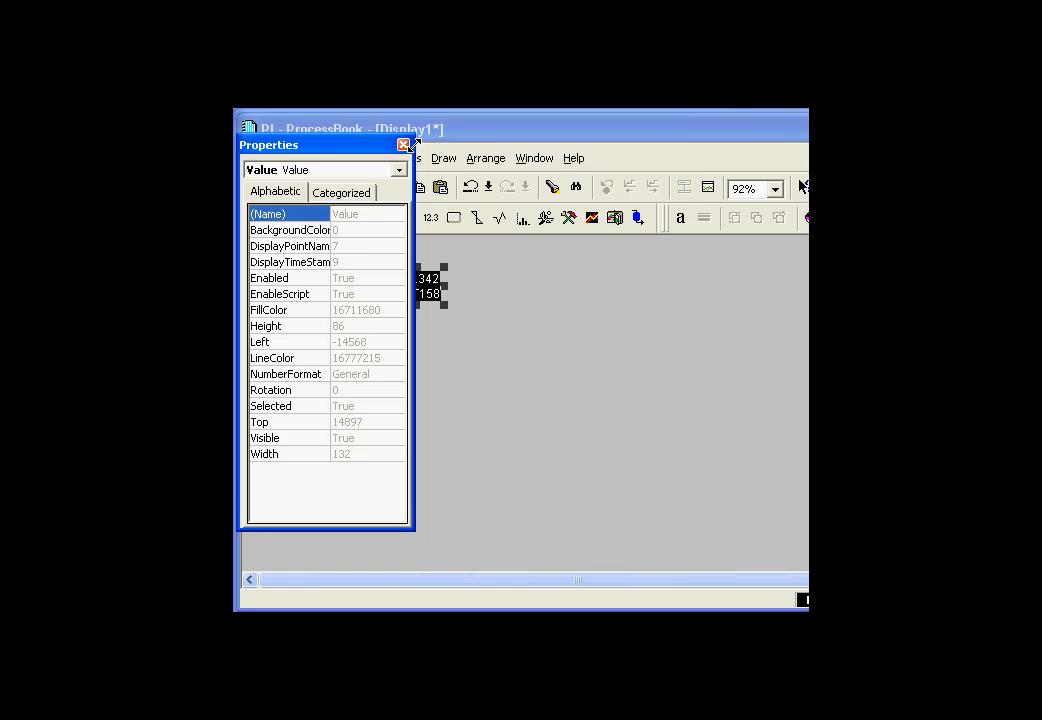
{"action": "left_click", "coordinate": [404, 144]}
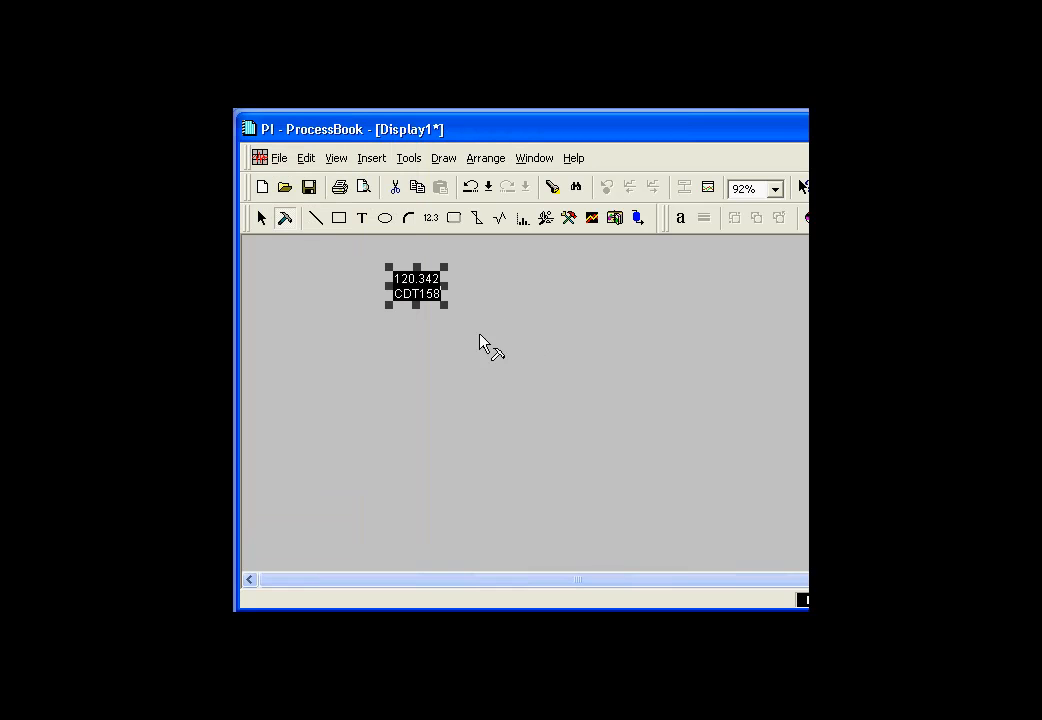
{"action": "left_click", "coordinate": [480, 344]}
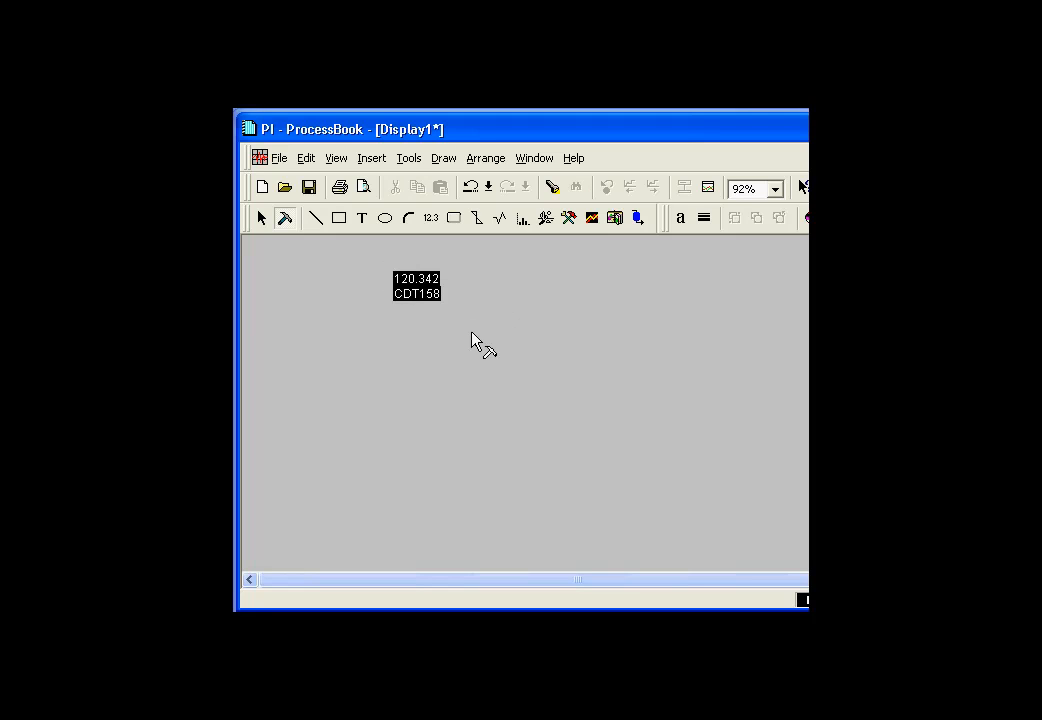
{"action": "mouse_move", "coordinate": [568, 218]}
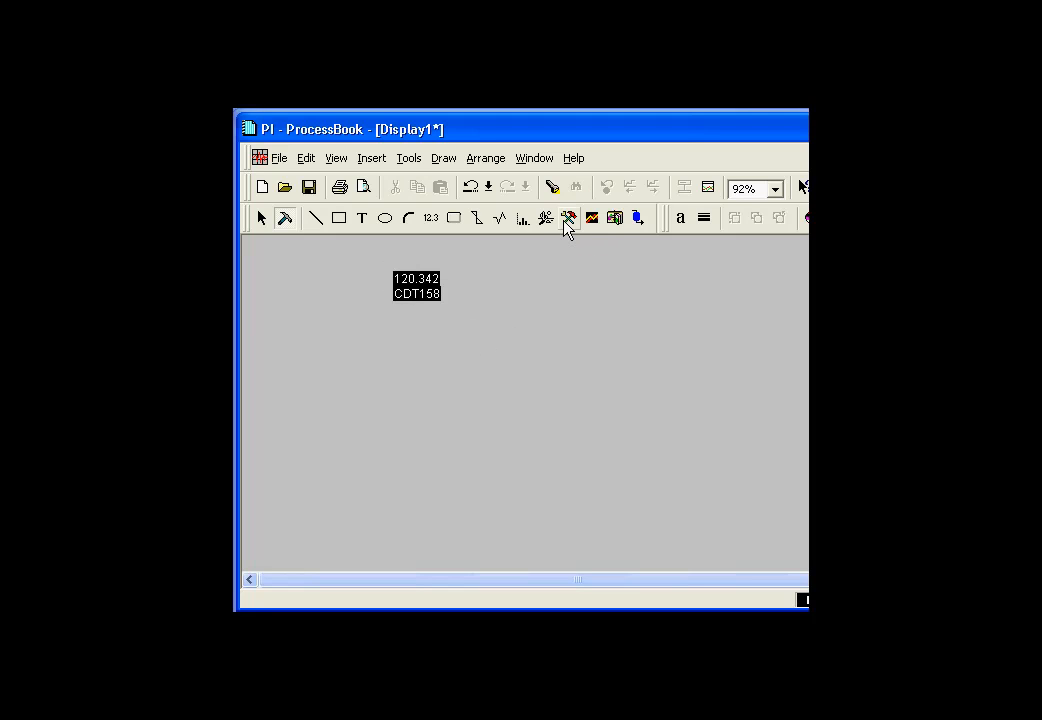
{"action": "mouse_move", "coordinate": [568, 218]}
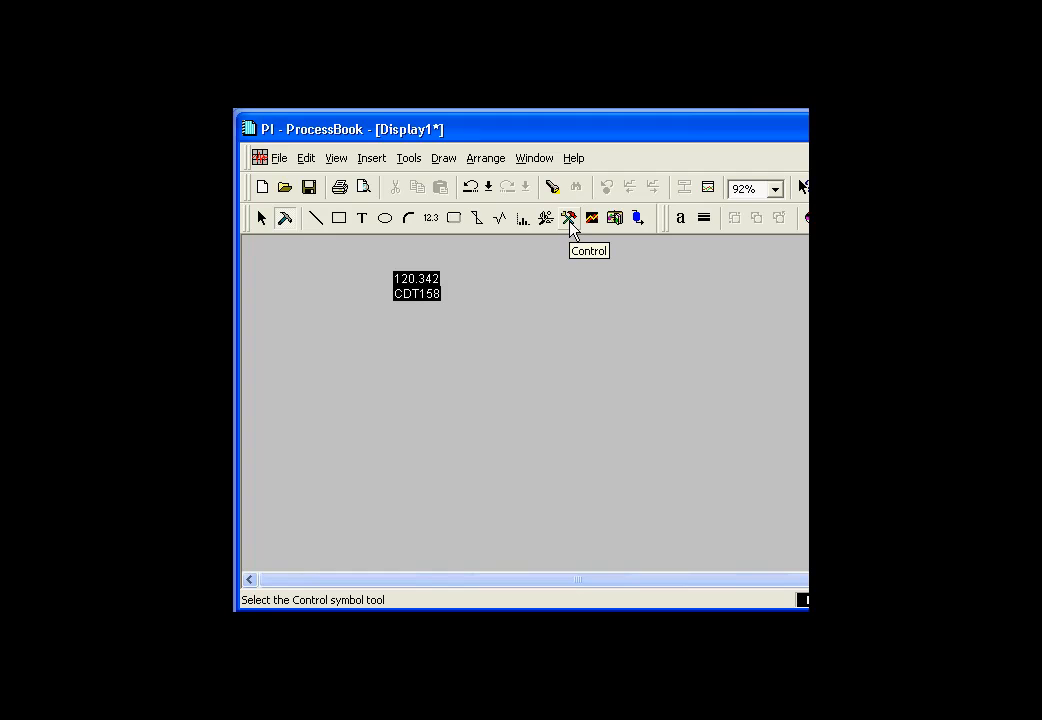
Insert a Microsoft Forms 2.0 ListBox control in the area below the CDT158 value.
{"action": "left_click", "coordinate": [568, 218]}
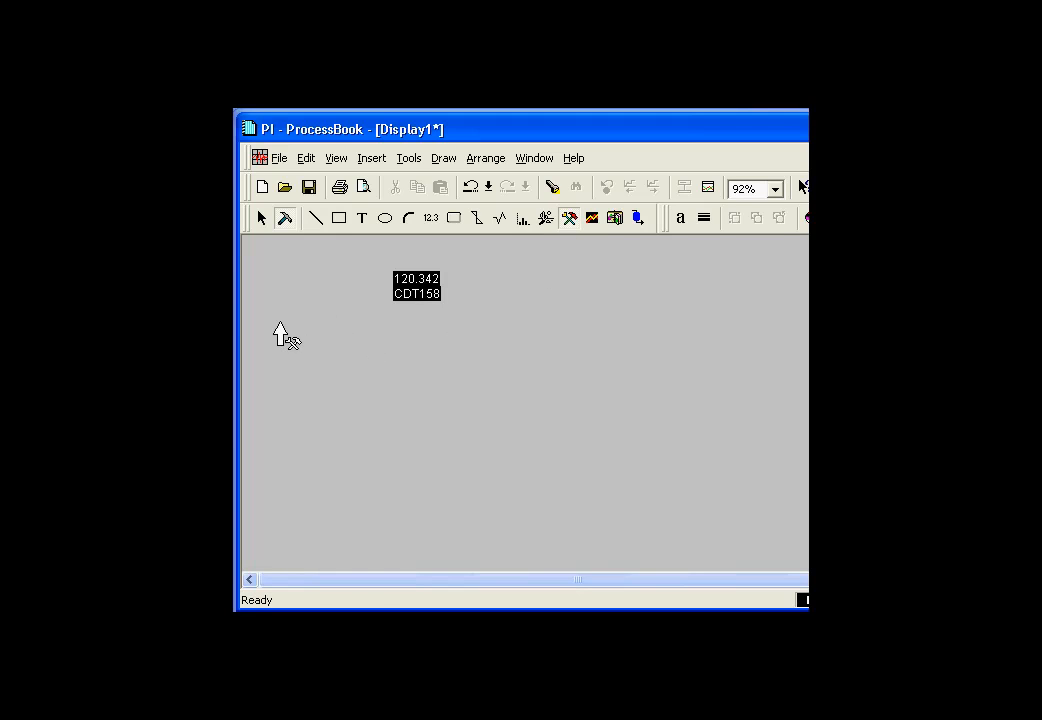
{"action": "left_click_drag", "start_coordinate": [282, 324], "coordinate": [544, 532]}
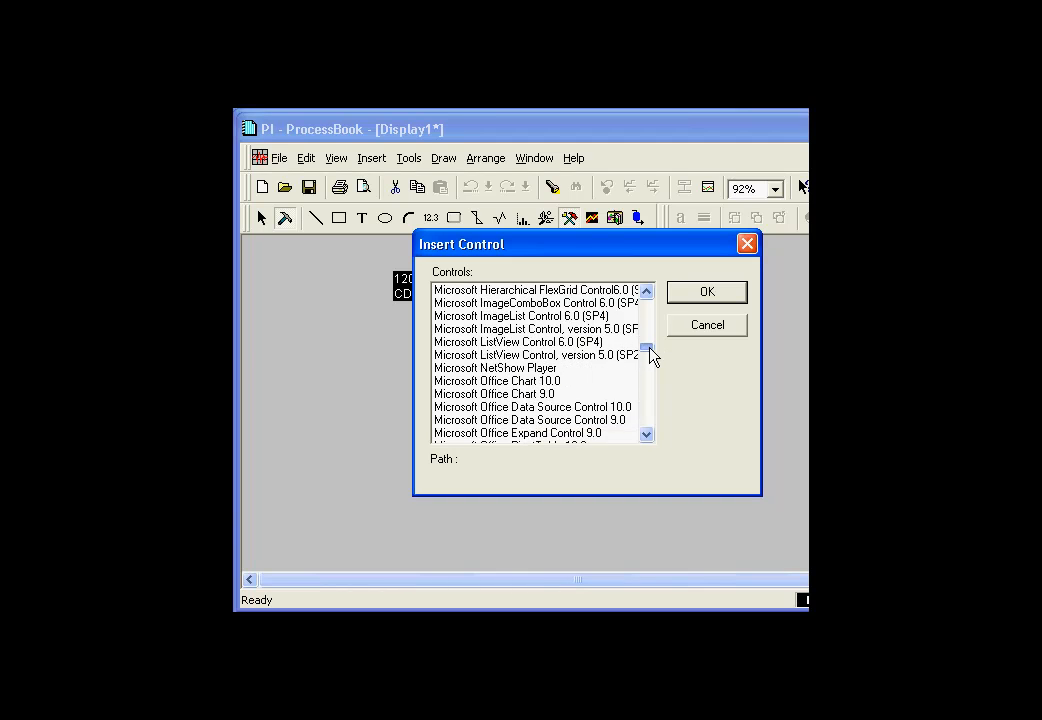
{"action": "scroll", "scroll_direction": "down", "scroll_amount": 3}
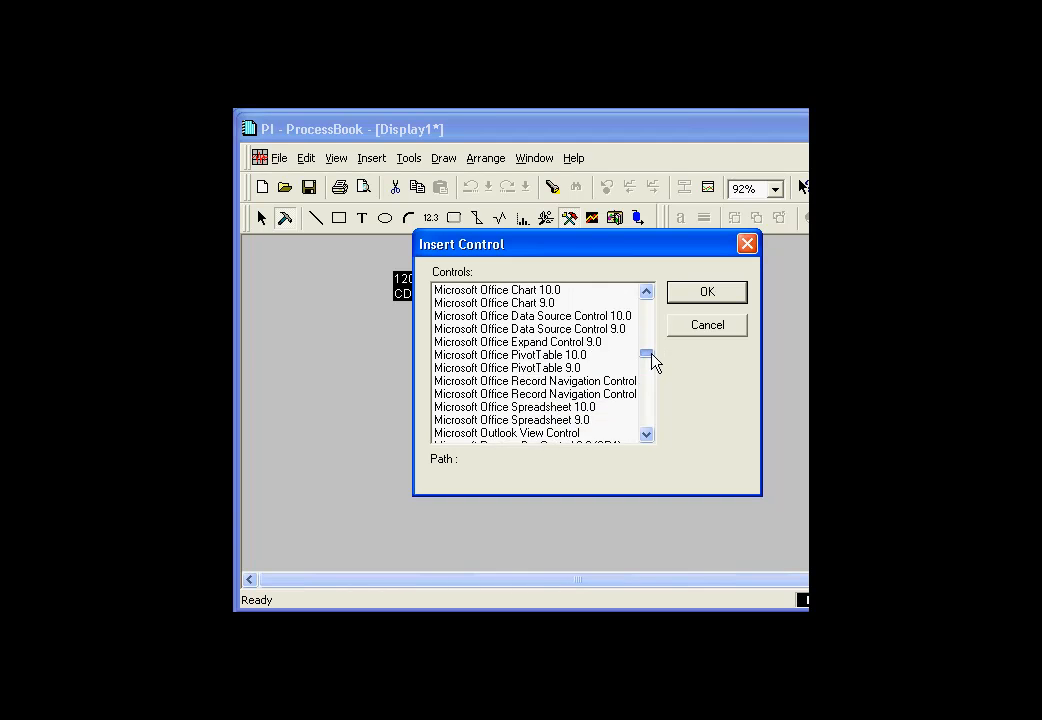
{"action": "scroll", "scroll_direction": "down", "scroll_amount": 3}
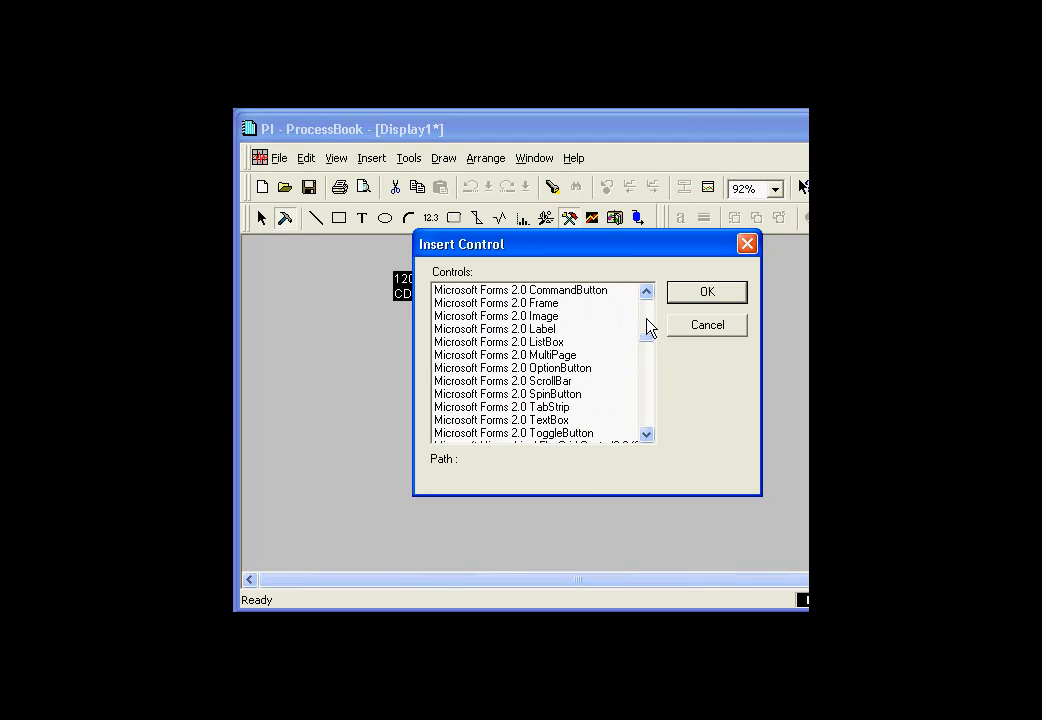
{"action": "left_click", "coordinate": [500, 340]}
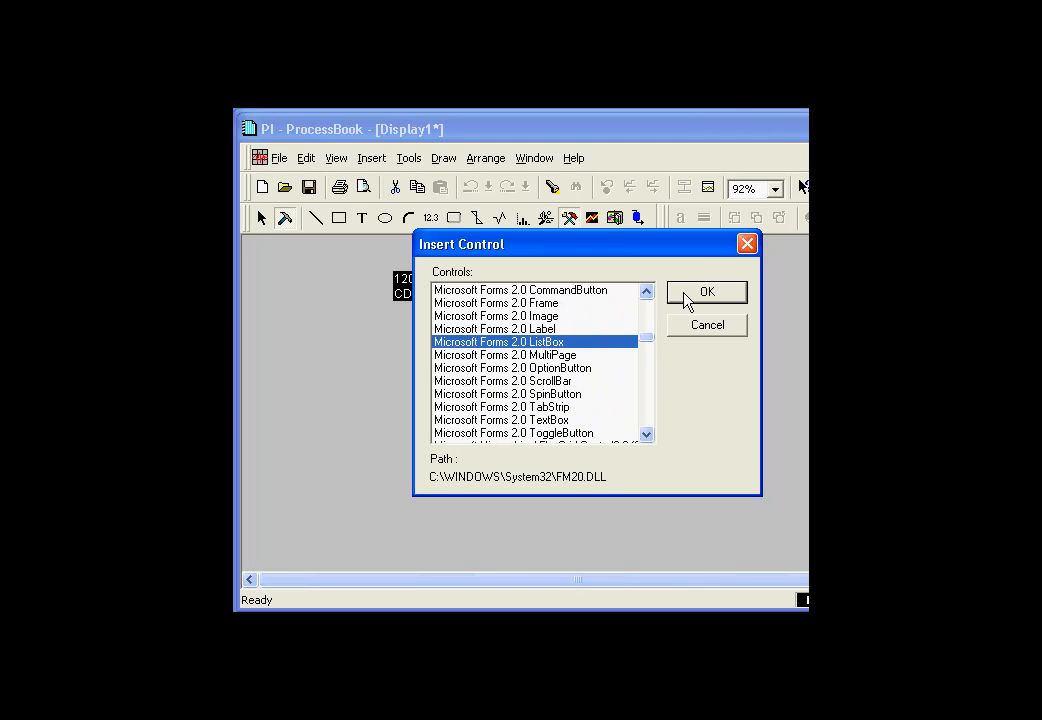
{"action": "left_click", "coordinate": [706, 292]}
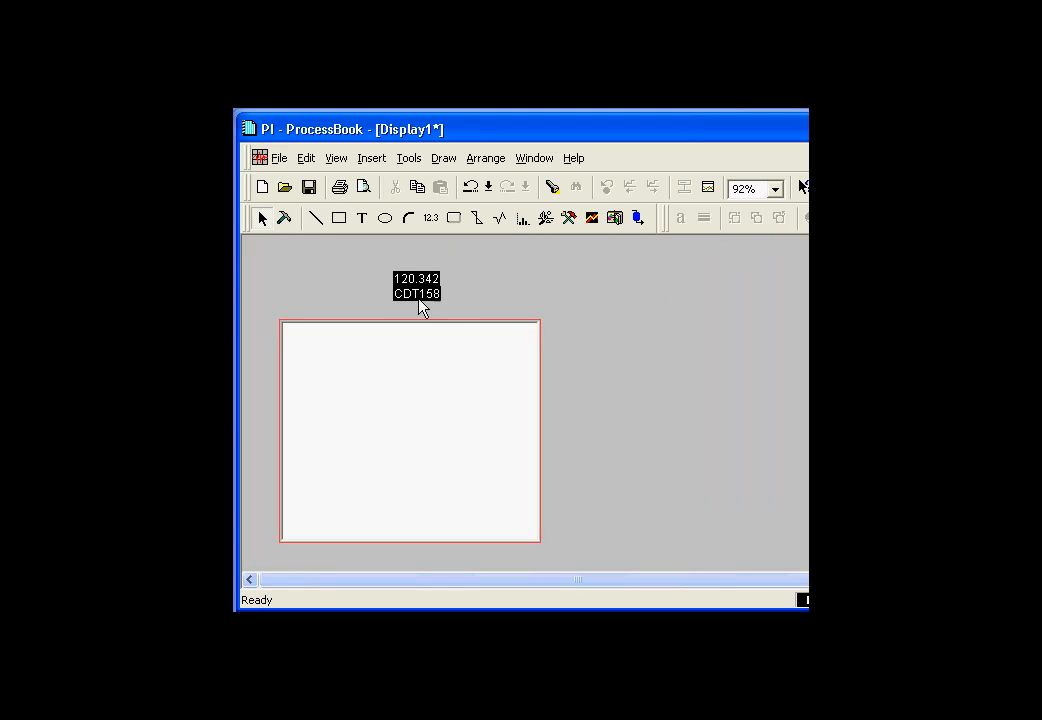
{"action": "left_click", "coordinate": [512, 308]}
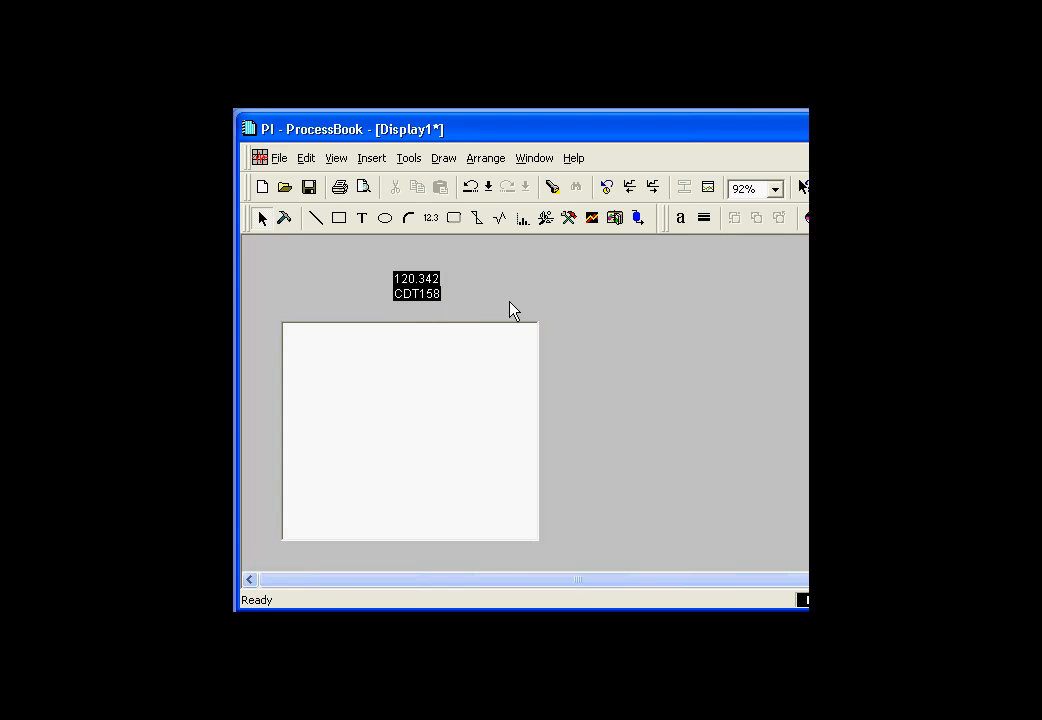
{"action": "mouse_move", "coordinate": [686, 312]}
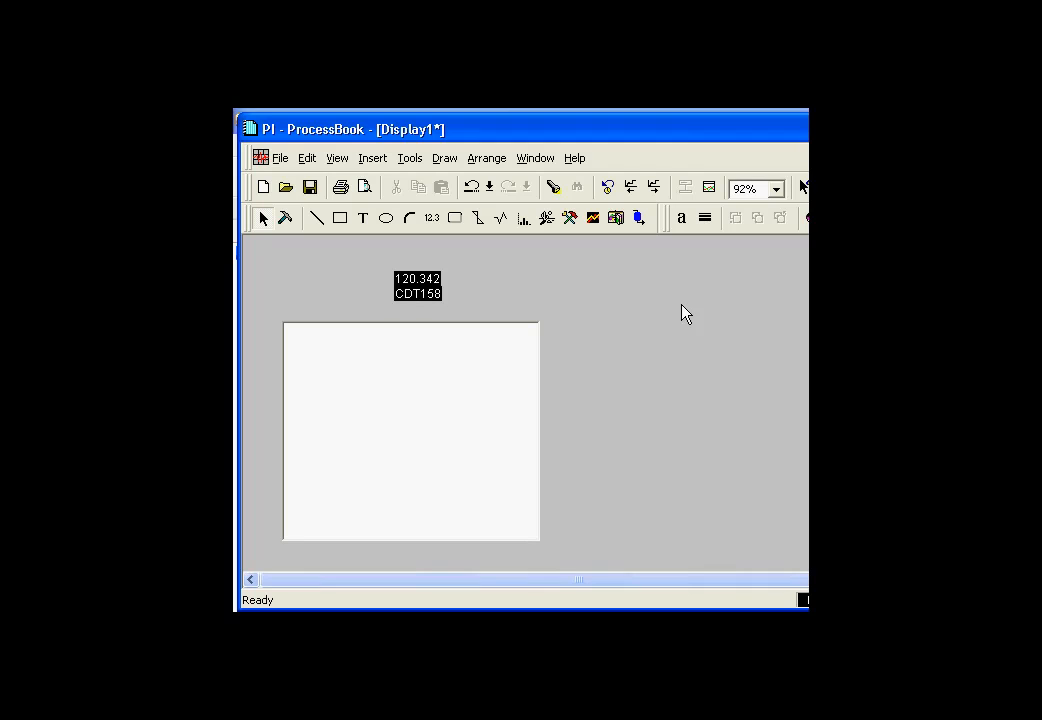
{"action": "mouse_move", "coordinate": [496, 212]}
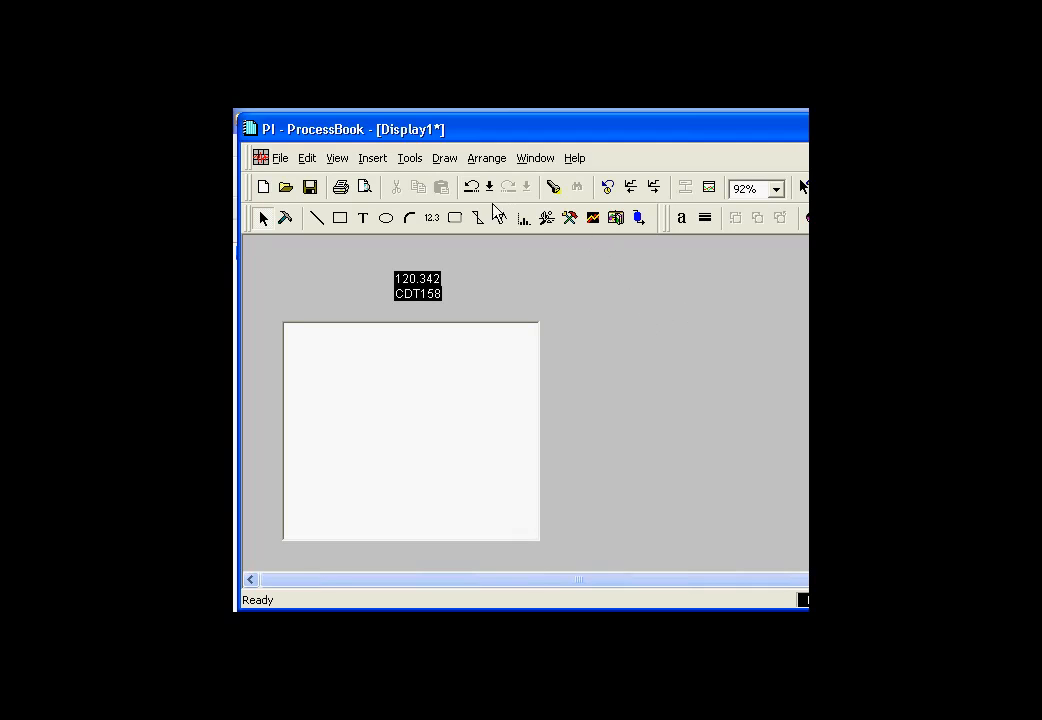
{"action": "mouse_move", "coordinate": [408, 158]}
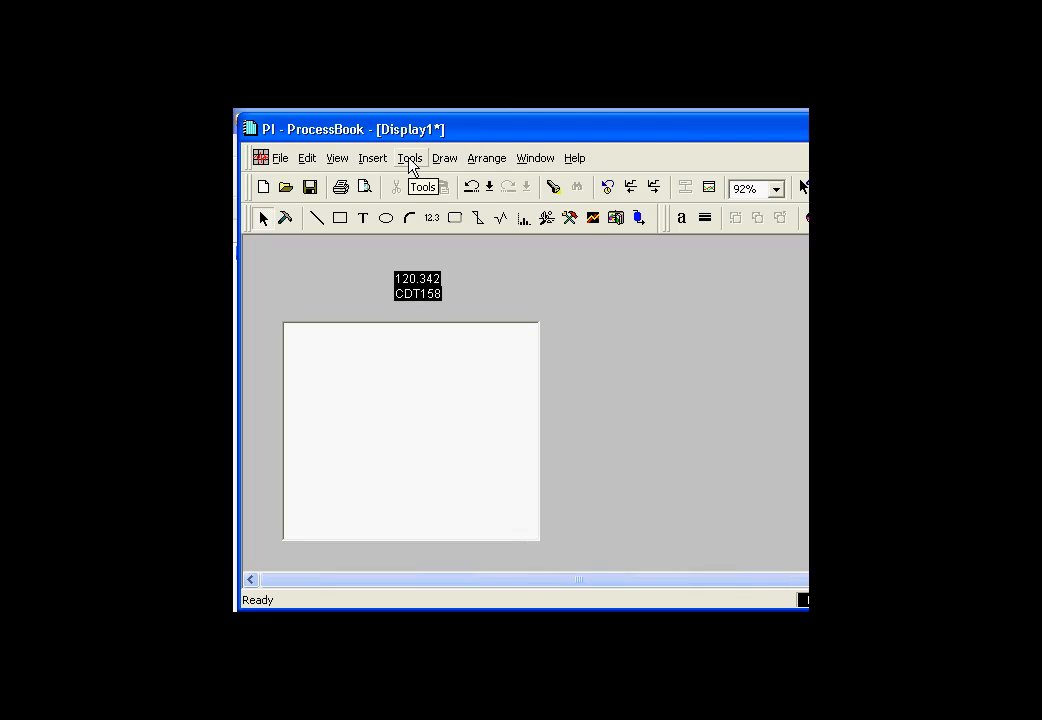
Launch the Visual Basic Editor, open the ThisDisplay code module and show the Properties window.
{"action": "left_click", "coordinate": [408, 158]}
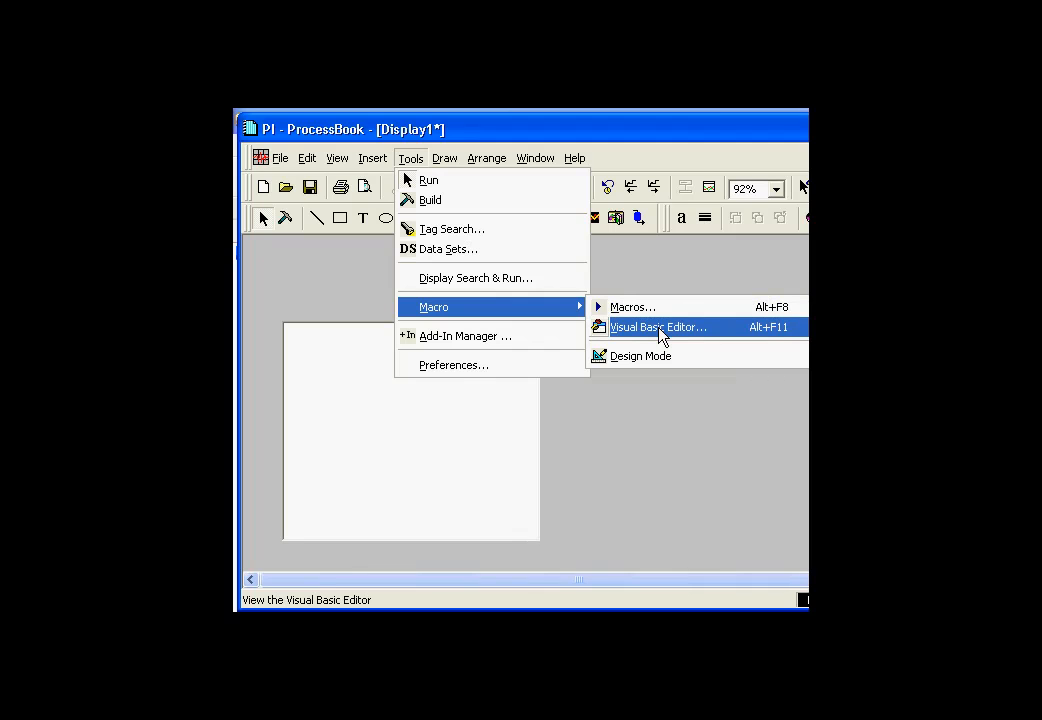
{"action": "mouse_move", "coordinate": [696, 336]}
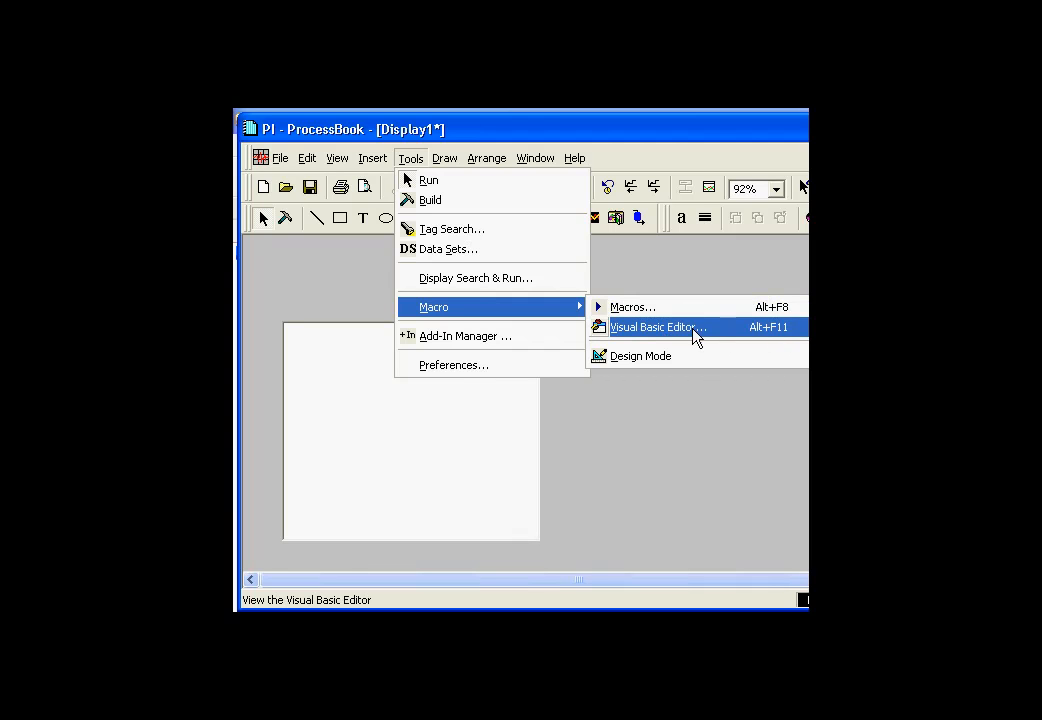
{"action": "left_click", "coordinate": [658, 328]}
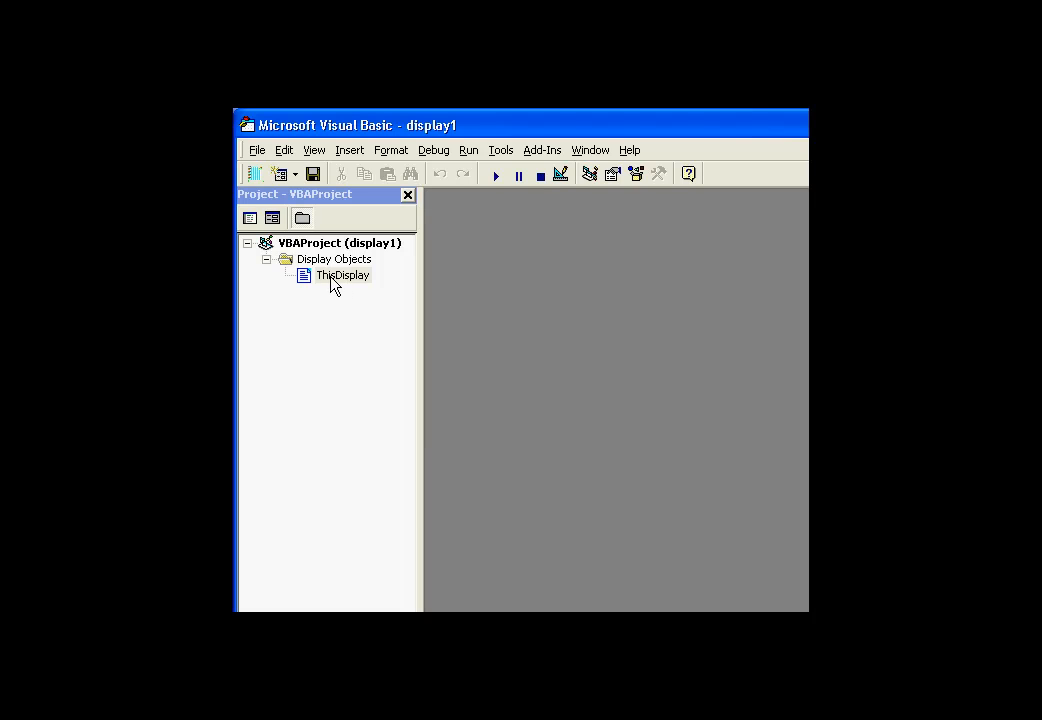
{"action": "double_click", "coordinate": [342, 276]}
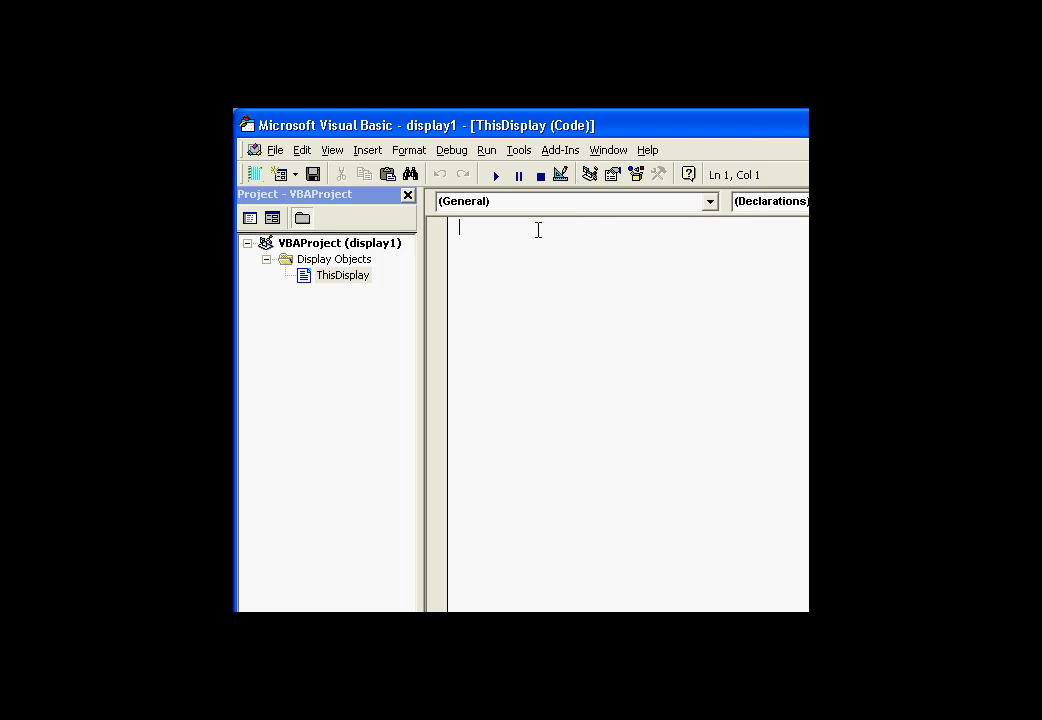
{"action": "left_click", "coordinate": [332, 148]}
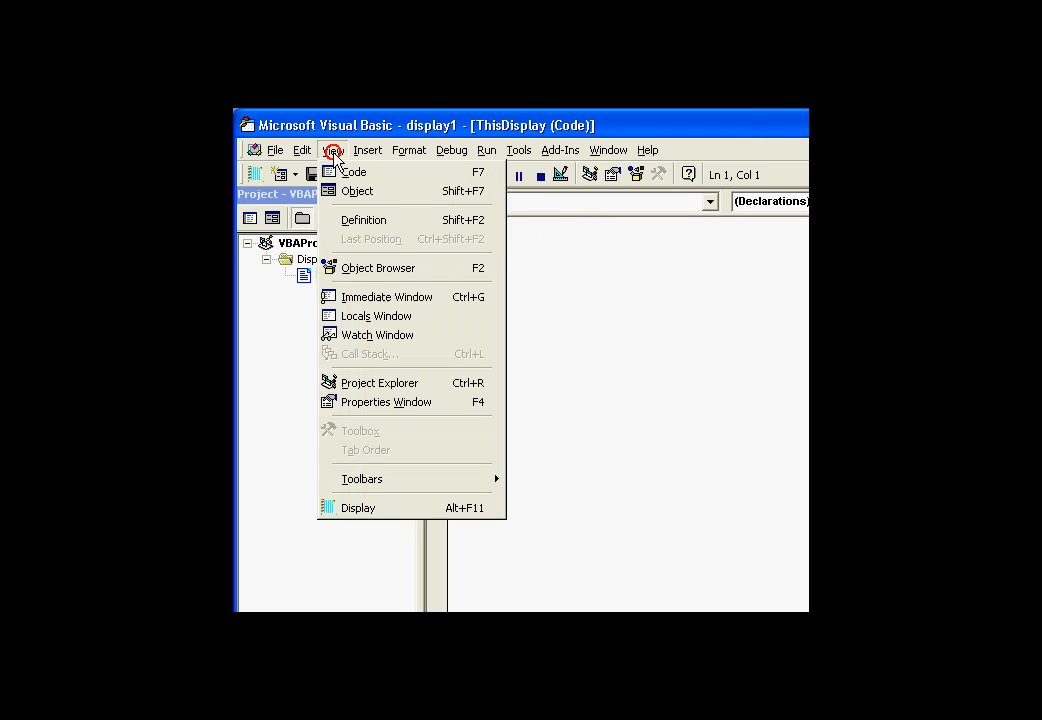
{"action": "mouse_move", "coordinate": [388, 400]}
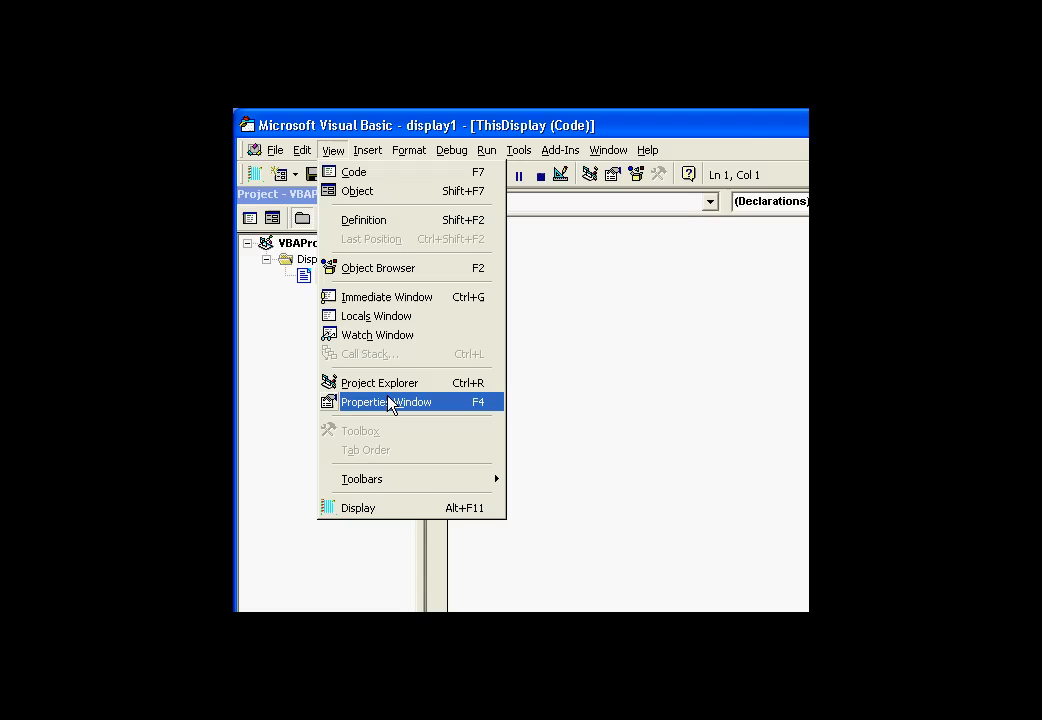
{"action": "left_click", "coordinate": [386, 400]}
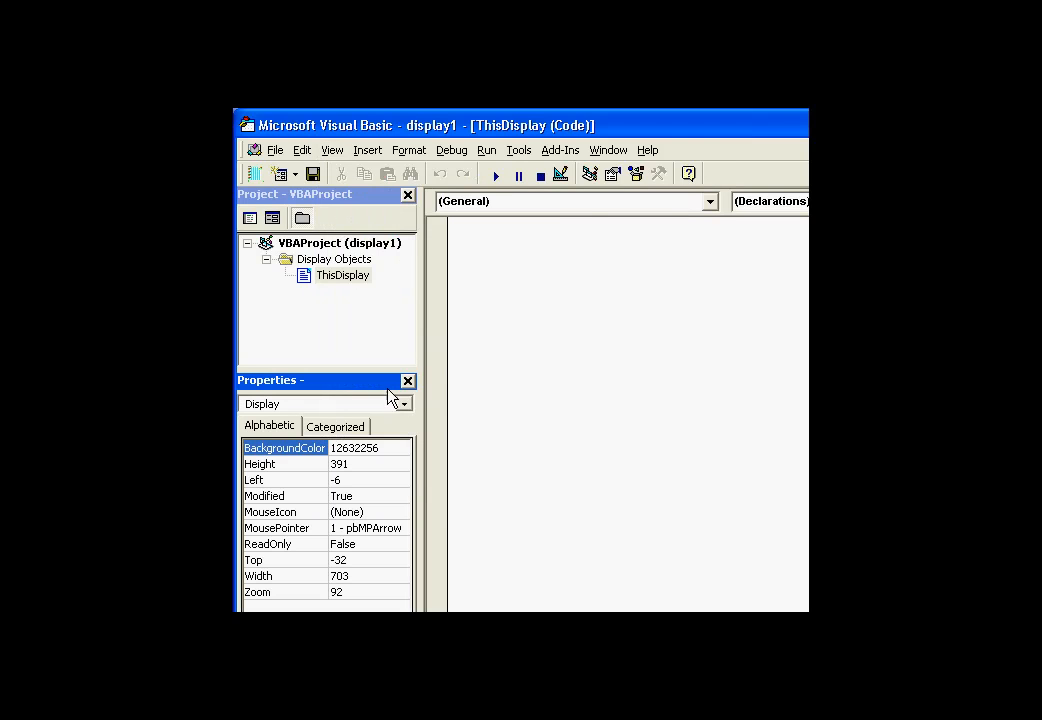
{"action": "mouse_move", "coordinate": [520, 210]}
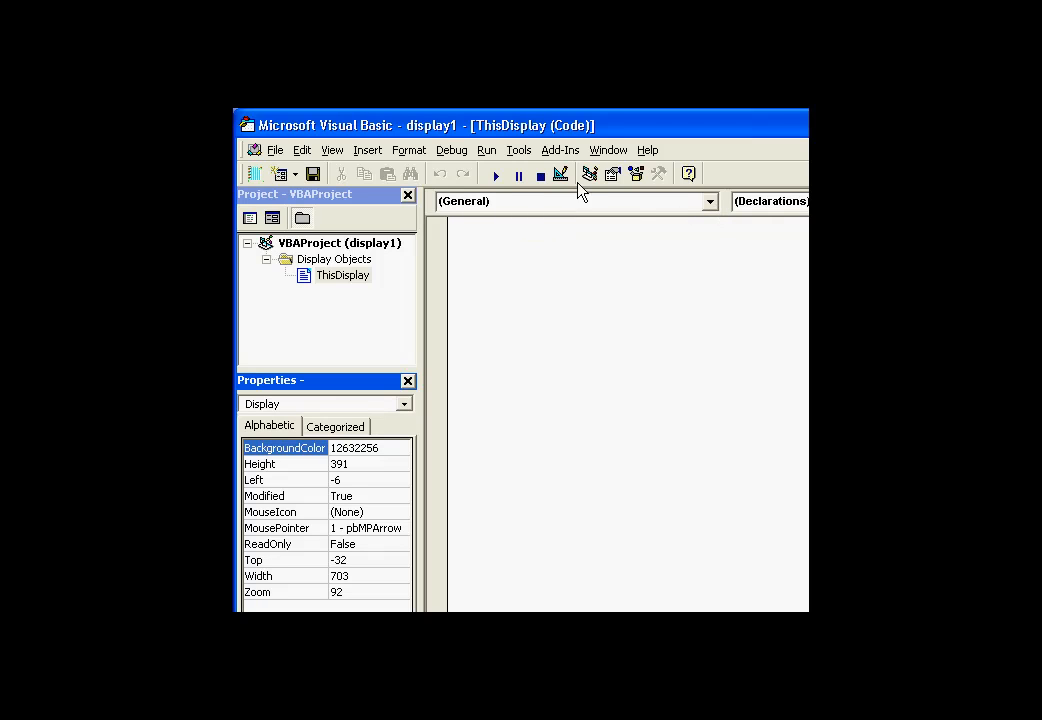
{"action": "mouse_move", "coordinate": [500, 210]}
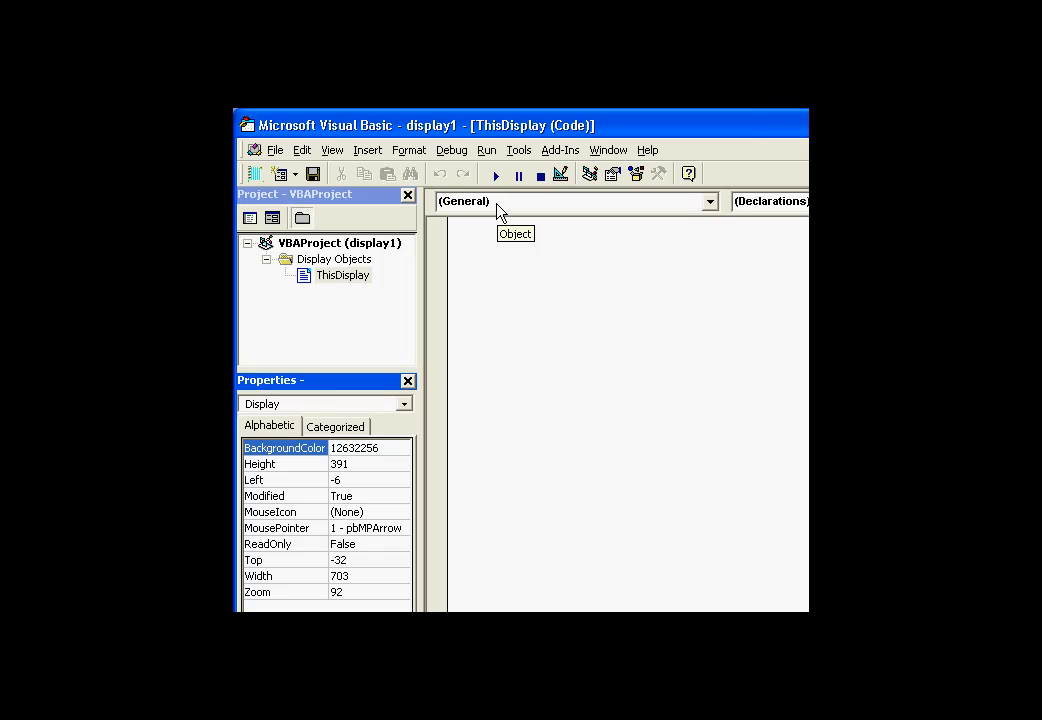
Stub out a Private Sub Value_DataUpdate() by choosing Value and DataUpdate in the code window dropdowns.
{"action": "left_click", "coordinate": [708, 200]}
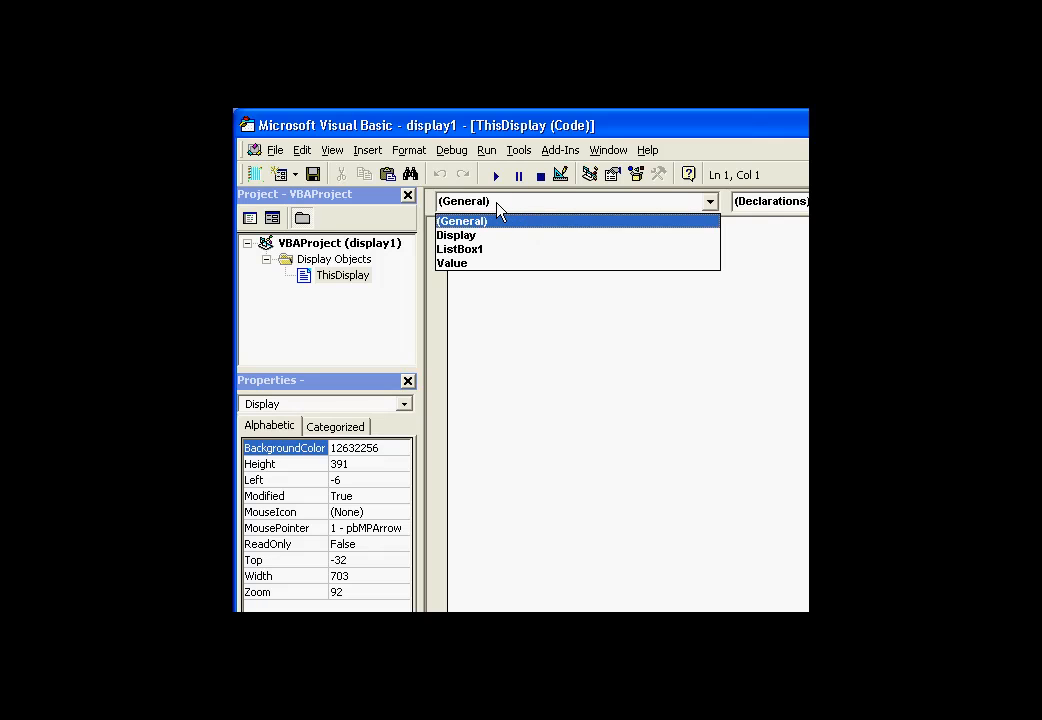
{"action": "mouse_move", "coordinate": [488, 264]}
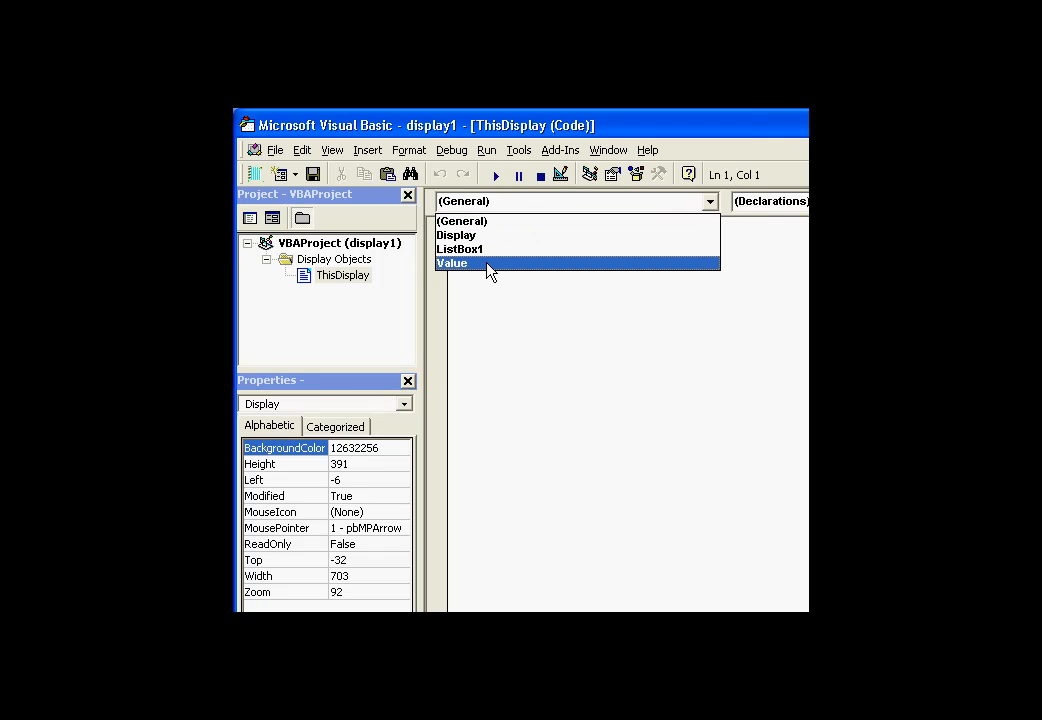
{"action": "left_click", "coordinate": [452, 264]}
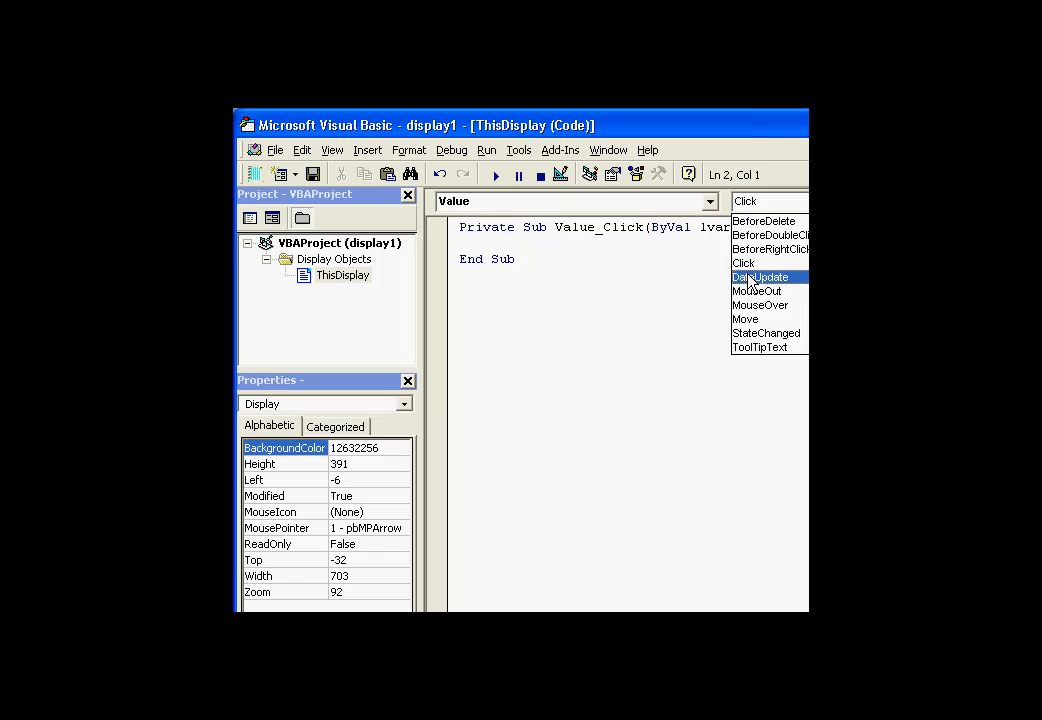
{"action": "left_click", "coordinate": [760, 276]}
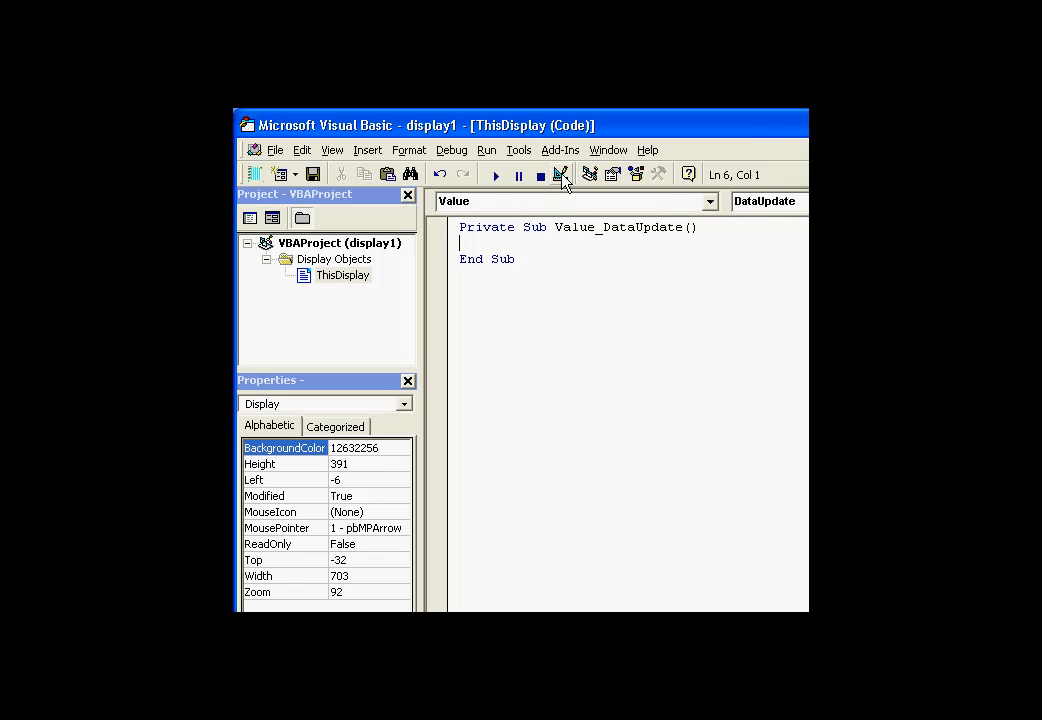
{"action": "mouse_move", "coordinate": [562, 174]}
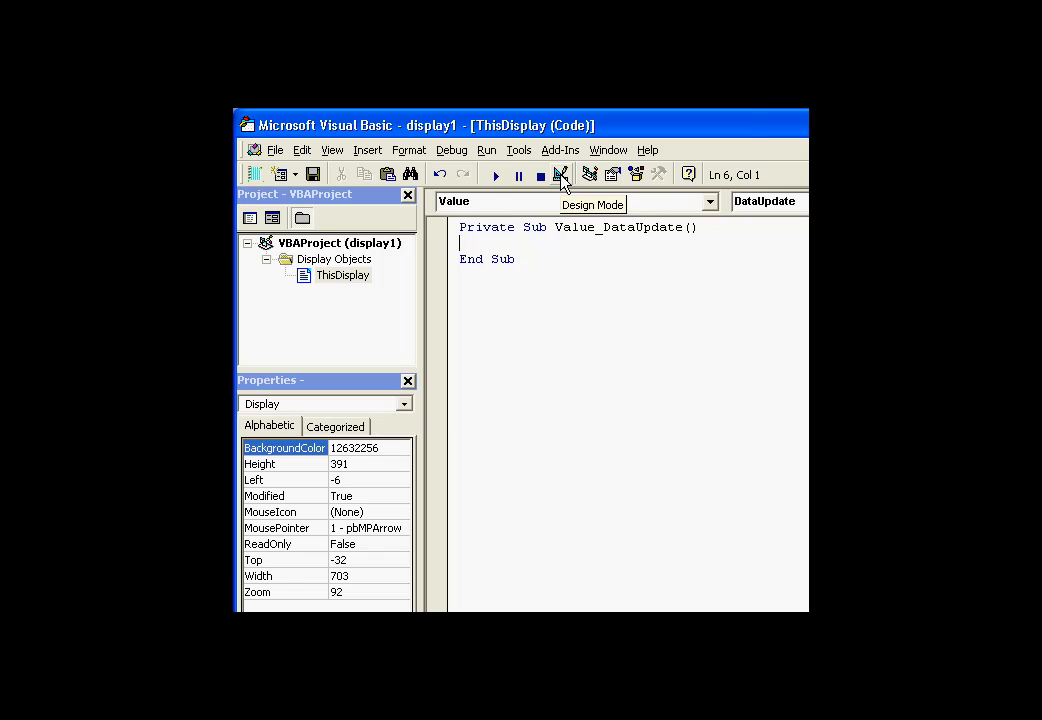
Enter design mode and write Value.GetValue inside the procedure using IntelliSense.
{"action": "left_click", "coordinate": [562, 174]}
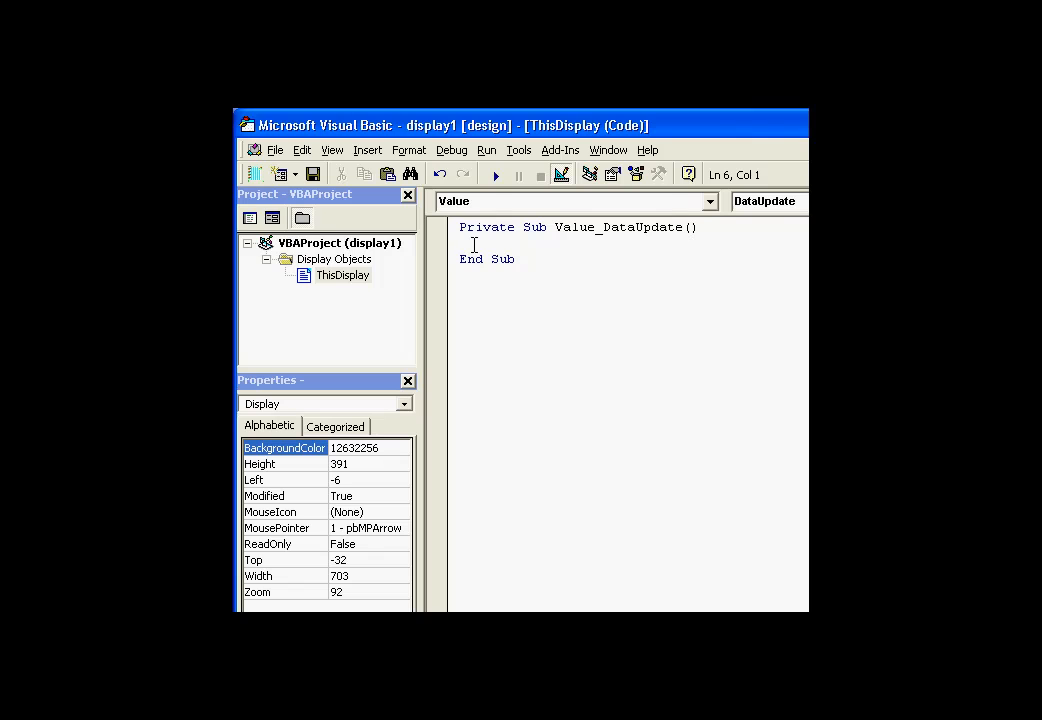
{"action": "mouse_move", "coordinate": [528, 248]}
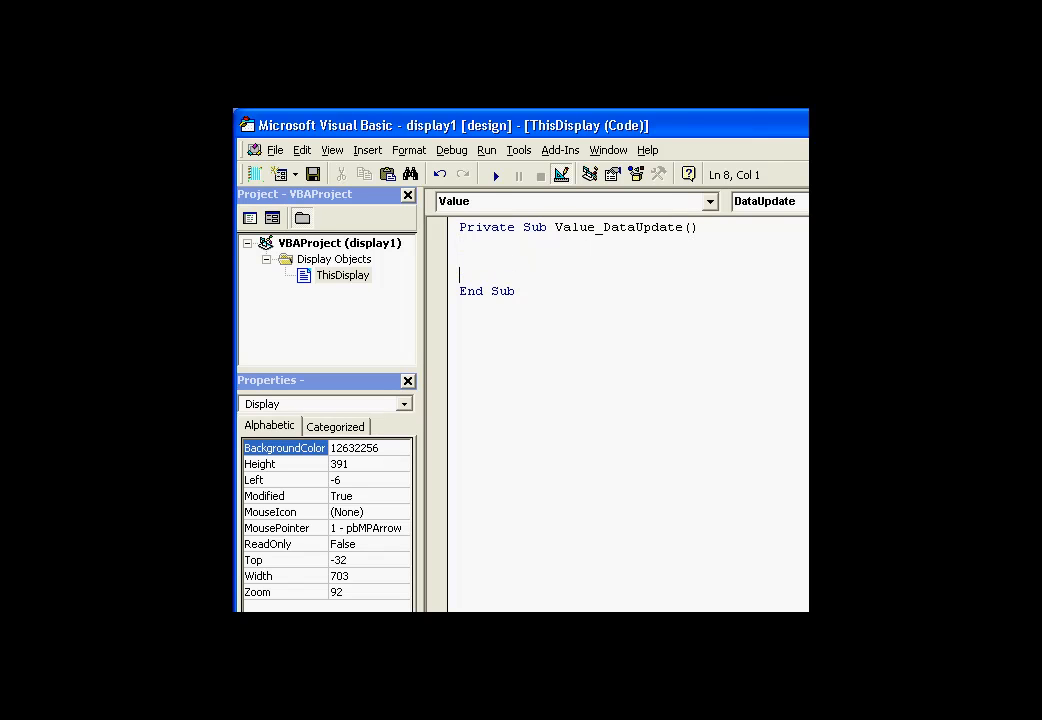
{"action": "key", "text": "Up"}
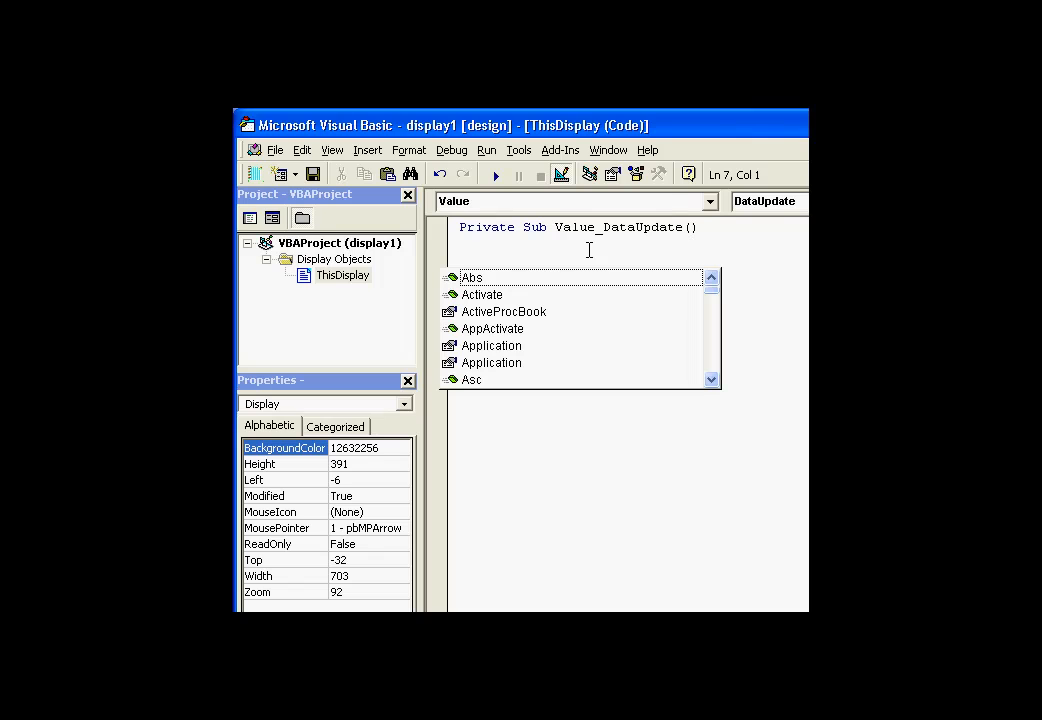
{"action": "type", "text": "va"}
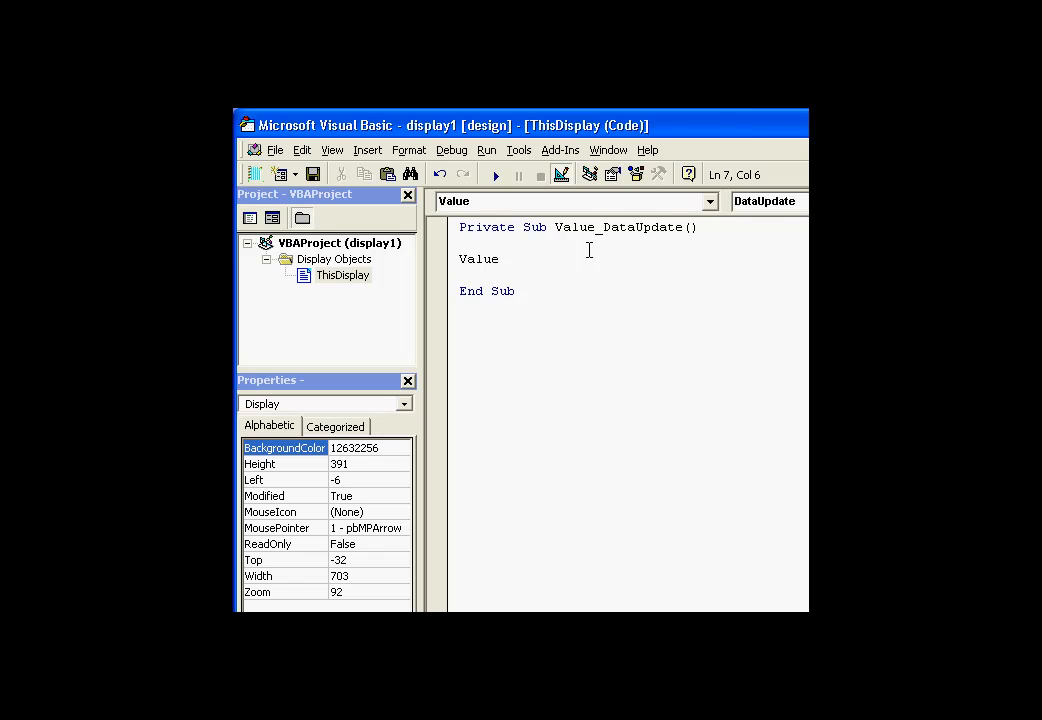
{"action": "type", "text": ".get"}
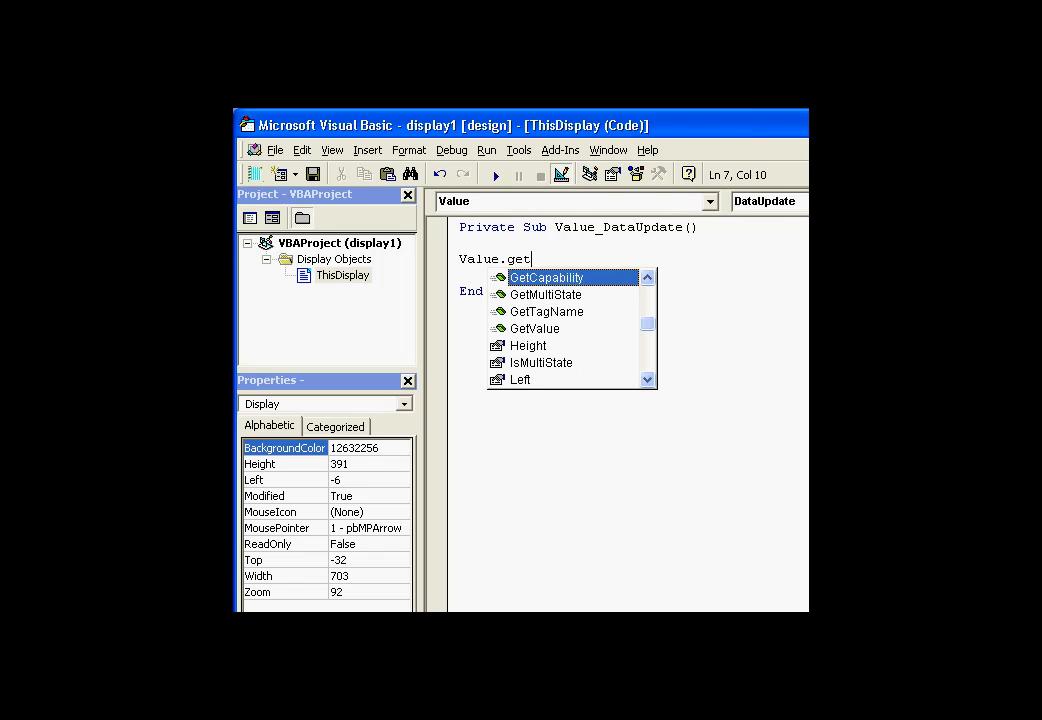
{"action": "type", "text": "v"}
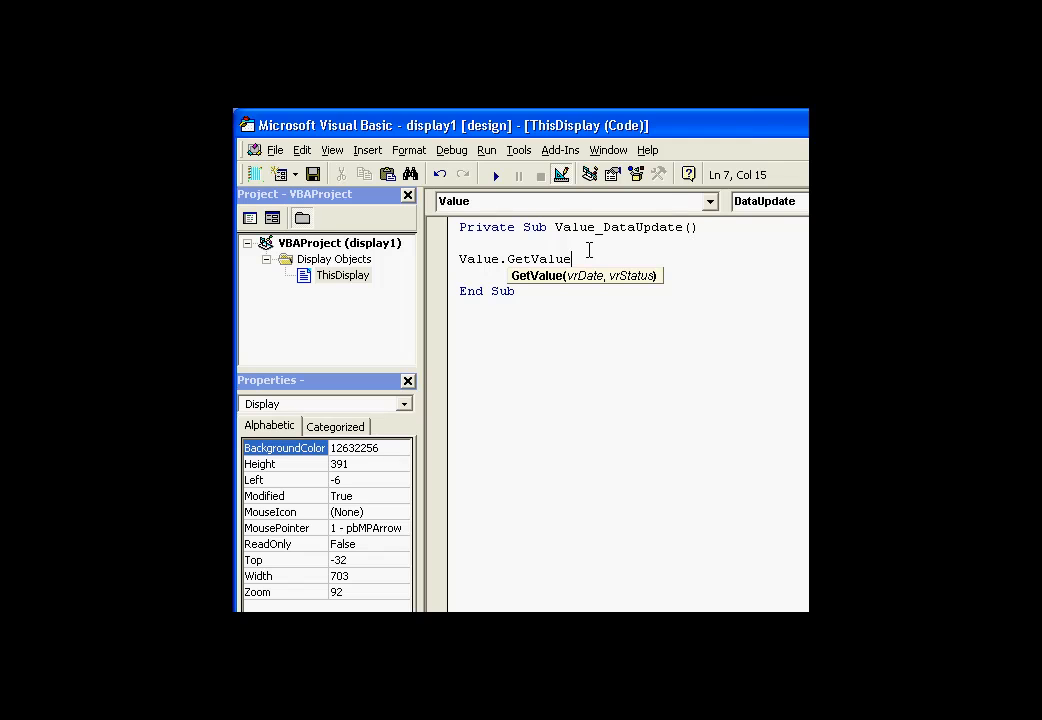
{"action": "mouse_move", "coordinate": [644, 292]}
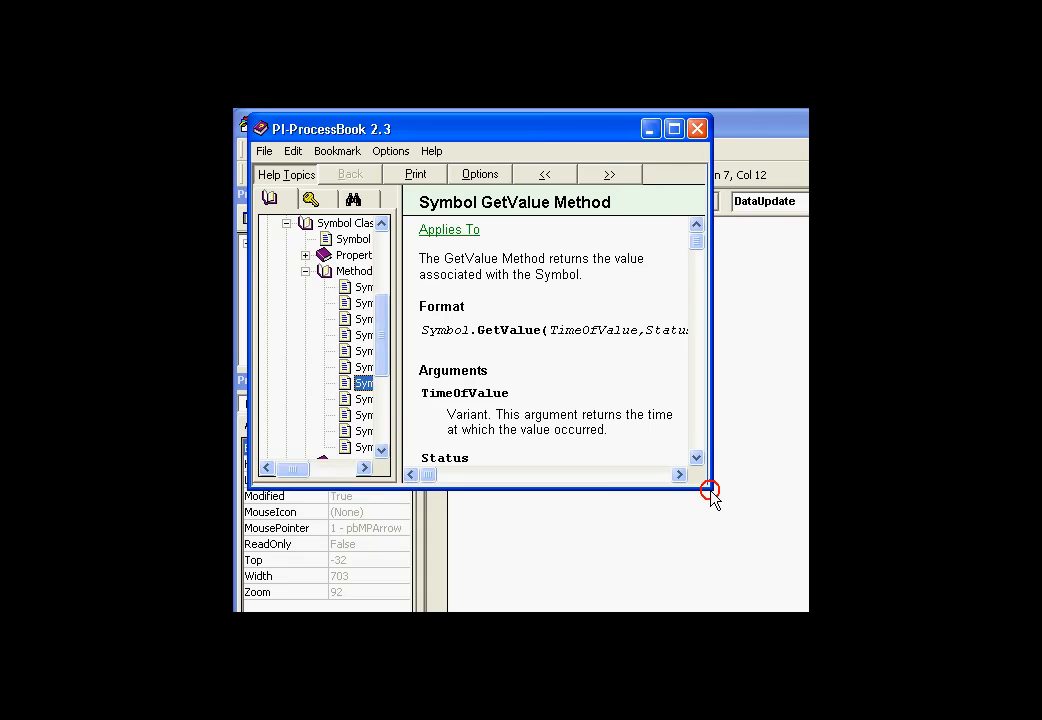
Enlarge the Symbol GetValue Method help page and note the Status argument's Variant type.
{"action": "left_click_drag", "start_coordinate": [710, 490], "coordinate": [790, 560]}
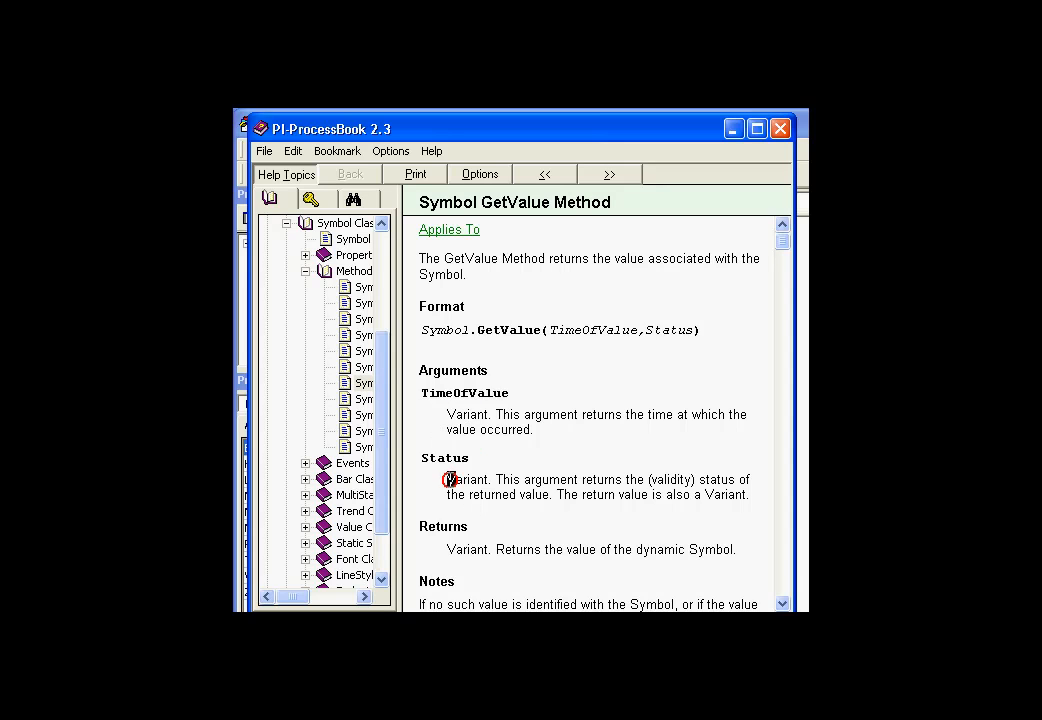
{"action": "double_click", "coordinate": [468, 548]}
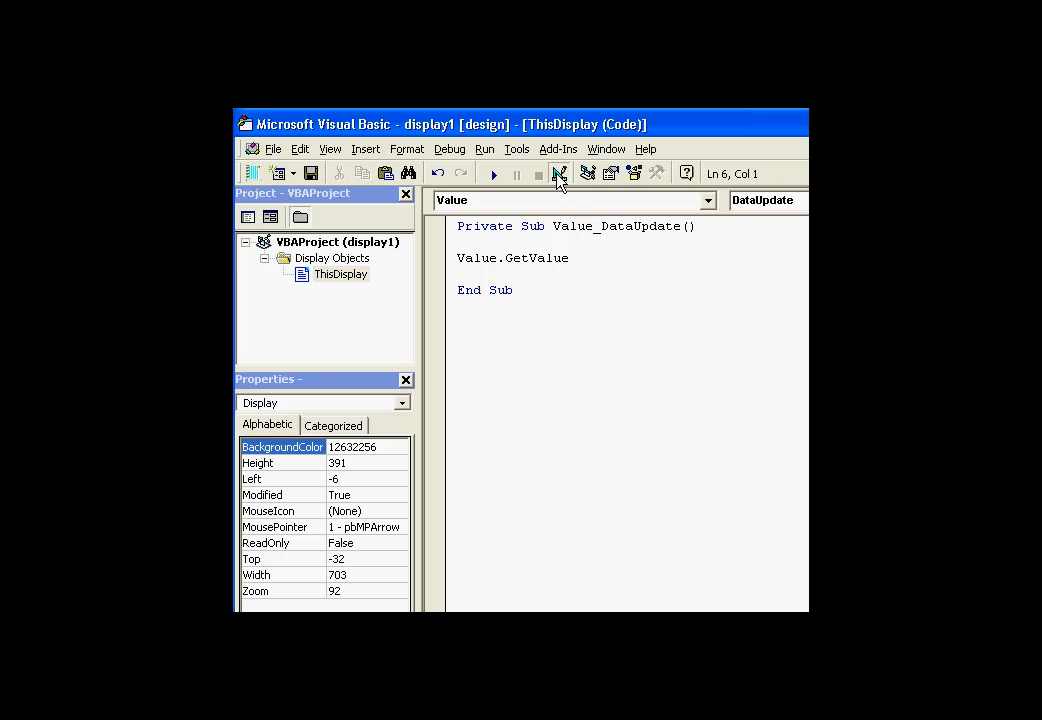
{"action": "mouse_move", "coordinate": [560, 172]}
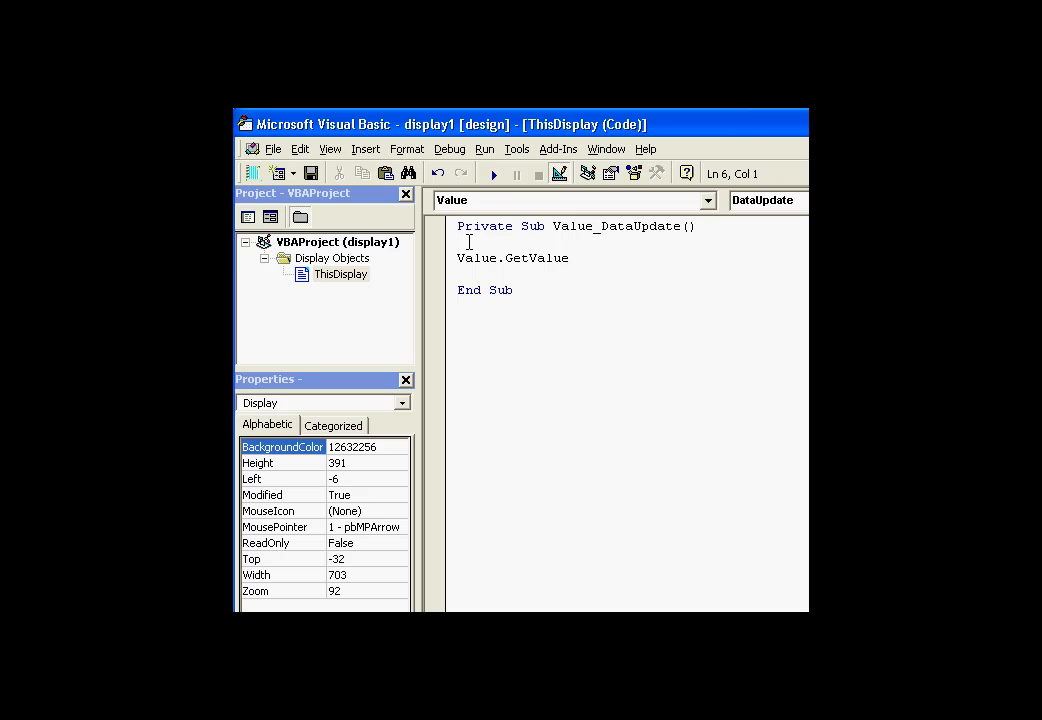
Declare Dim x As Variant, Dim y As Variant and Dim i As Long above Value.GetValue.
{"action": "type", "text": "dim"}
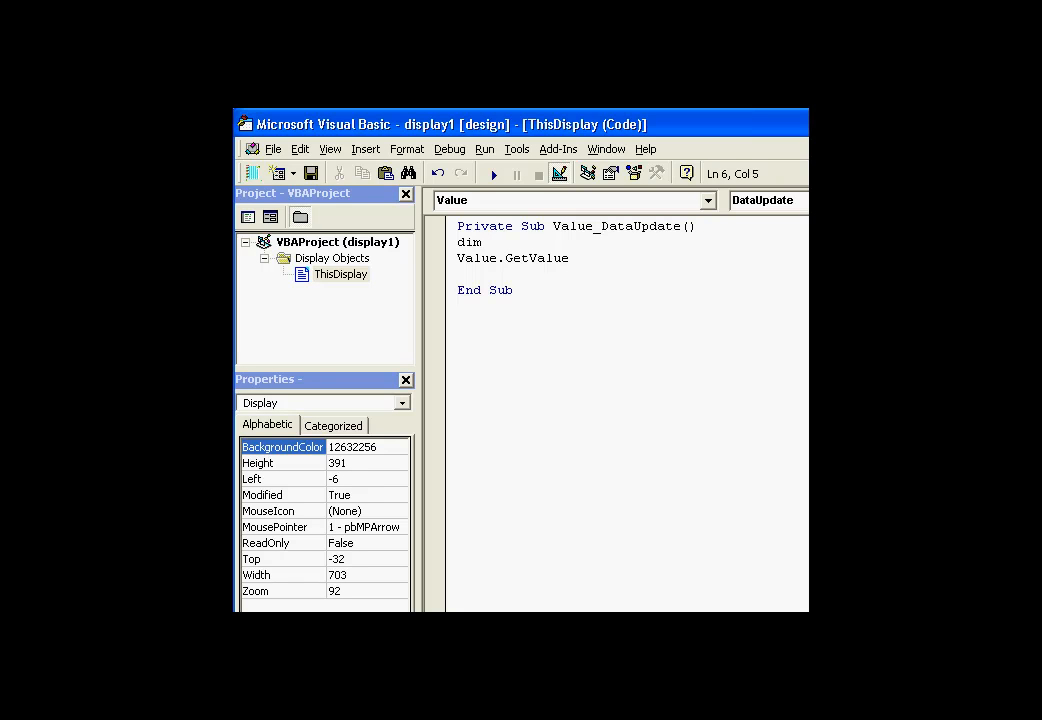
{"action": "type", "text": "x as"}
{"action": "type", "text": "d"}
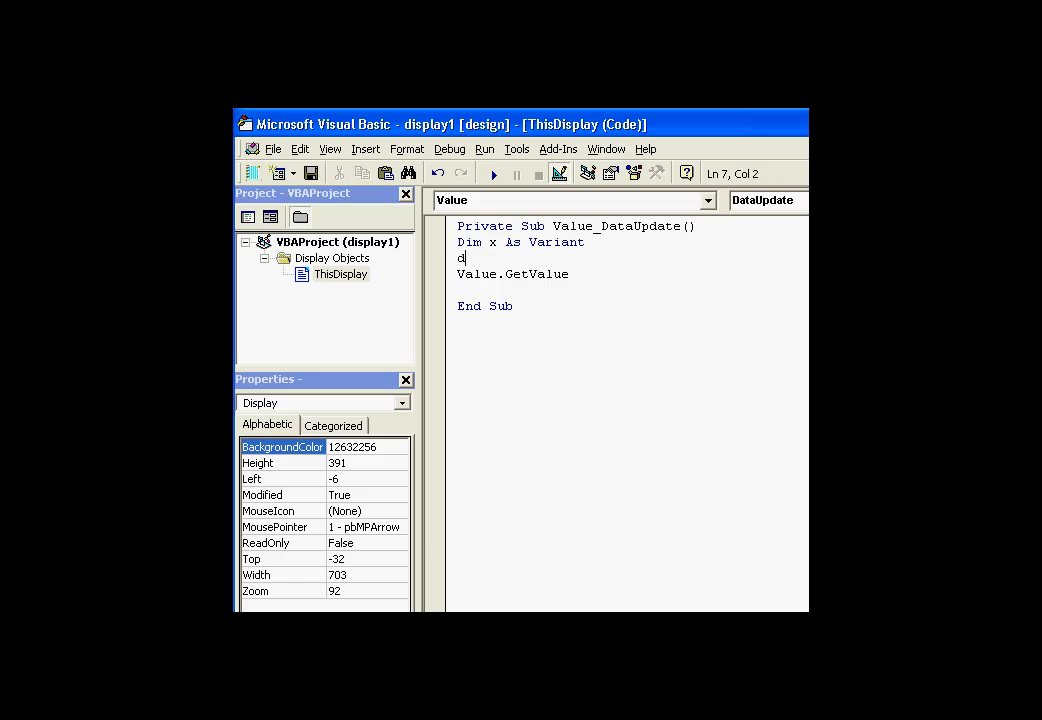
{"action": "type", "text": "im y as variant"}
{"action": "type", "text": "dim i"}
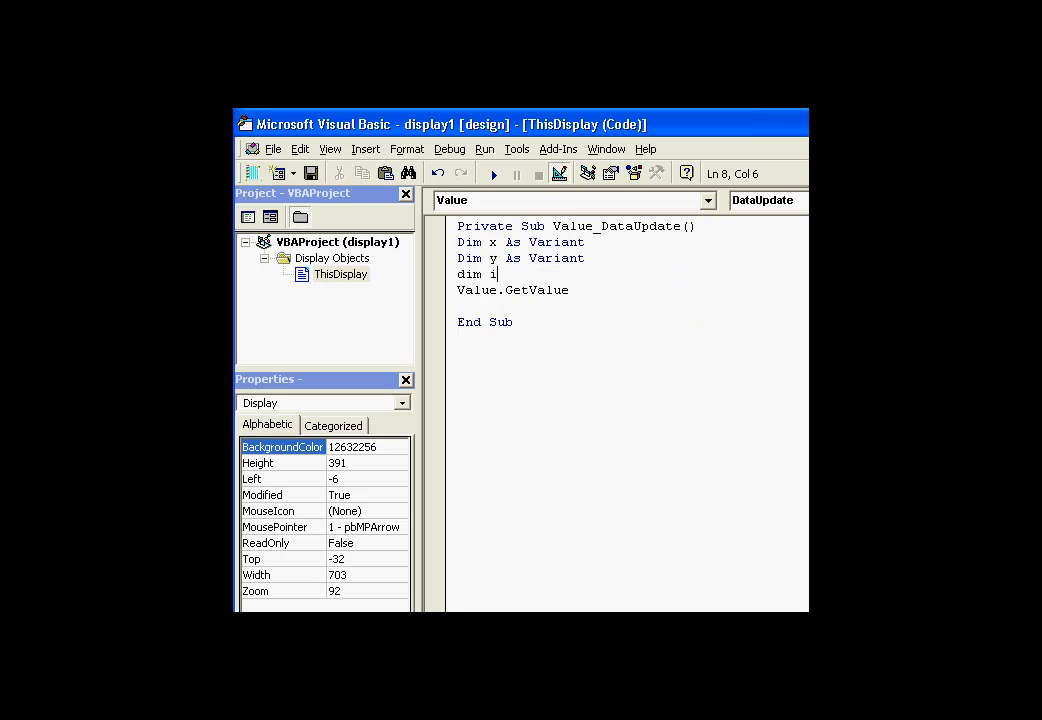
{"action": "type", "text": "As Long"}
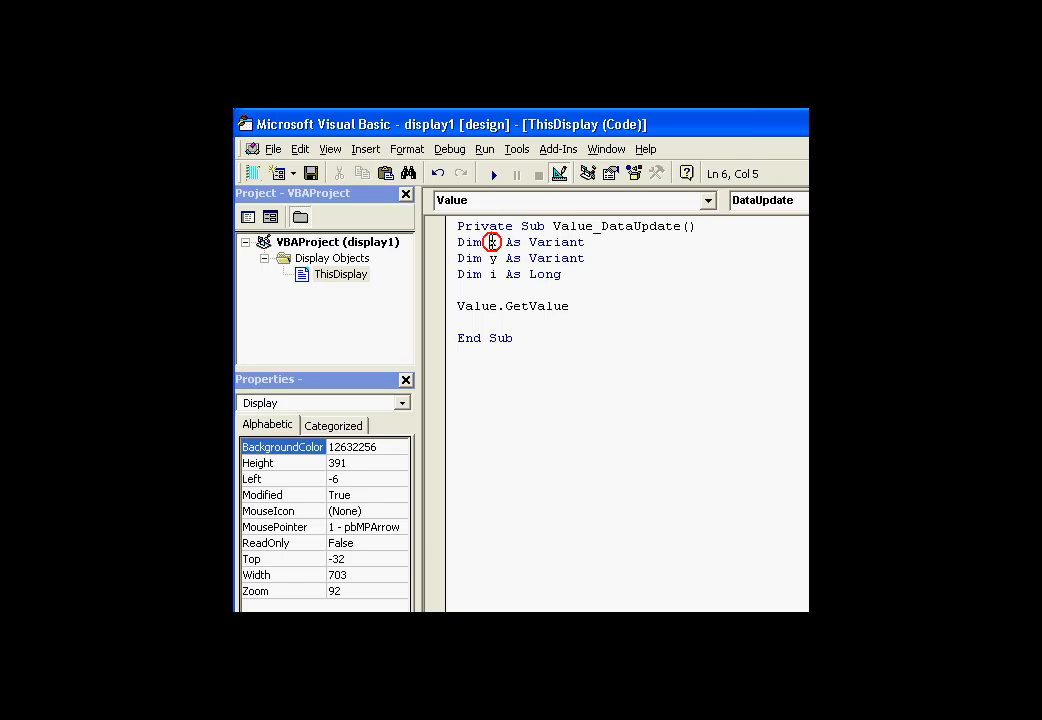
{"action": "left_click", "coordinate": [468, 312]}
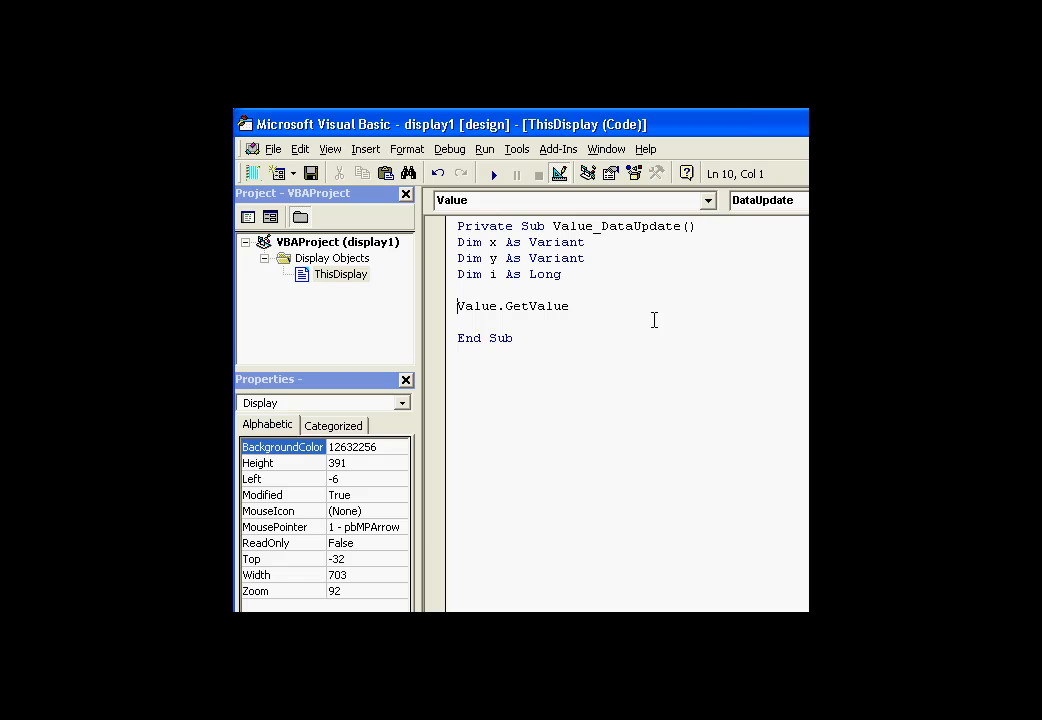
Complete the line as x = Value.GetValue(y, i).
{"action": "type", "text": "x ="}
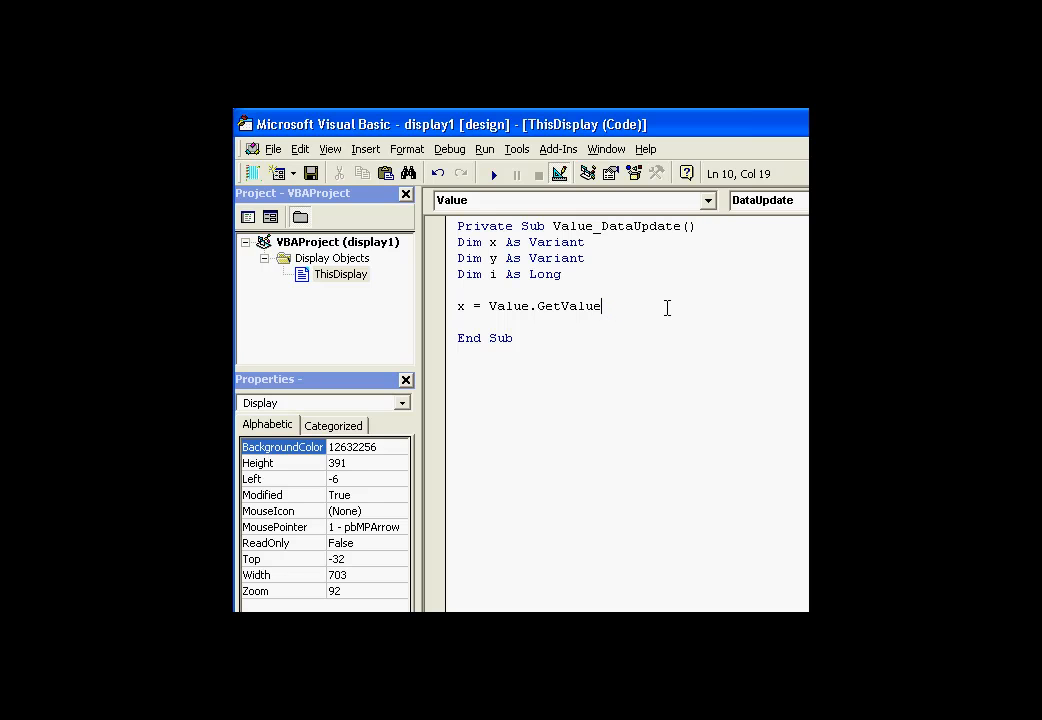
{"action": "type", "text": "("}
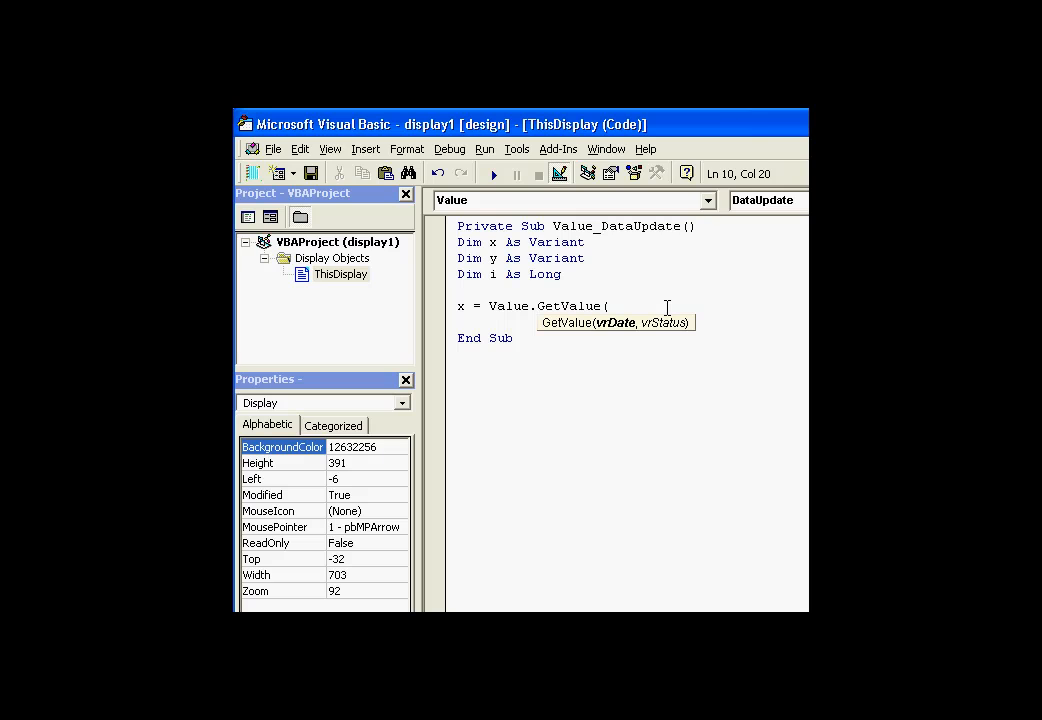
{"action": "type", "text": "y,"}
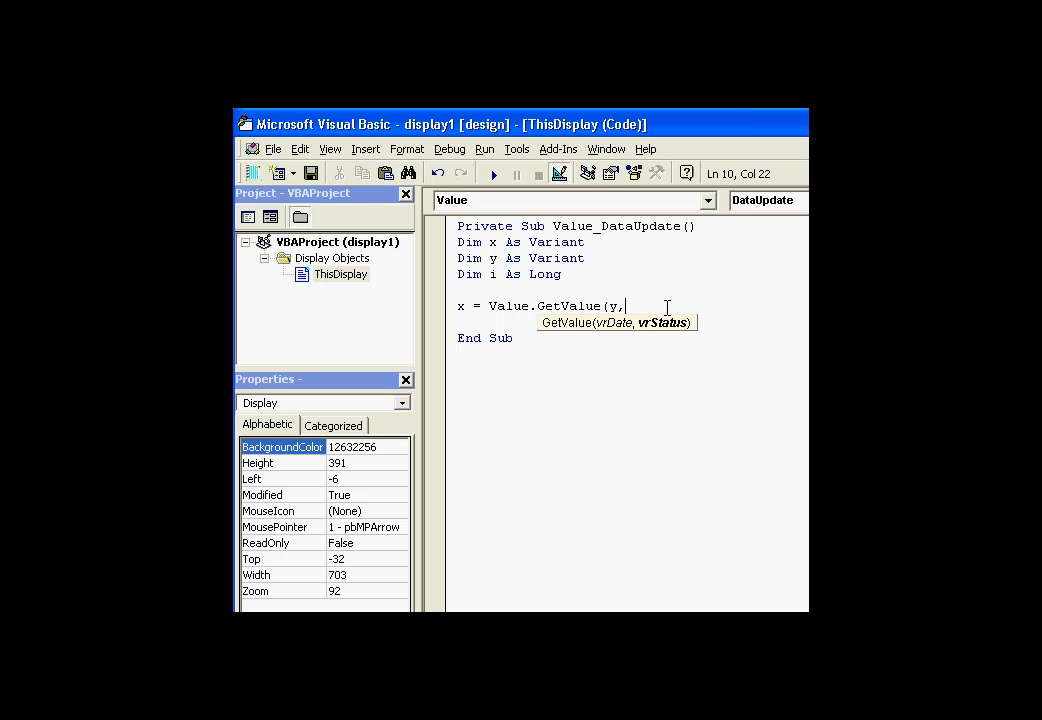
{"action": "key", "text": "Backspace"}
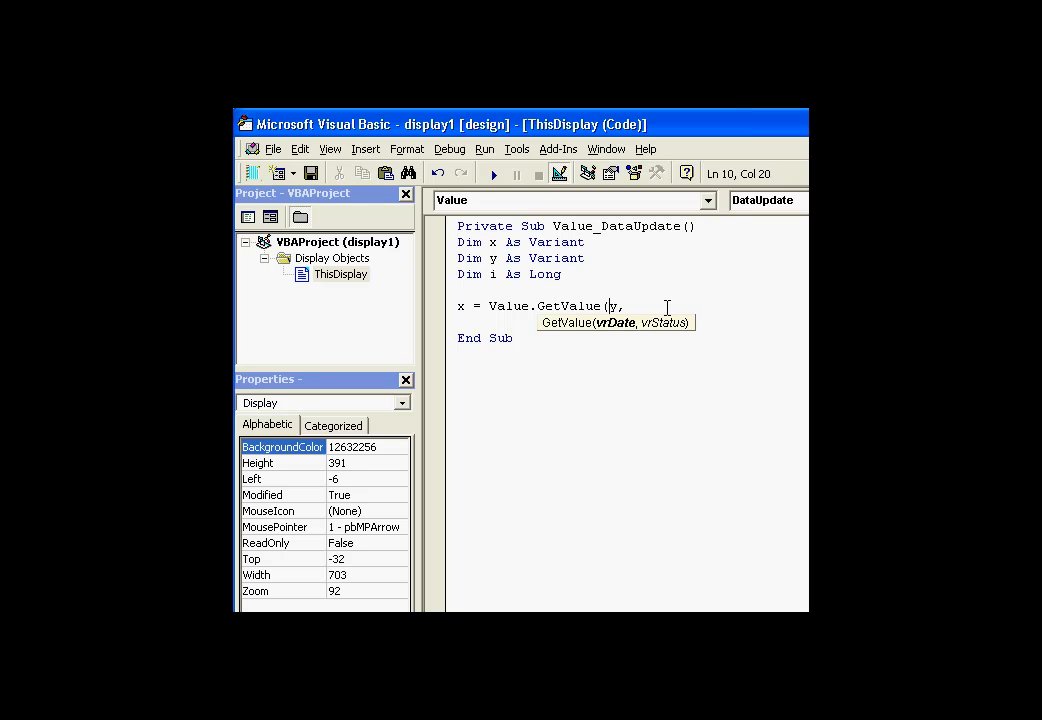
{"action": "type", "text": ","}
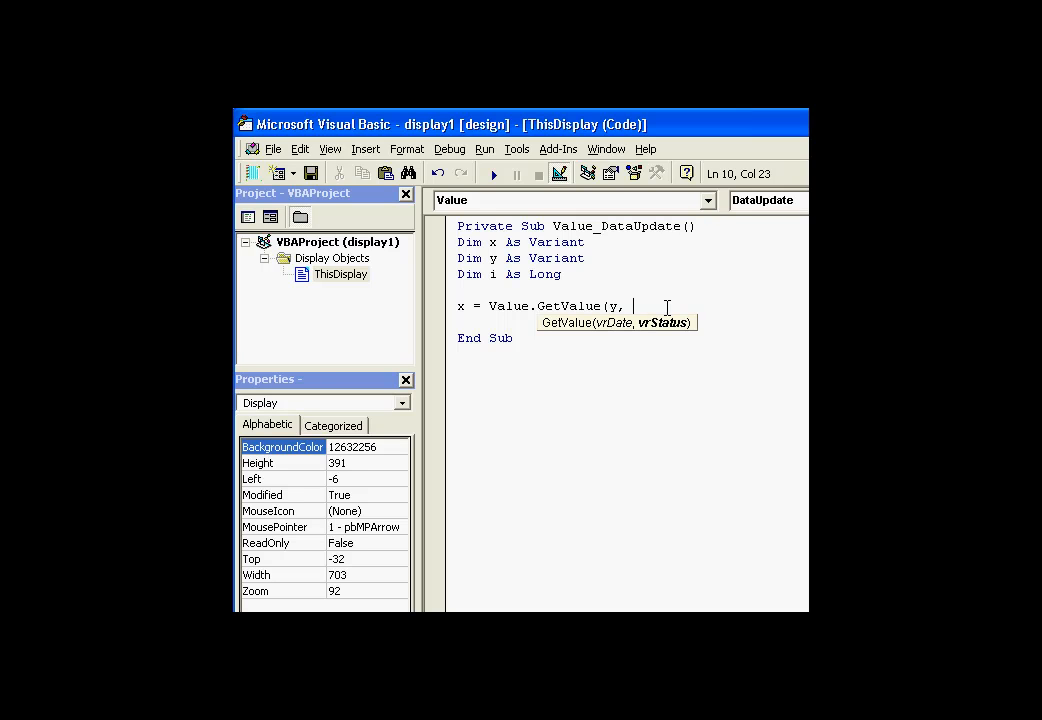
{"action": "type", "text": "i)"}
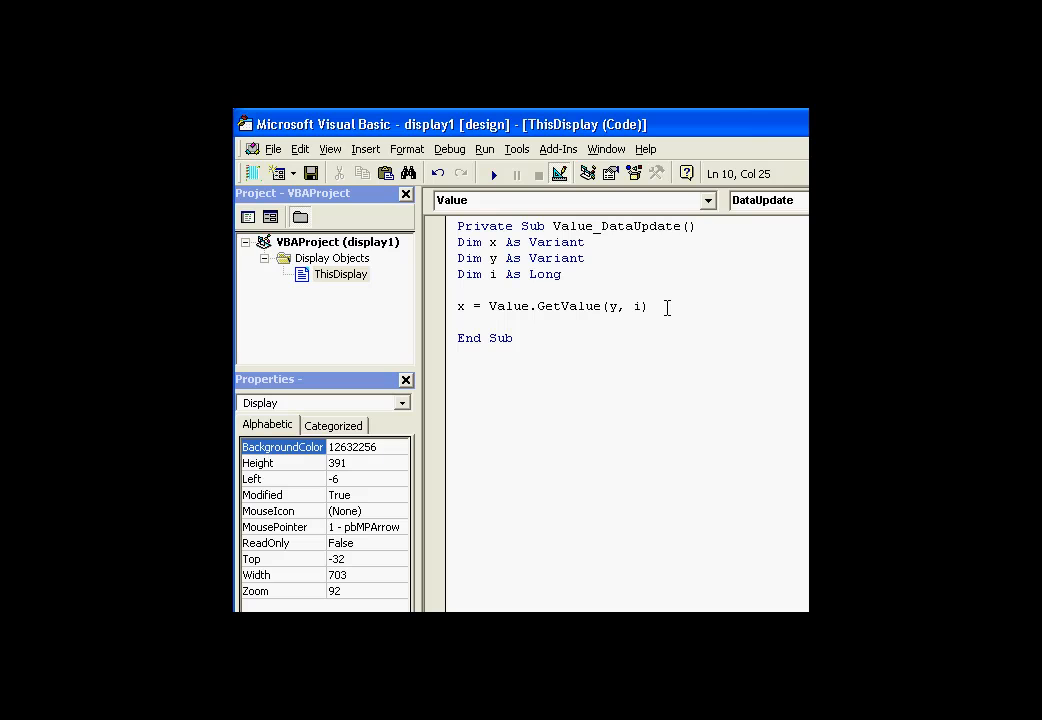
{"action": "mouse_move", "coordinate": [544, 274]}
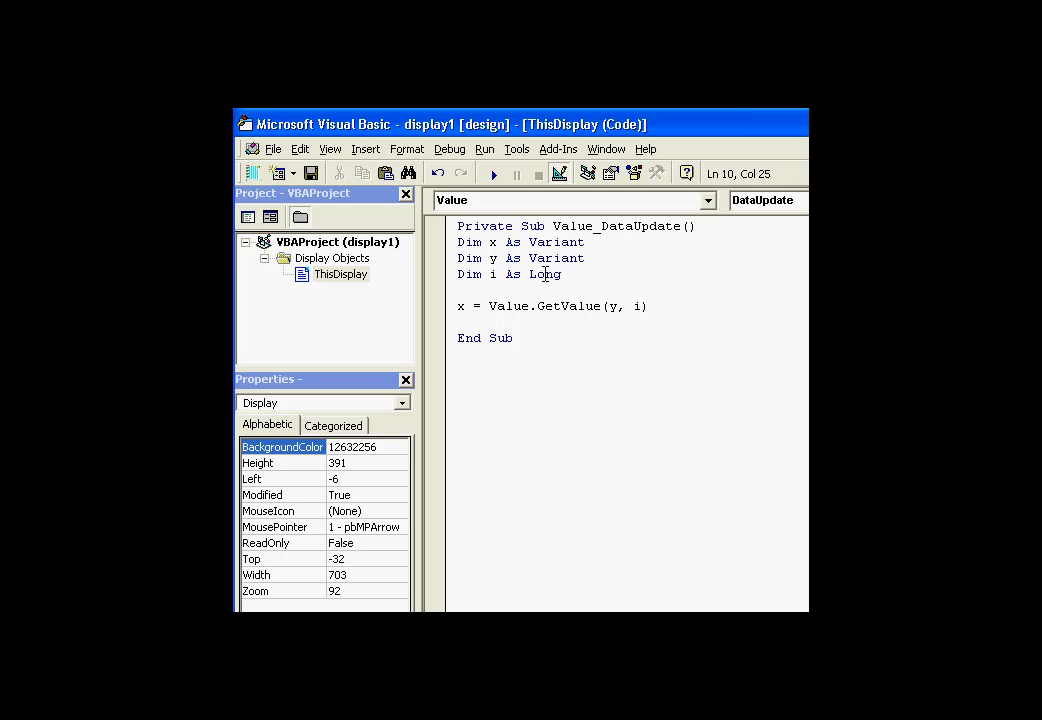
{"action": "mouse_move", "coordinate": [696, 318]}
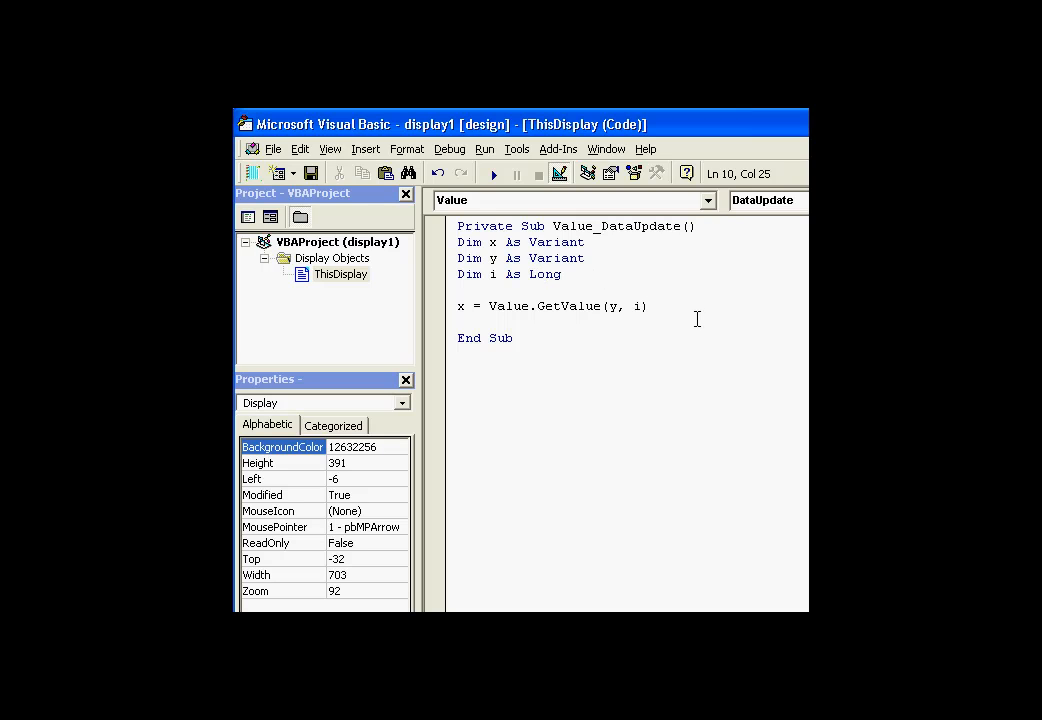
Point out the x and y declarations and the i argument of GetValue in the code.
{"action": "left_click", "coordinate": [544, 312]}
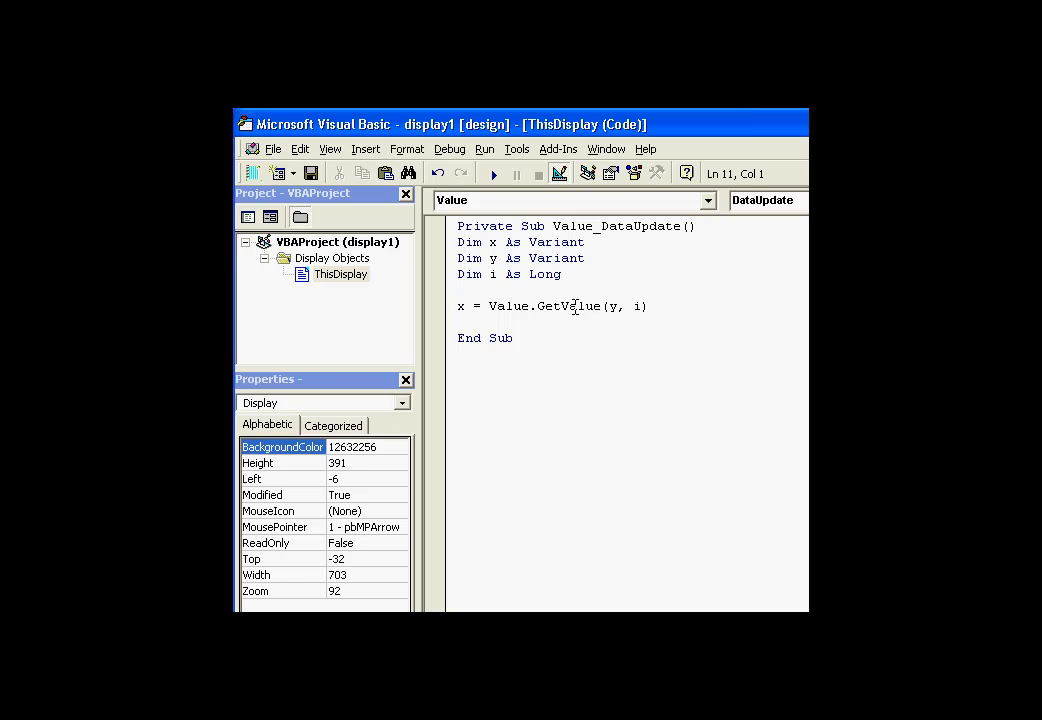
{"action": "double_click", "coordinate": [492, 242]}
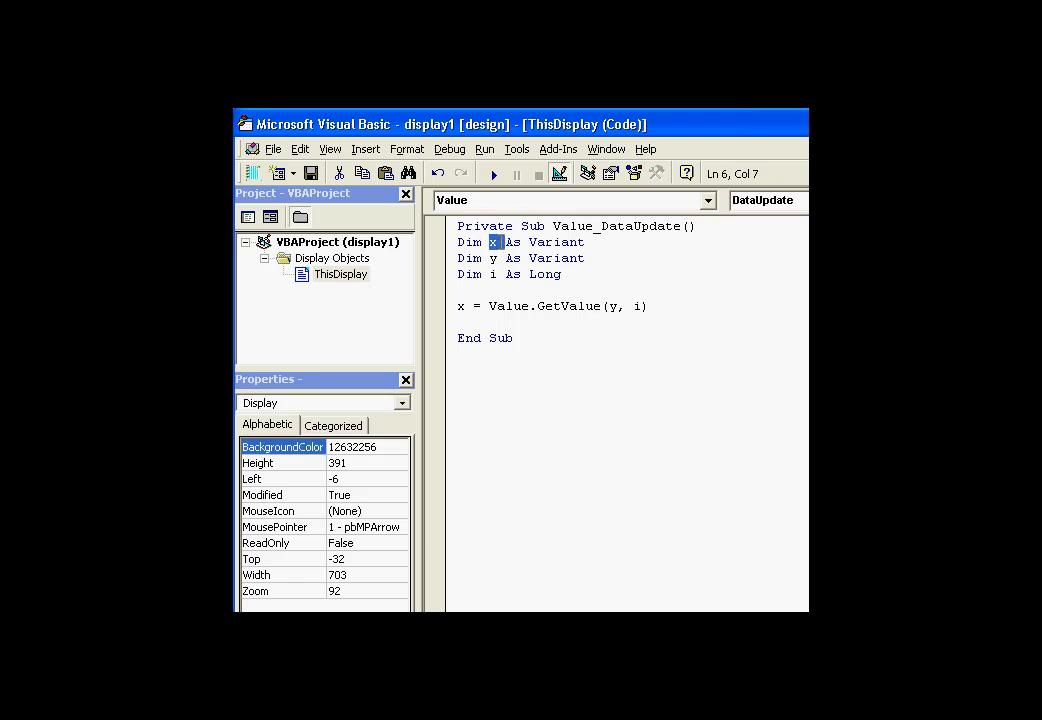
{"action": "left_click", "coordinate": [492, 258]}
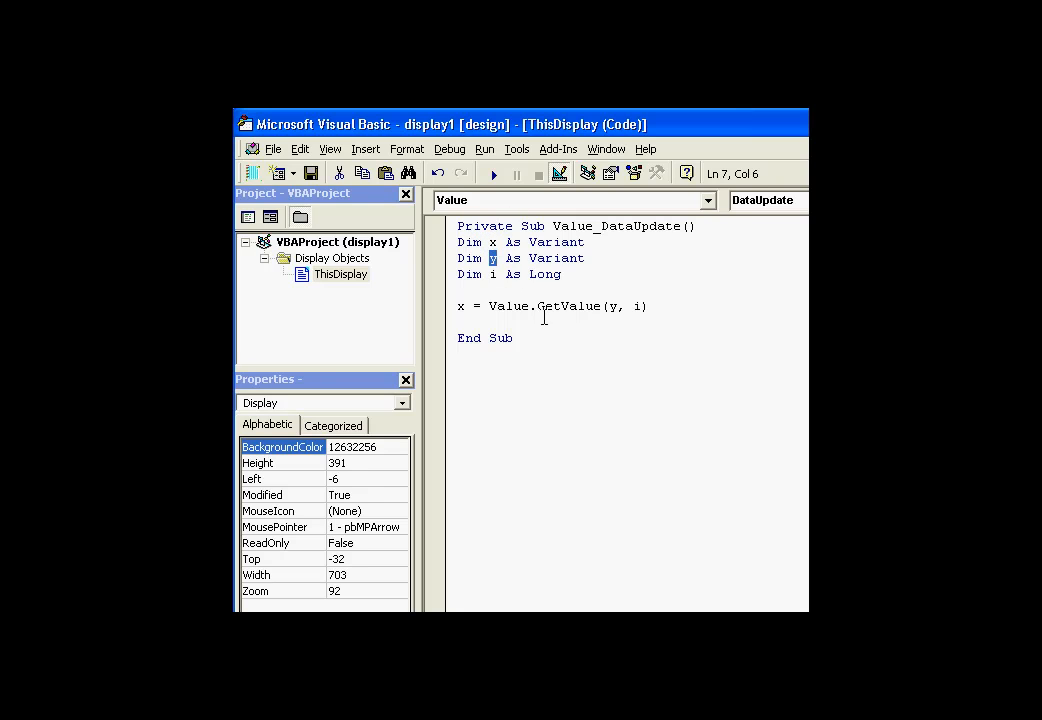
{"action": "left_click", "coordinate": [458, 306]}
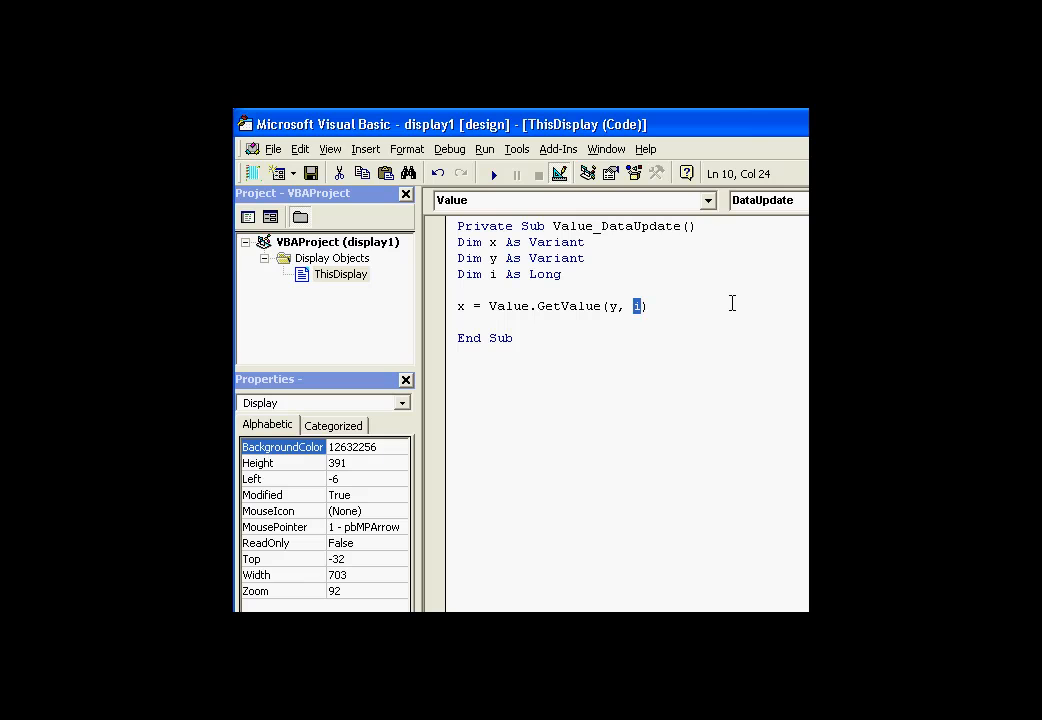
{"action": "mouse_move", "coordinate": [680, 306]}
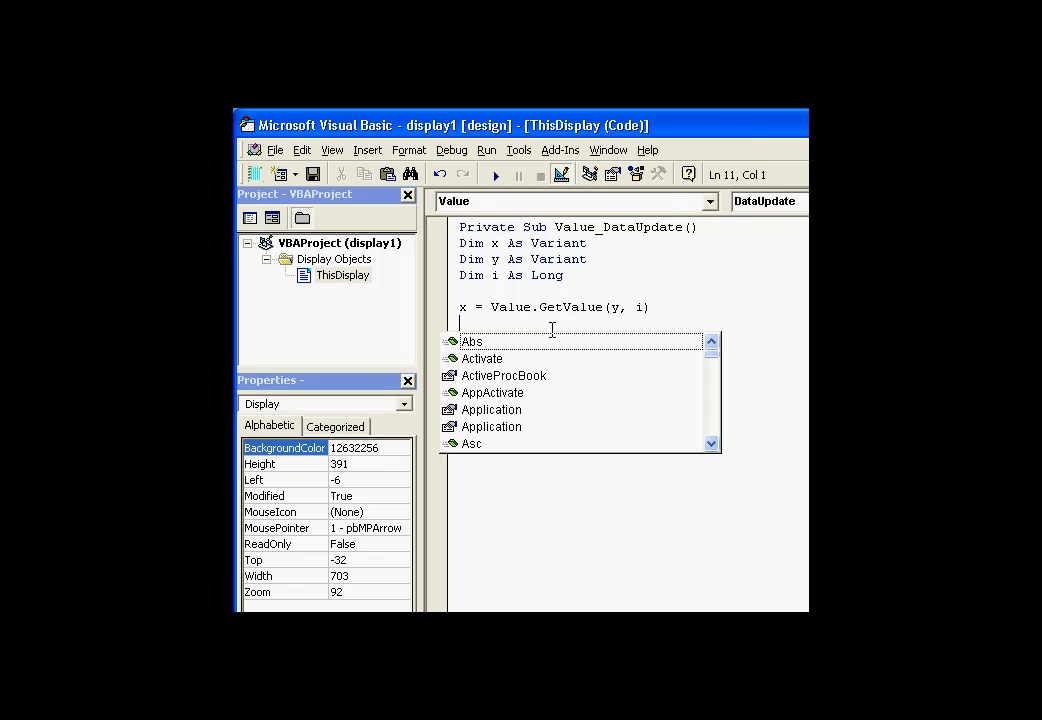
Write ListBox1.AddItem y & " " & x, completing AddItem via IntelliSense, to list each timestamp with its value.
{"action": "type", "text": "l"}
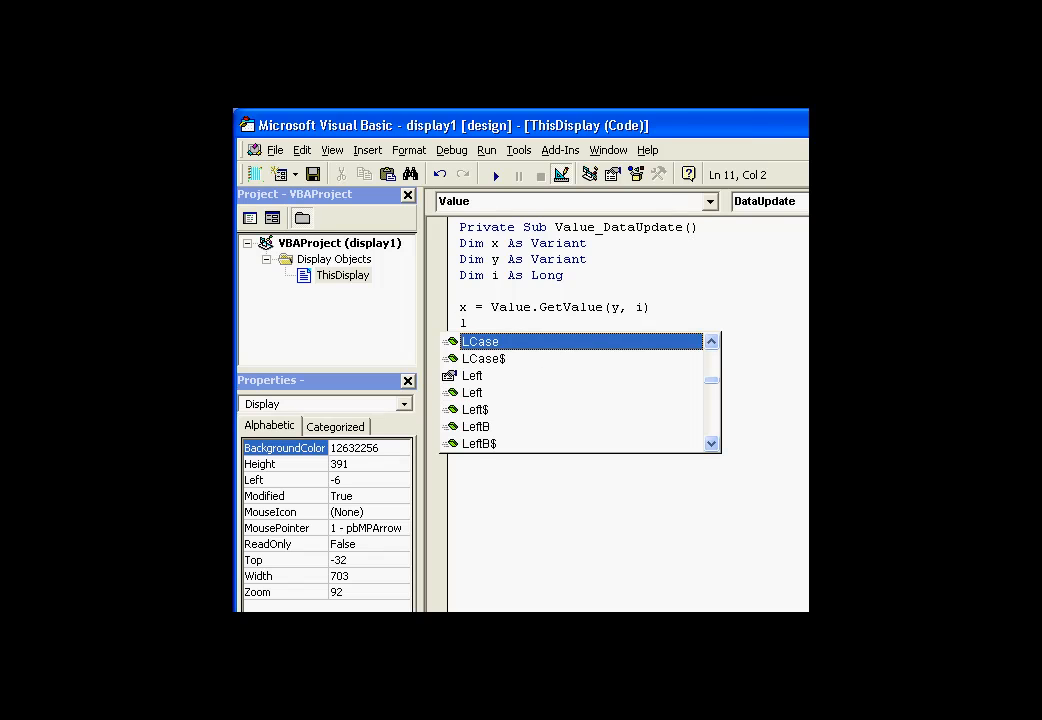
{"action": "type", "text": "istBox1.AddItem"}
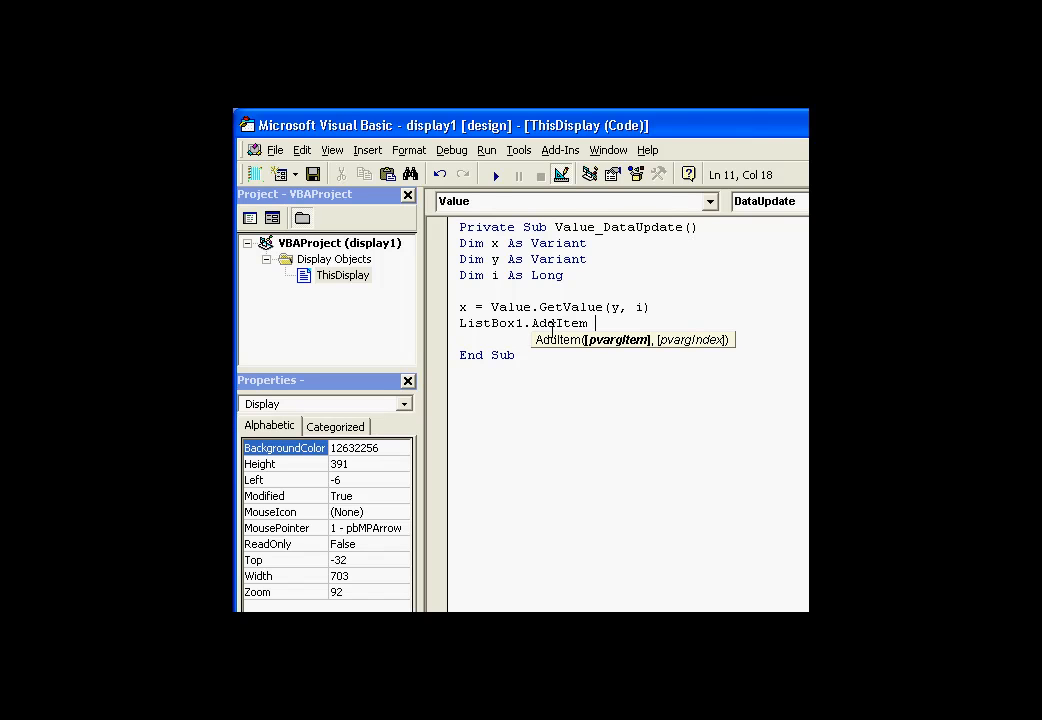
{"action": "type", "text": "y"}
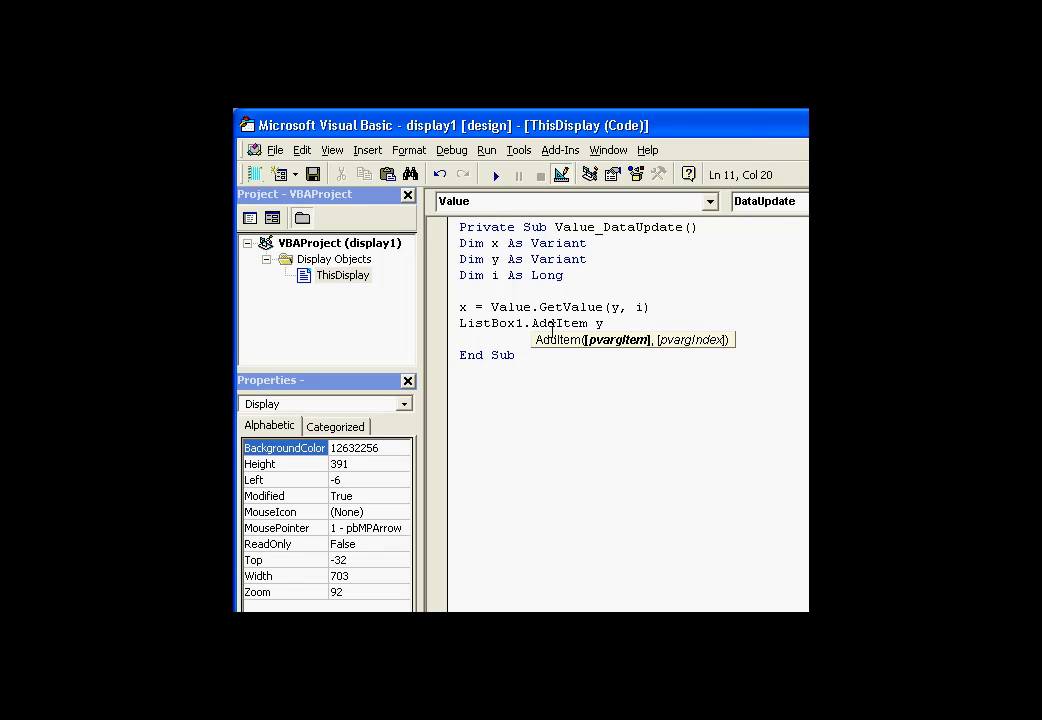
{"action": "type", "text": "& \""}
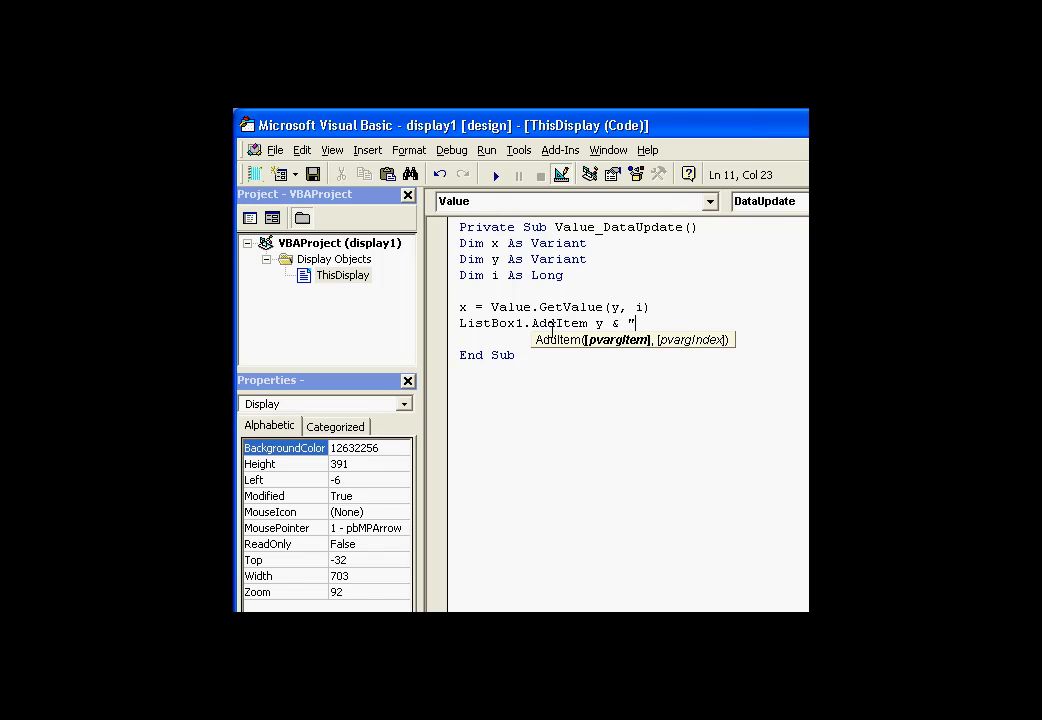
{"action": "type", "text": "\" &"}
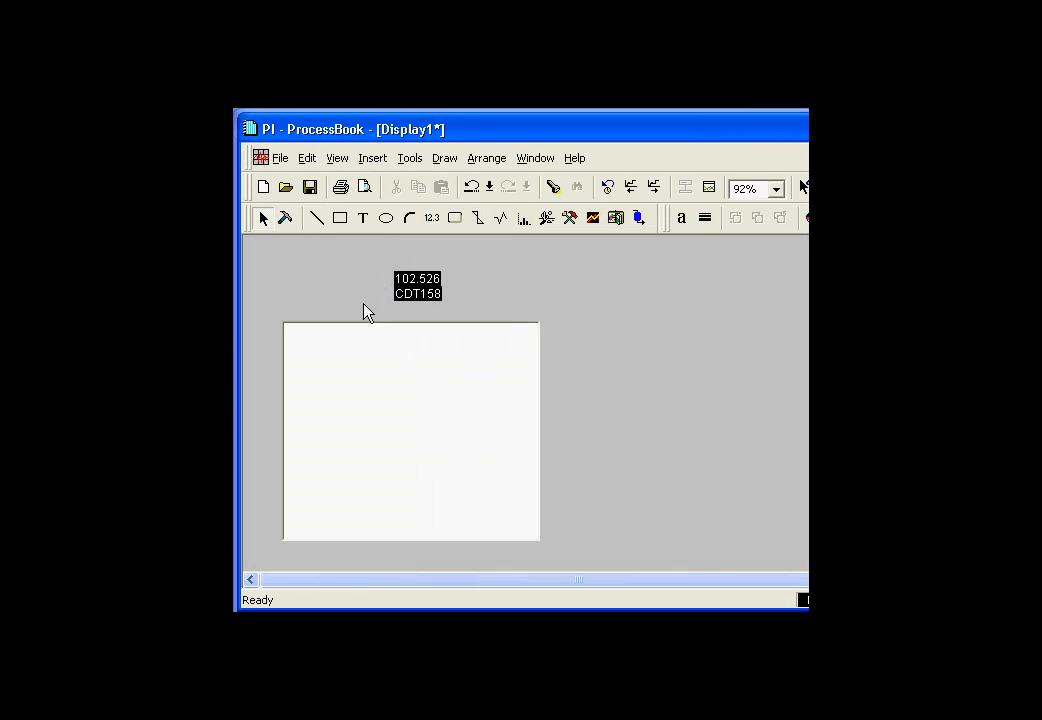
{"action": "mouse_move", "coordinate": [450, 300]}
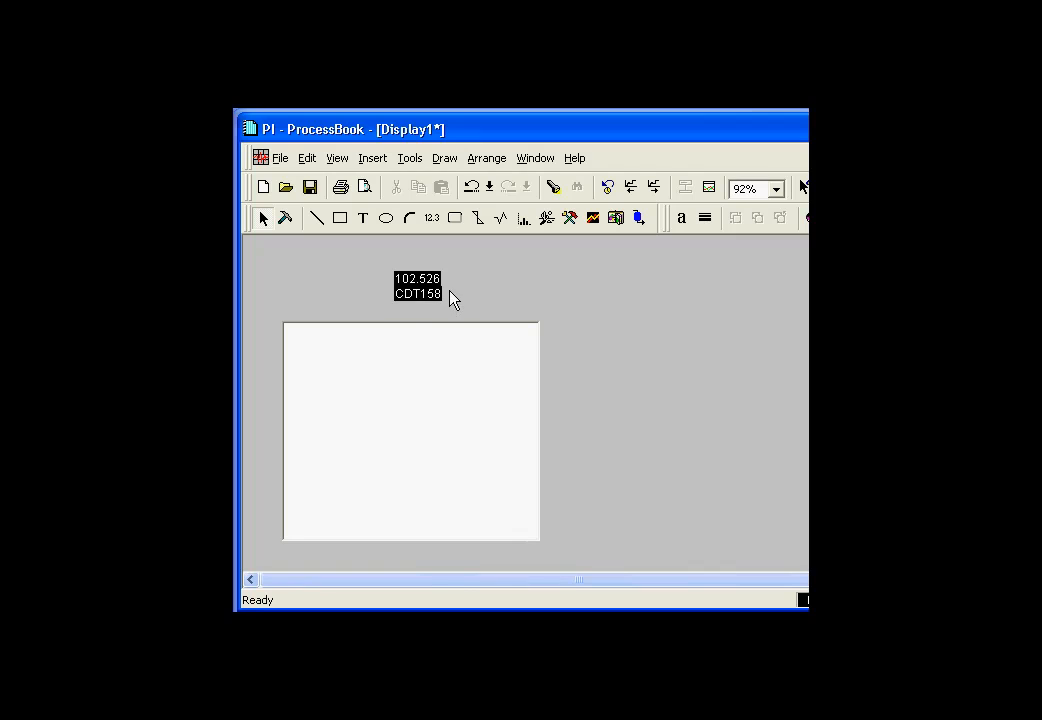
{"action": "mouse_move", "coordinate": [524, 302]}
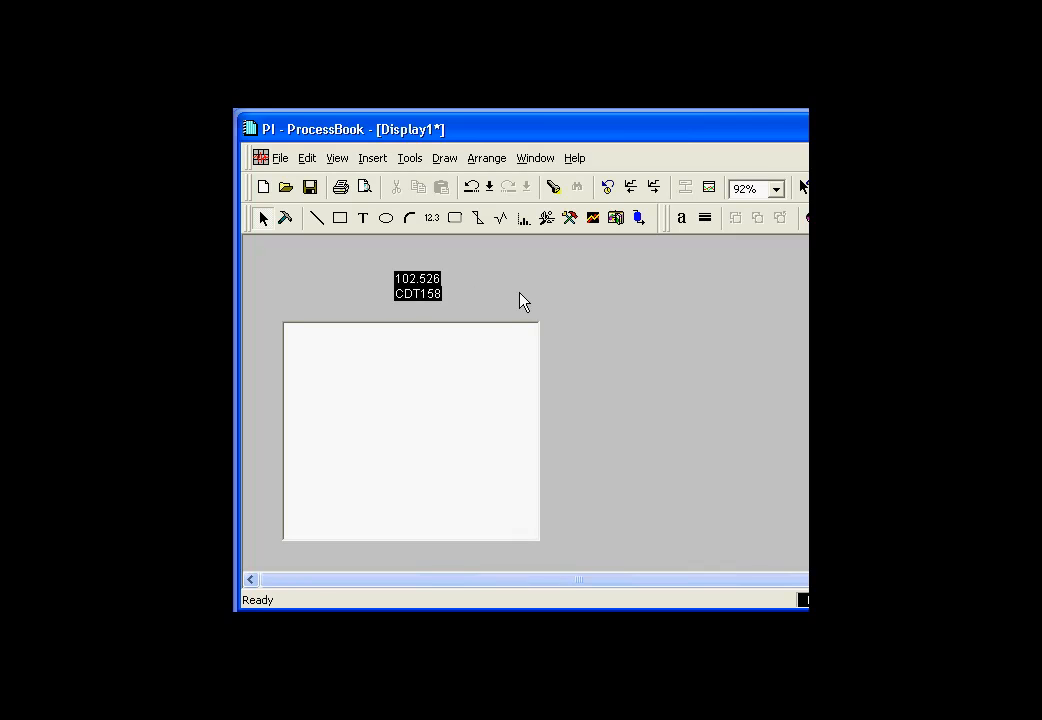
{"action": "mouse_move", "coordinate": [512, 296]}
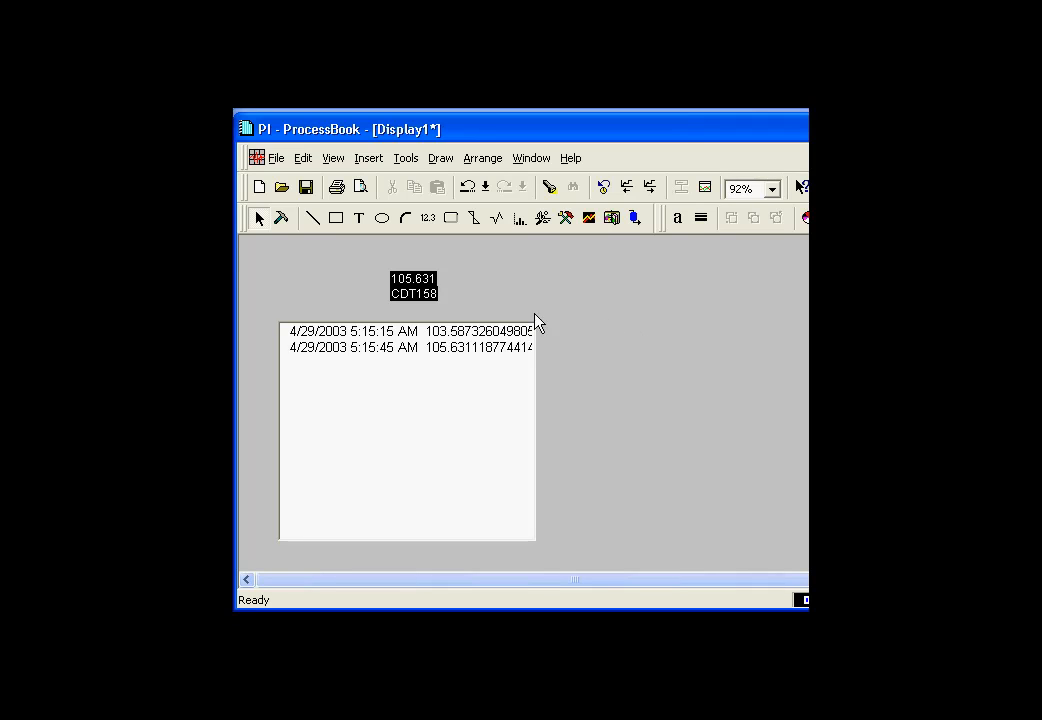
{"action": "mouse_move", "coordinate": [598, 332]}
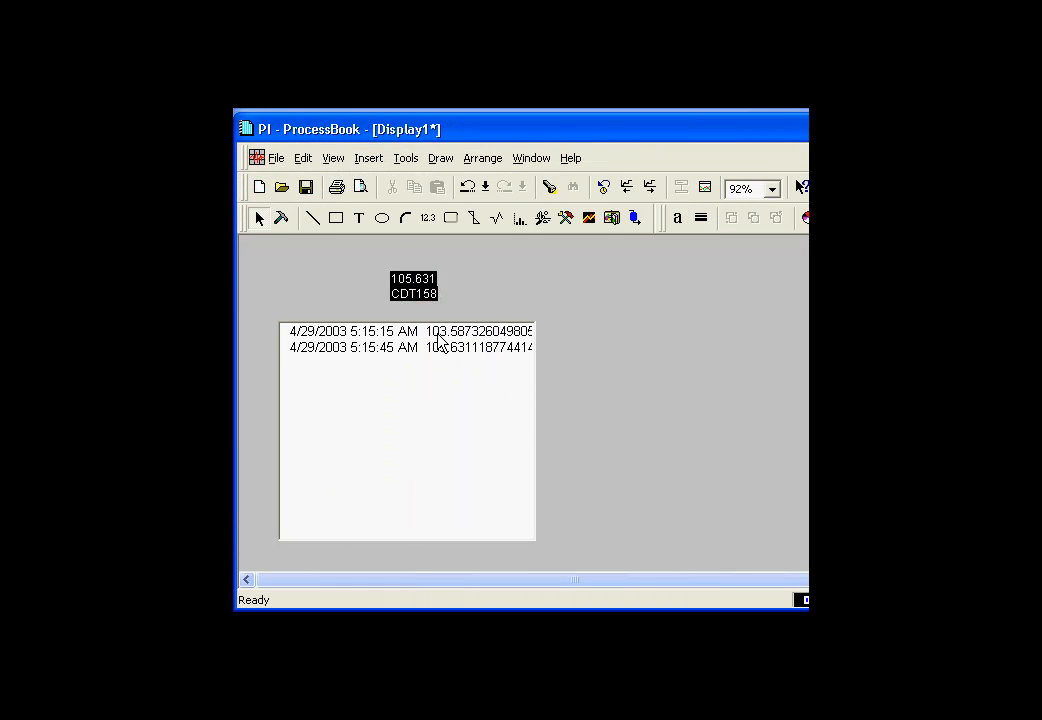
{"action": "mouse_move", "coordinate": [444, 296]}
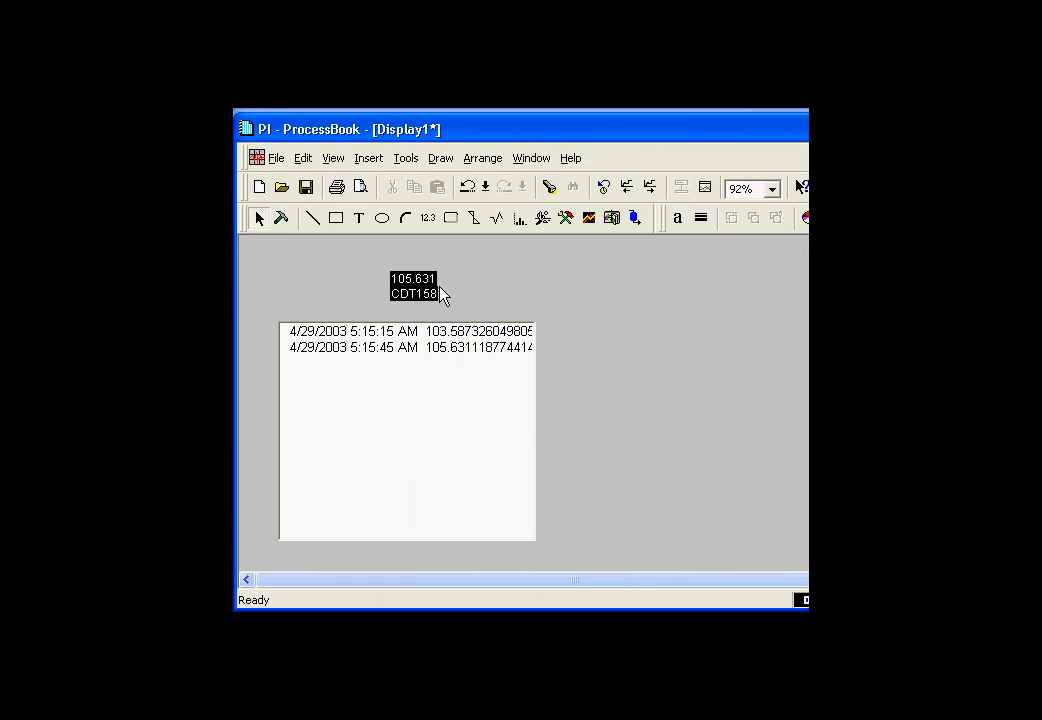
{"action": "mouse_move", "coordinate": [412, 290]}
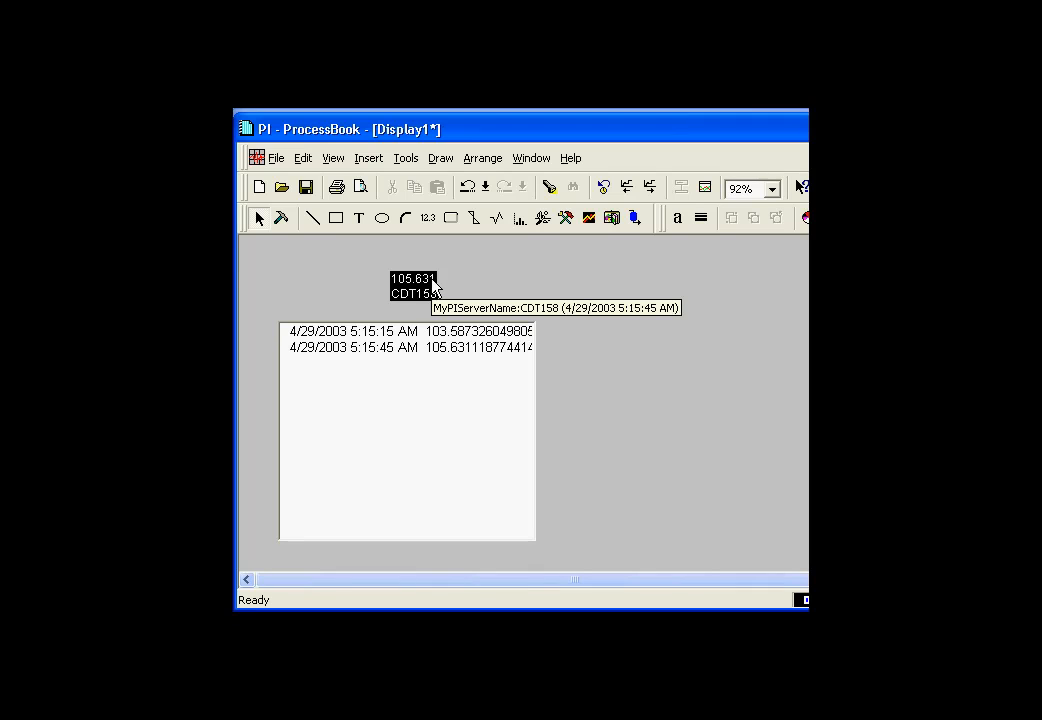
{"action": "mouse_move", "coordinate": [384, 340]}
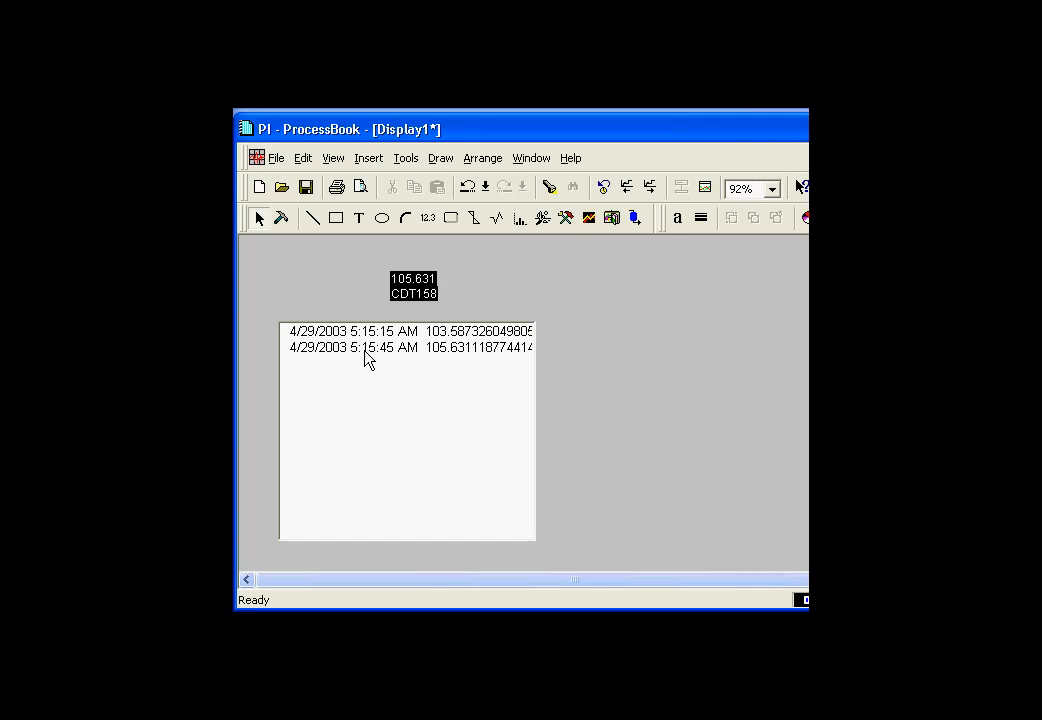
{"action": "mouse_move", "coordinate": [470, 348]}
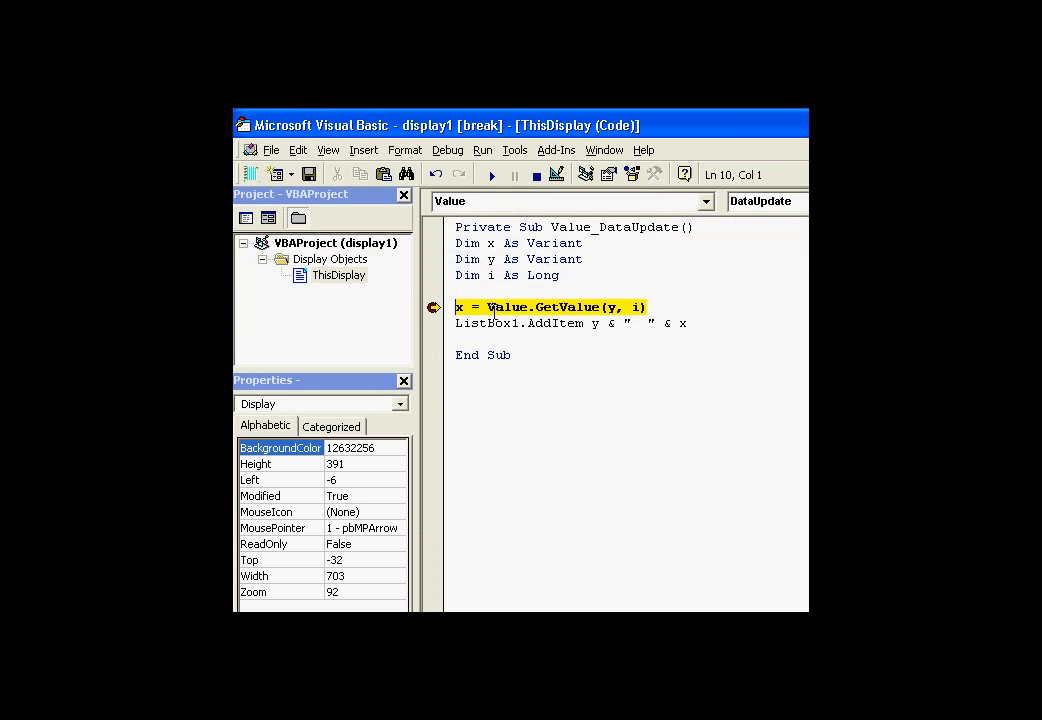
{"action": "mouse_move", "coordinate": [436, 320]}
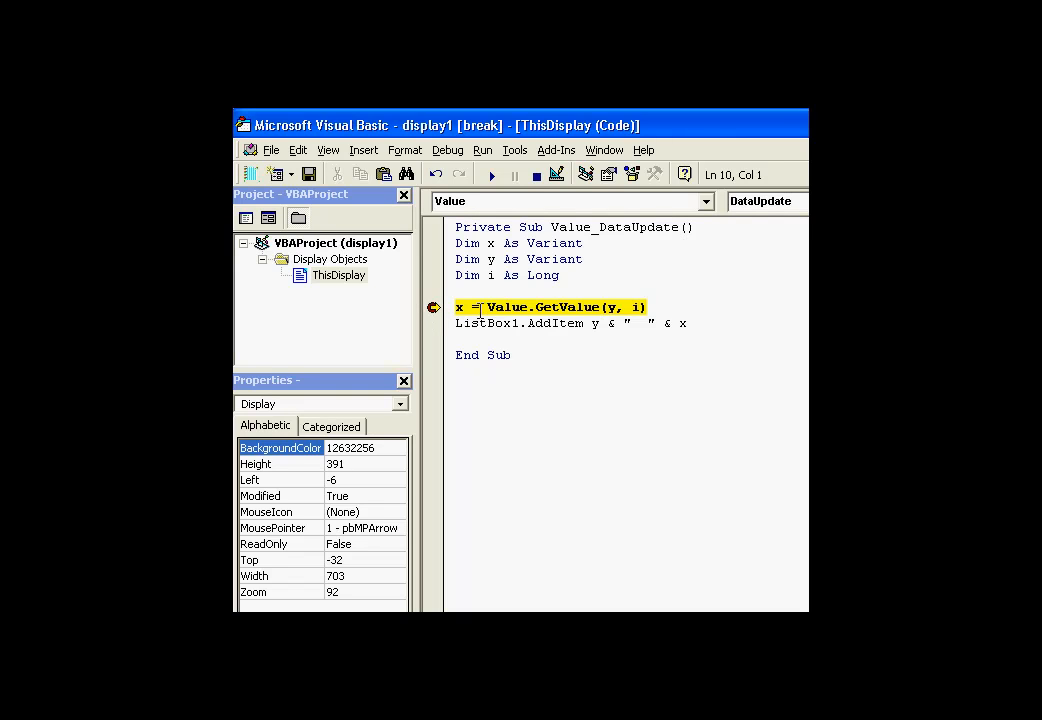
{"action": "mouse_move", "coordinate": [460, 308]}
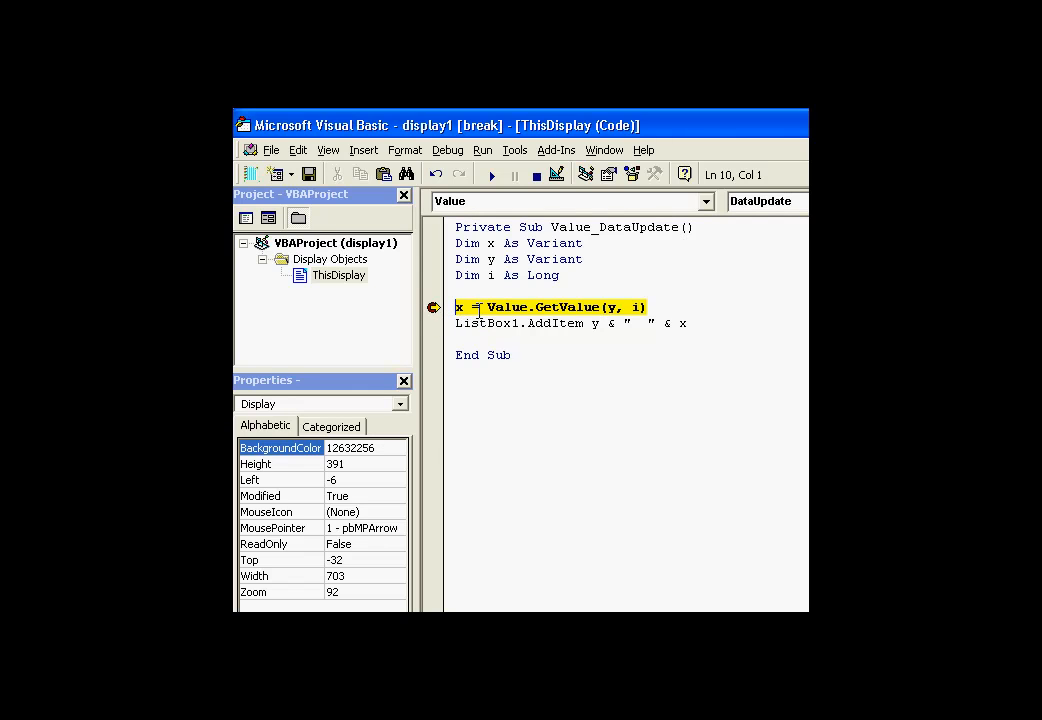
{"action": "mouse_move", "coordinate": [460, 306]}
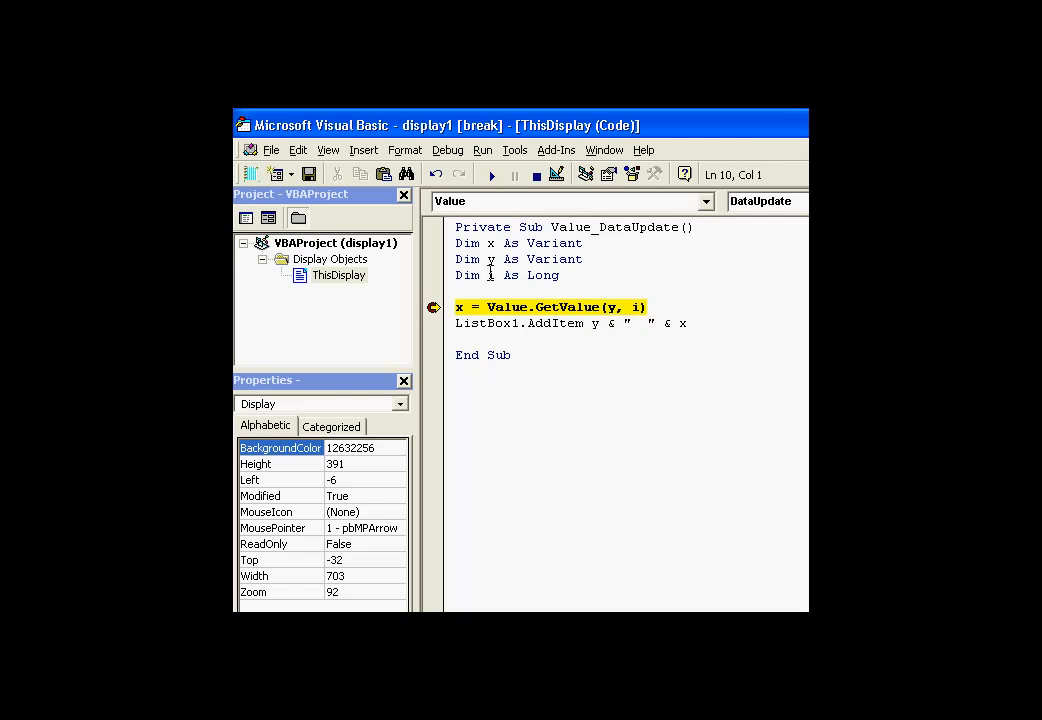
{"action": "mouse_move", "coordinate": [492, 330]}
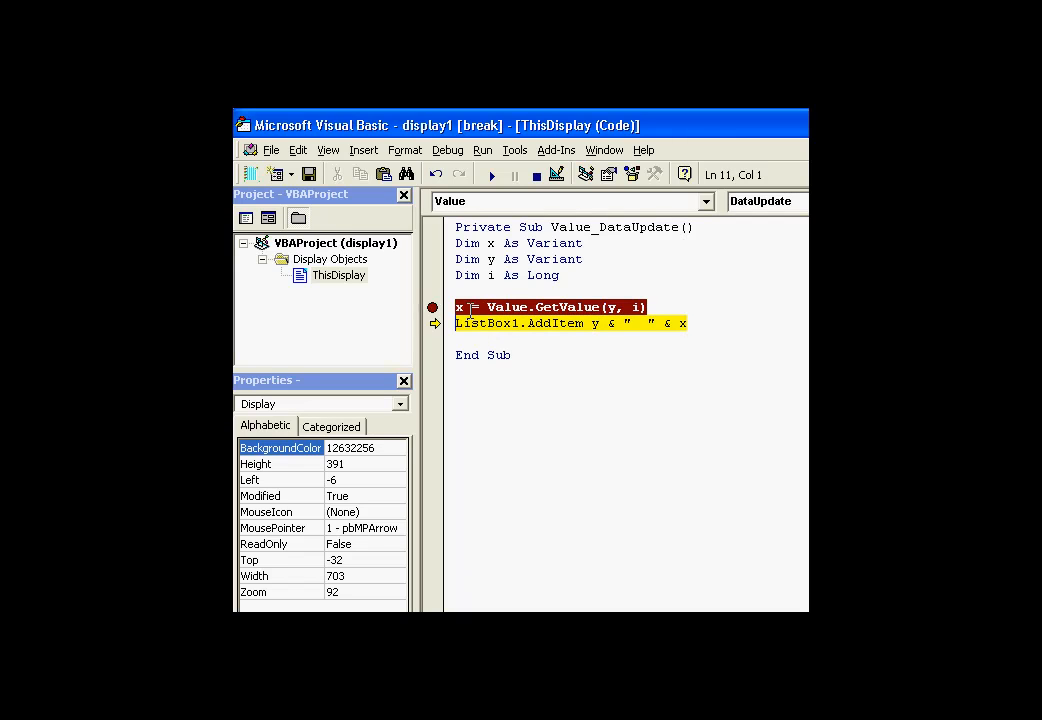
{"action": "mouse_move", "coordinate": [596, 308]}
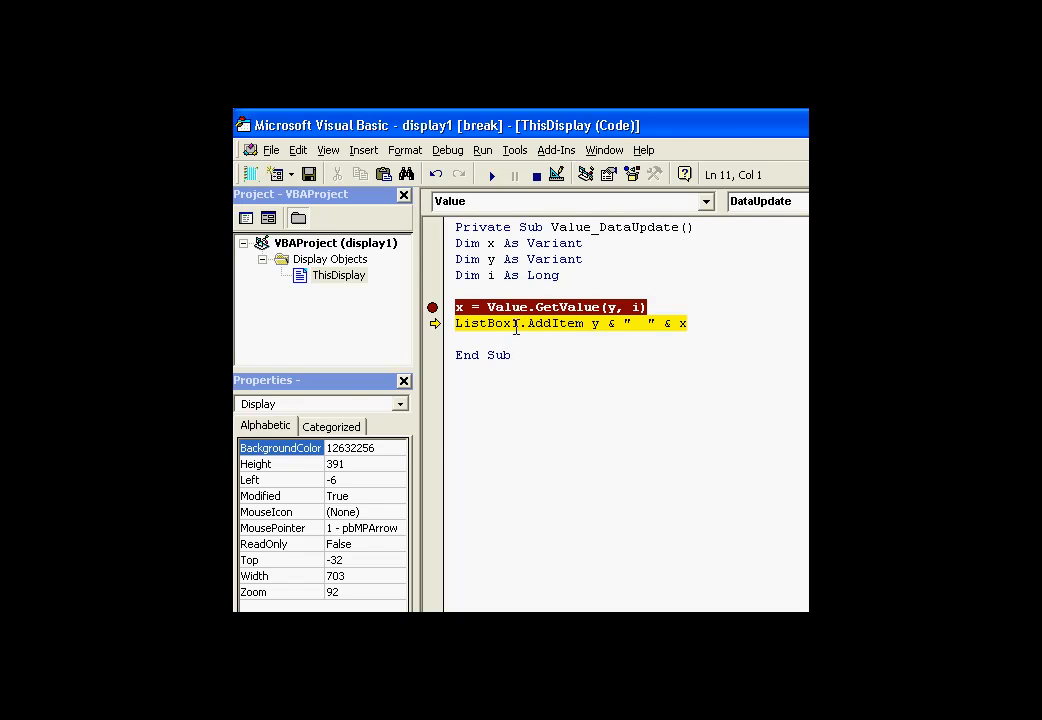
{"action": "mouse_move", "coordinate": [596, 324]}
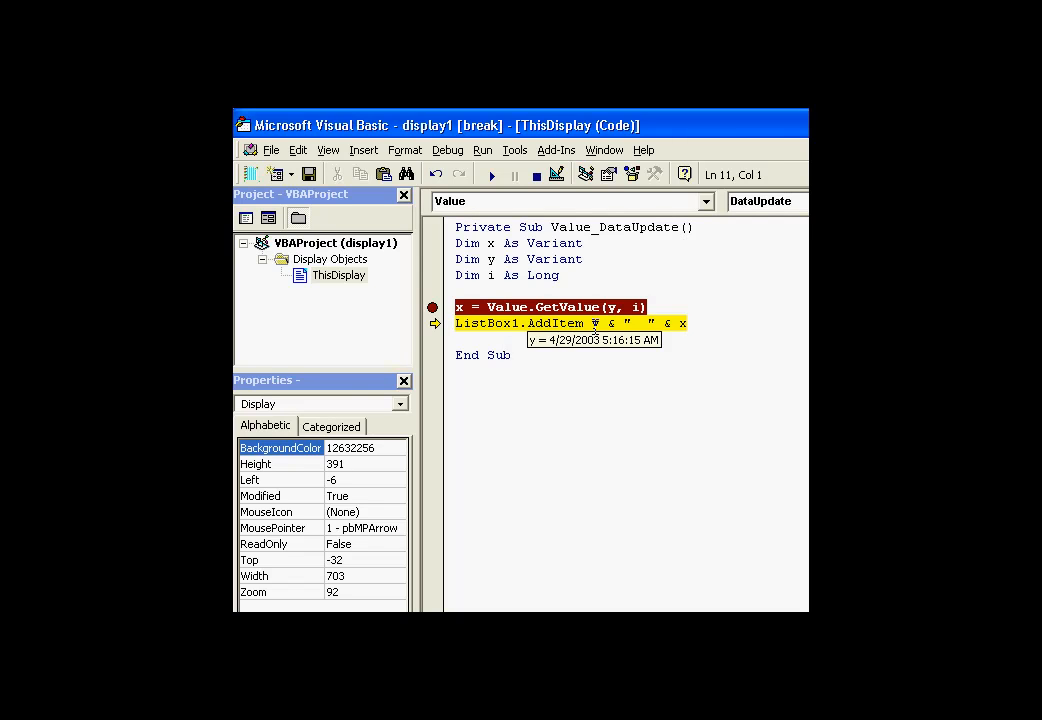
{"action": "mouse_move", "coordinate": [684, 324]}
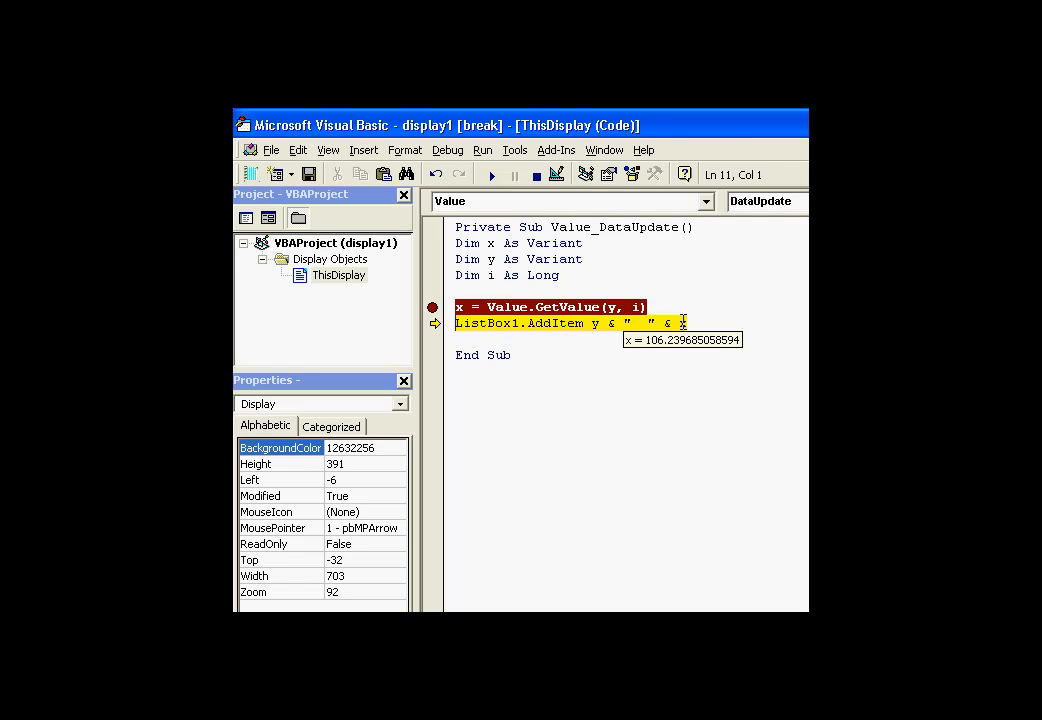